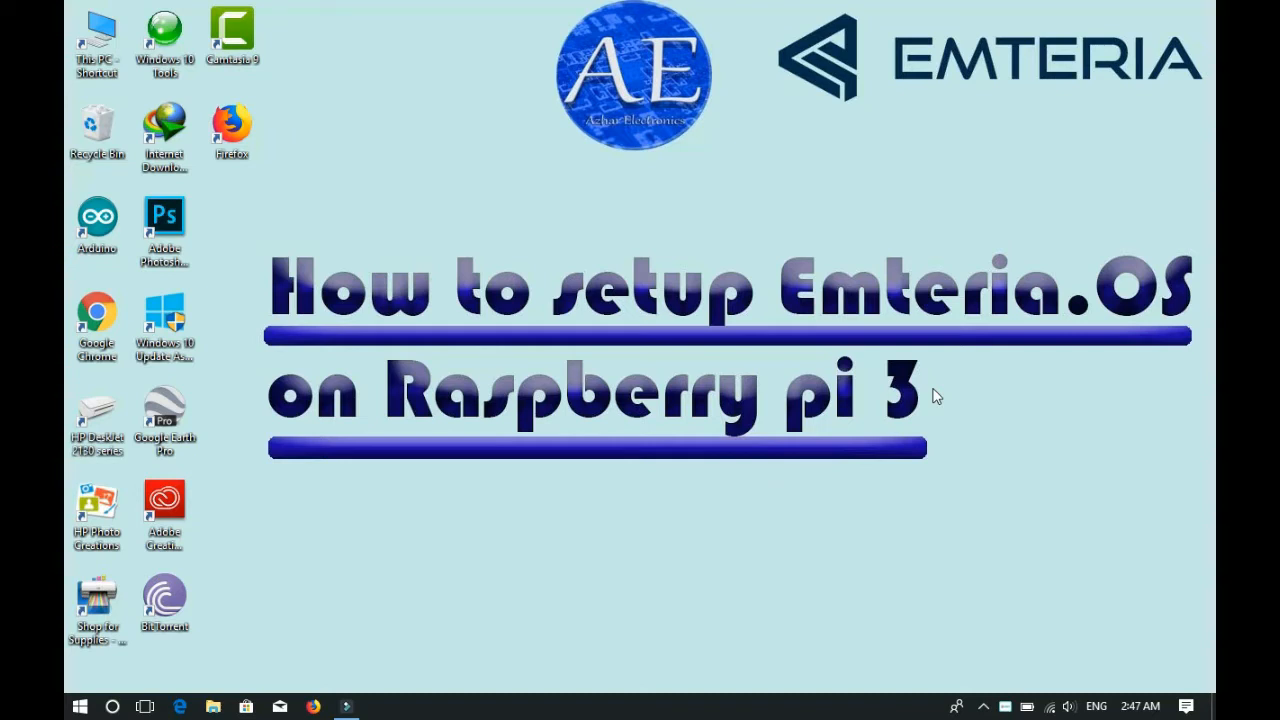
mouse_move(260, 140)
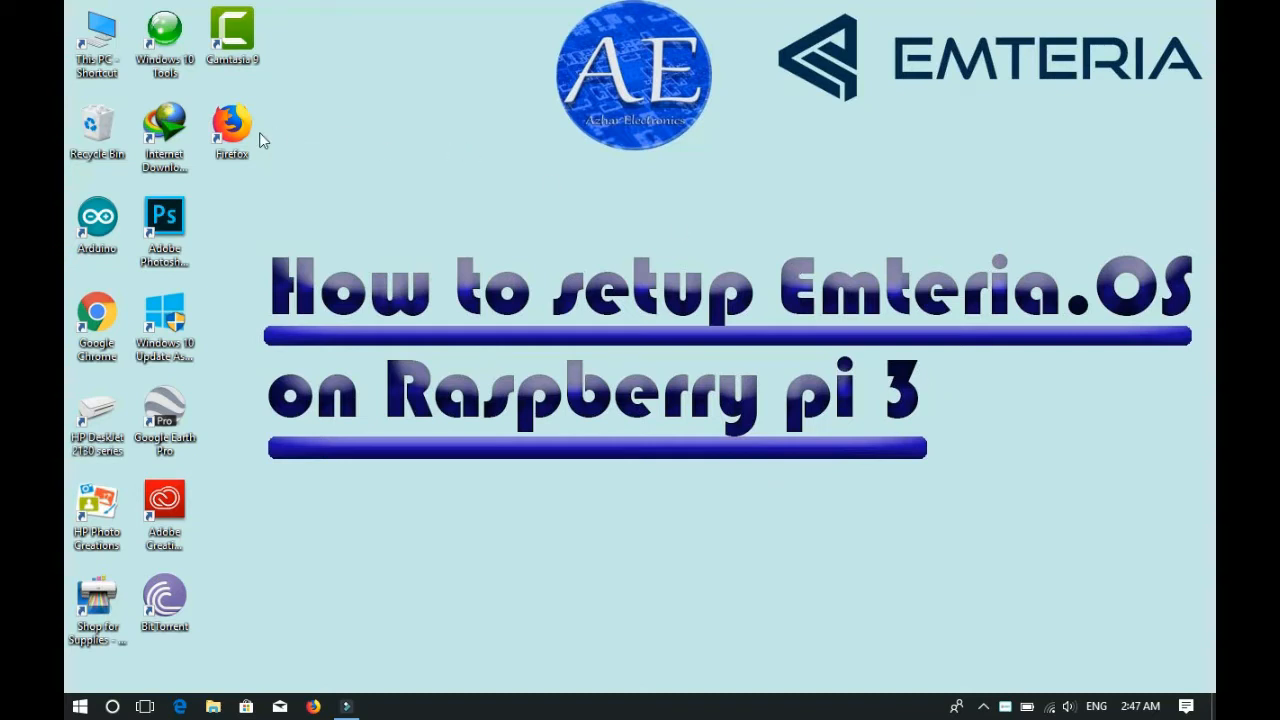
mouse_move(235, 125)
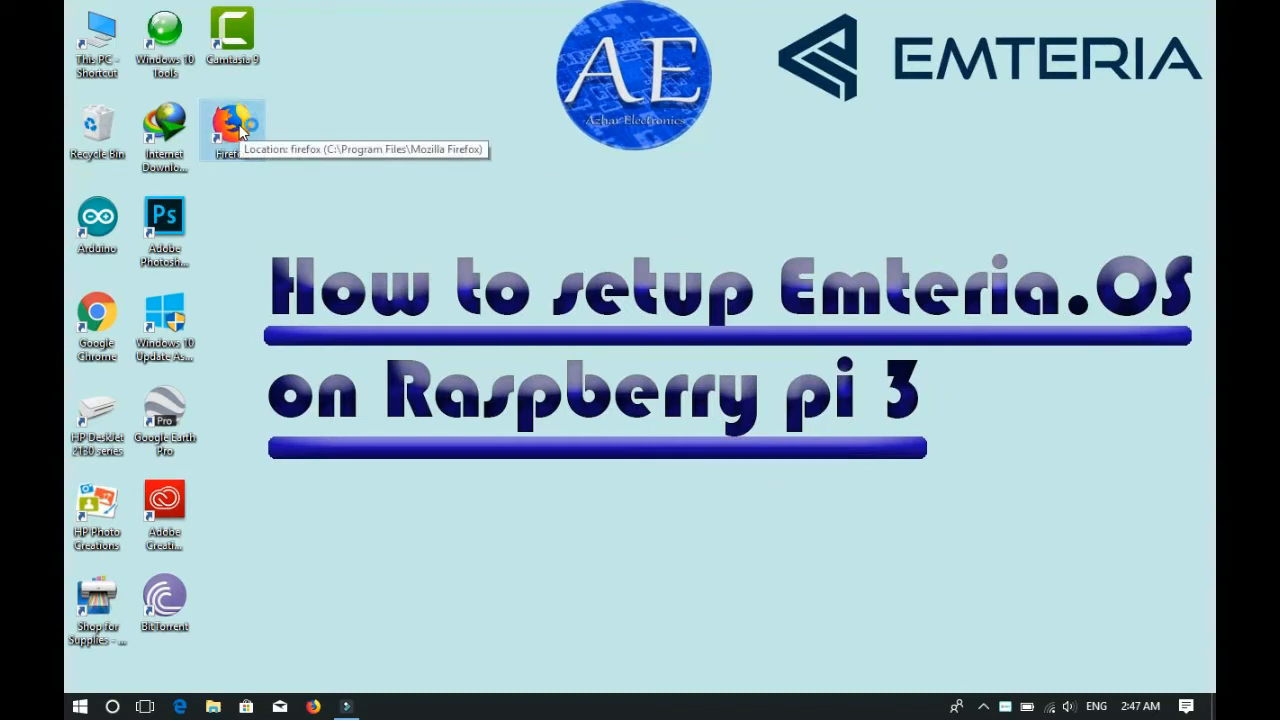
mouse_move(335, 135)
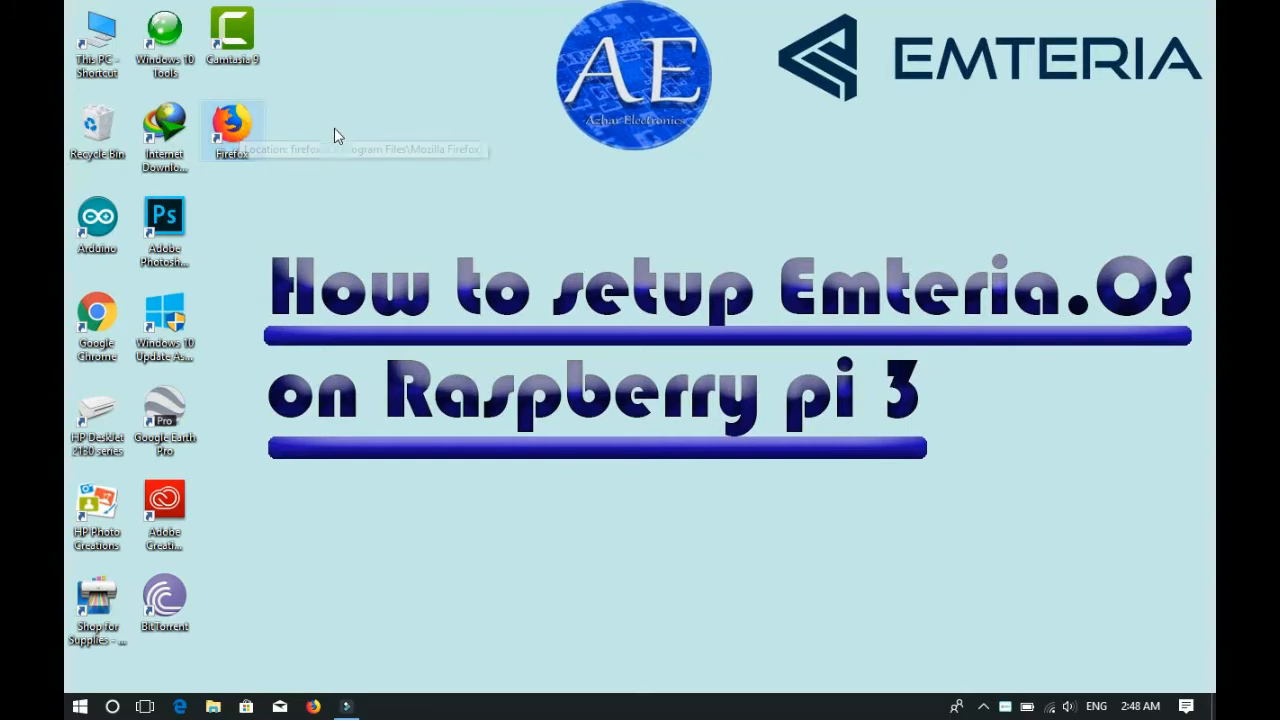
Step: Launch Firefox and run a Google search for 'emteria' from the suggestion
double_click(232, 128)
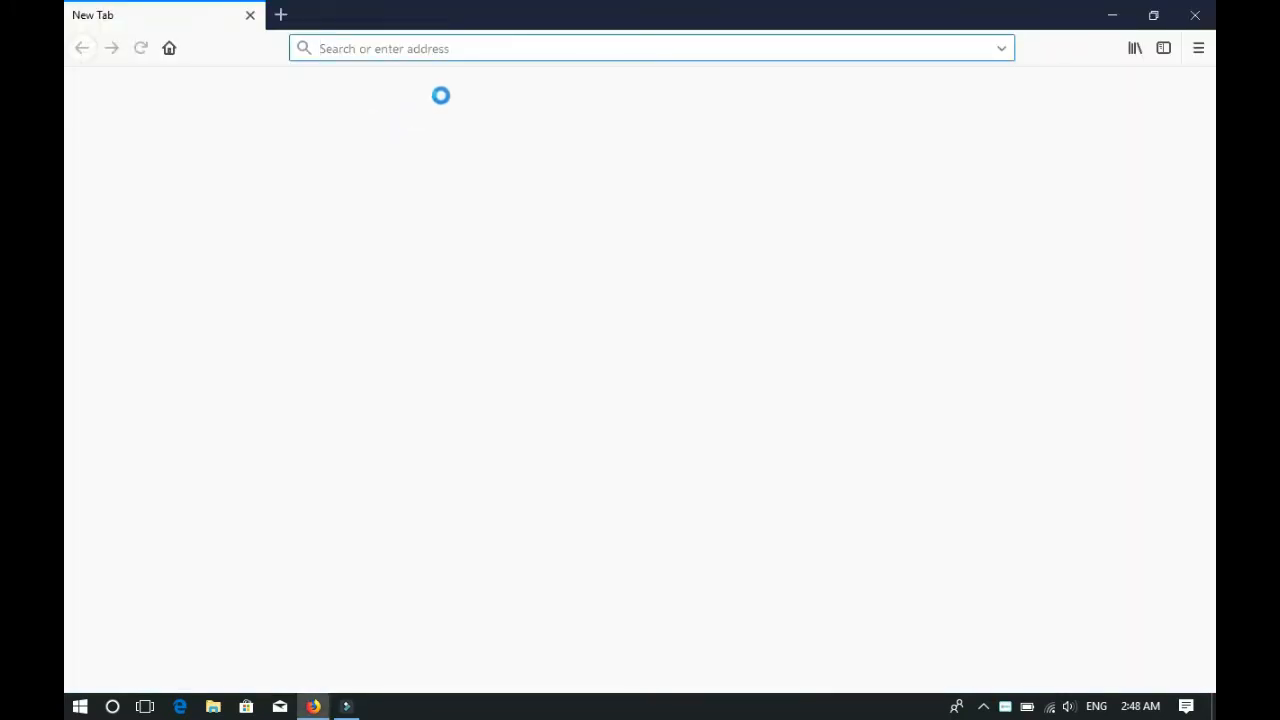
type("www.google.com")
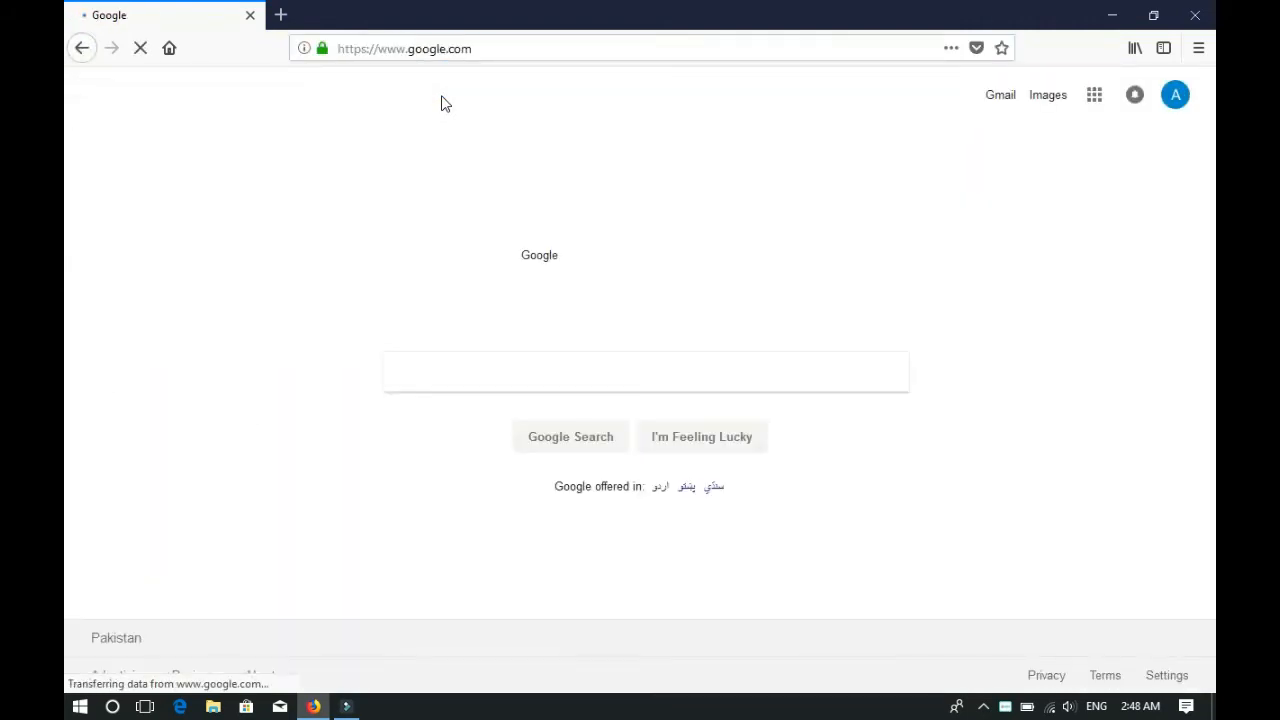
left_click(645, 371)
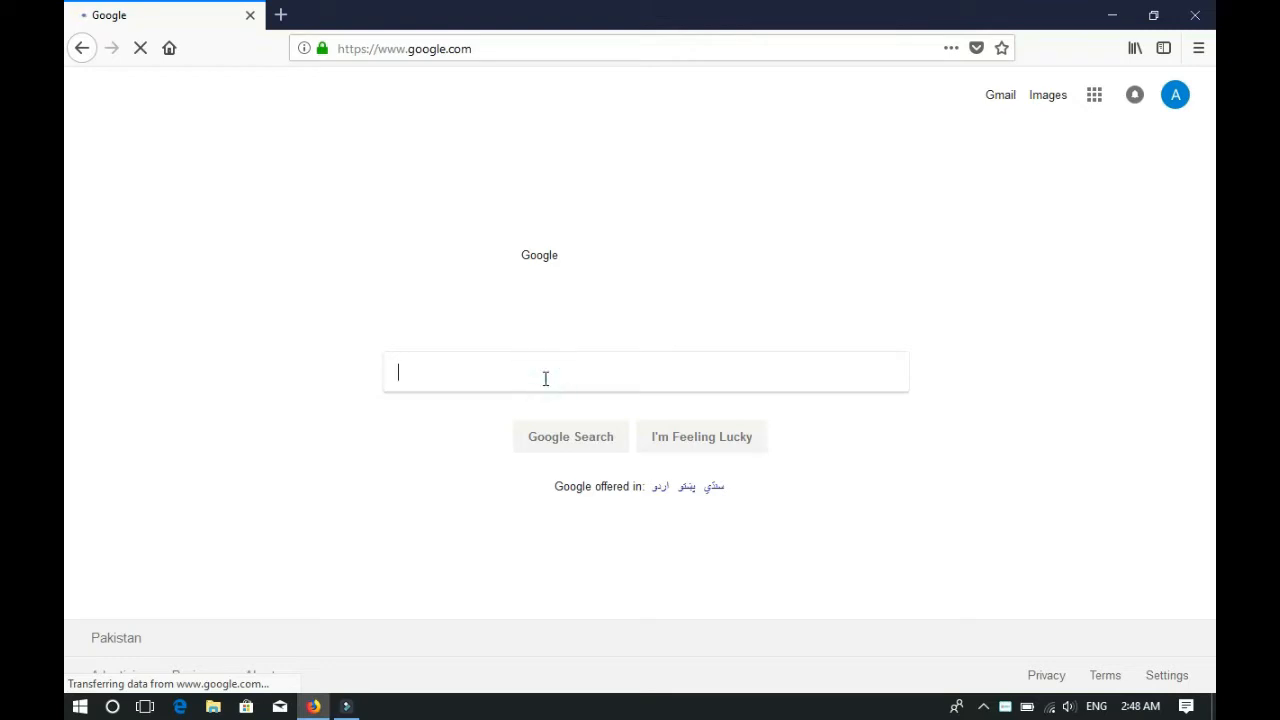
type("Emteri")
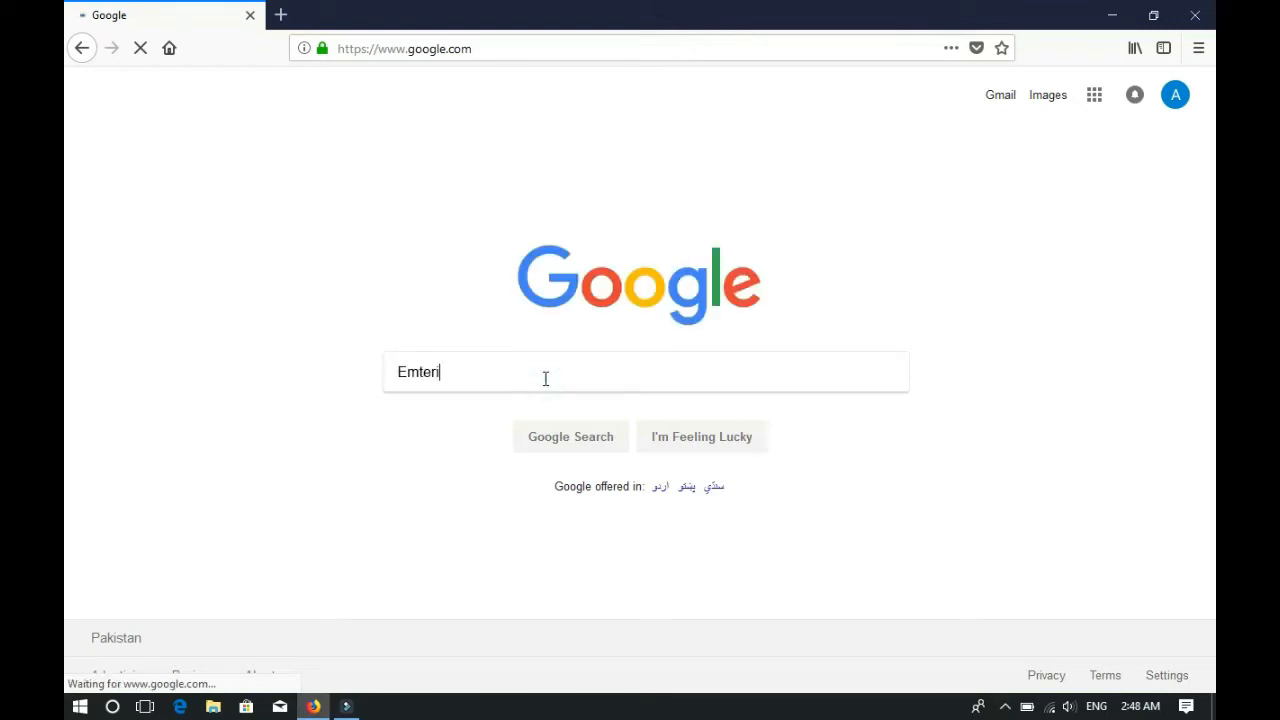
type("a")
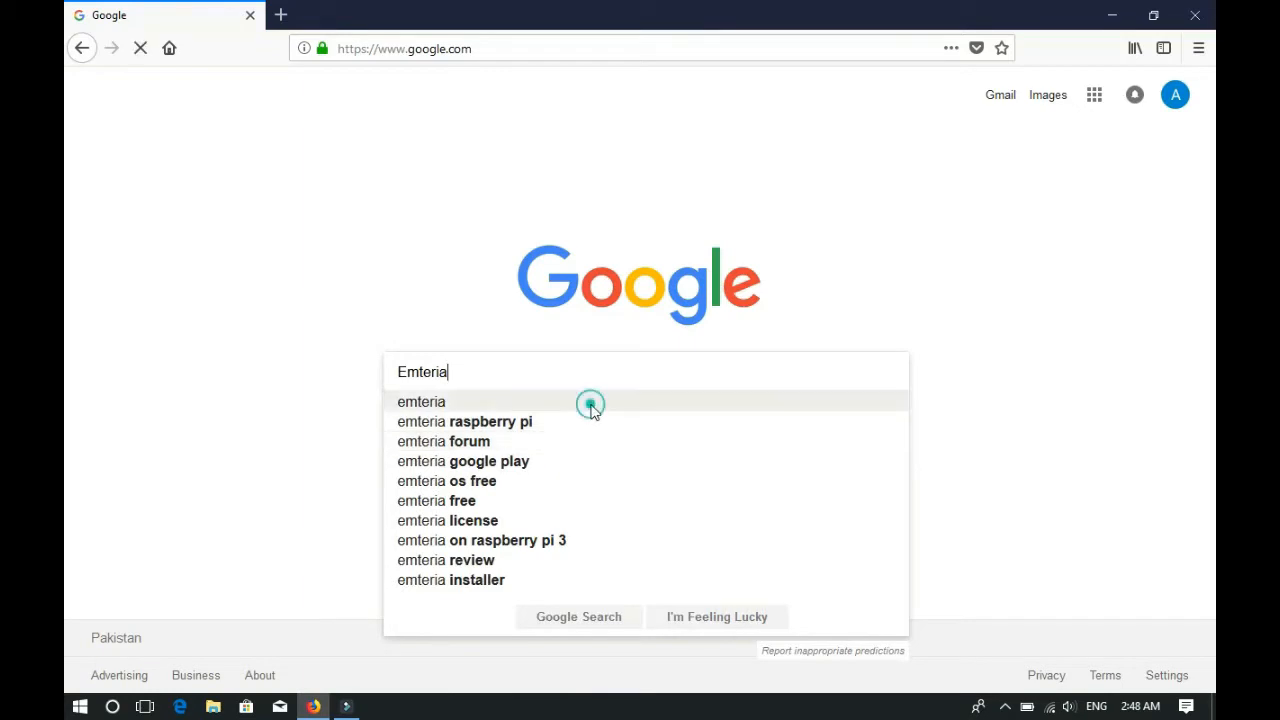
left_click(421, 401)
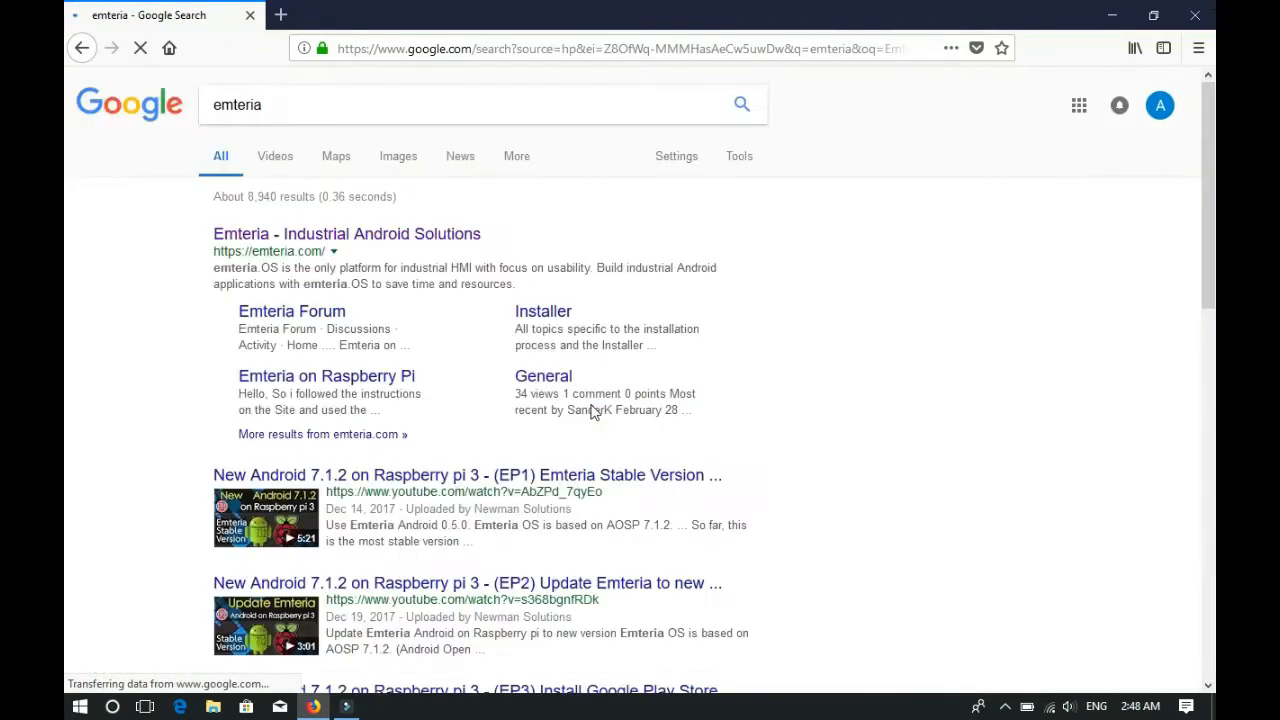
left_click(347, 233)
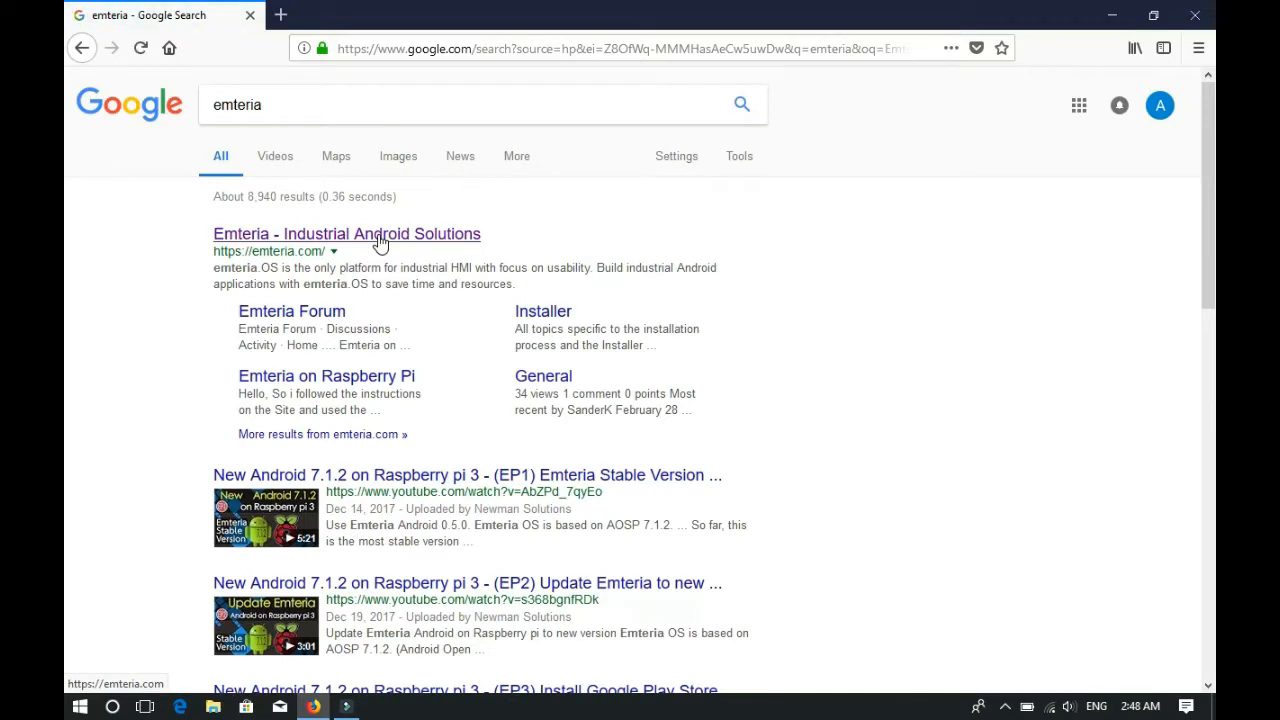
Step: Open the 'Emteria - Industrial Android Solutions' result and choose 'Try for free'
left_click(346, 233)
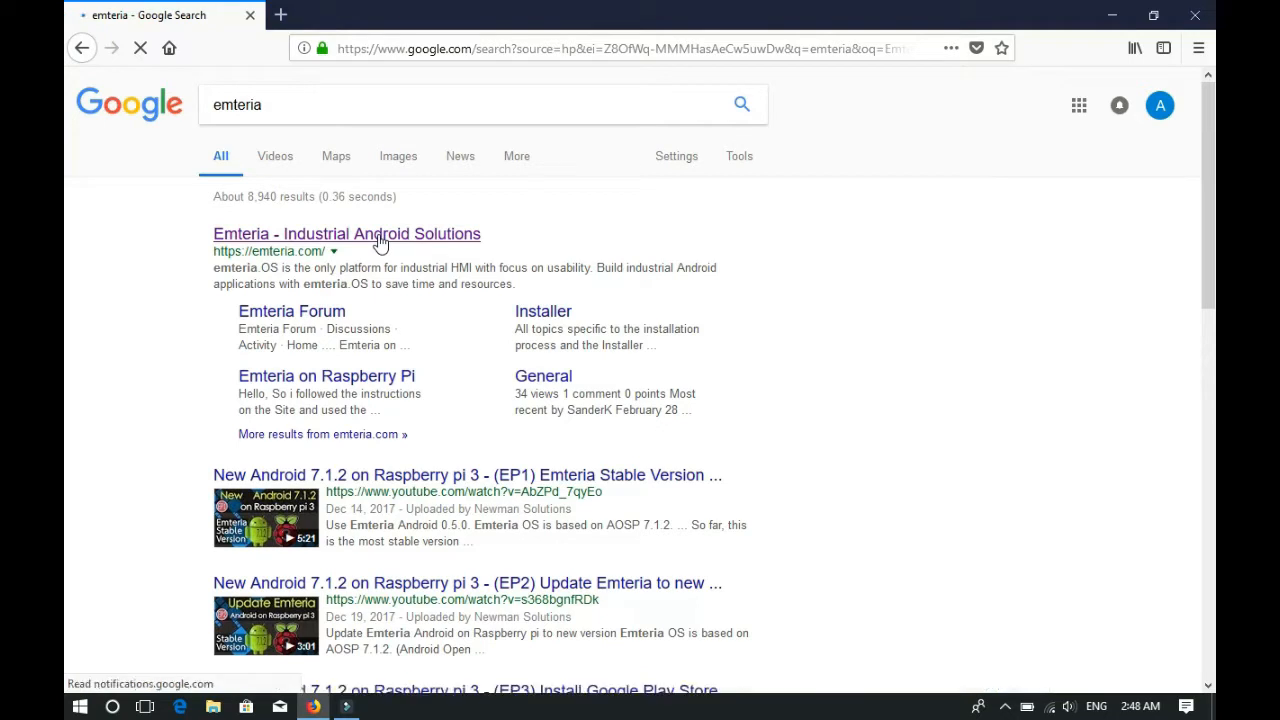
left_click(346, 233)
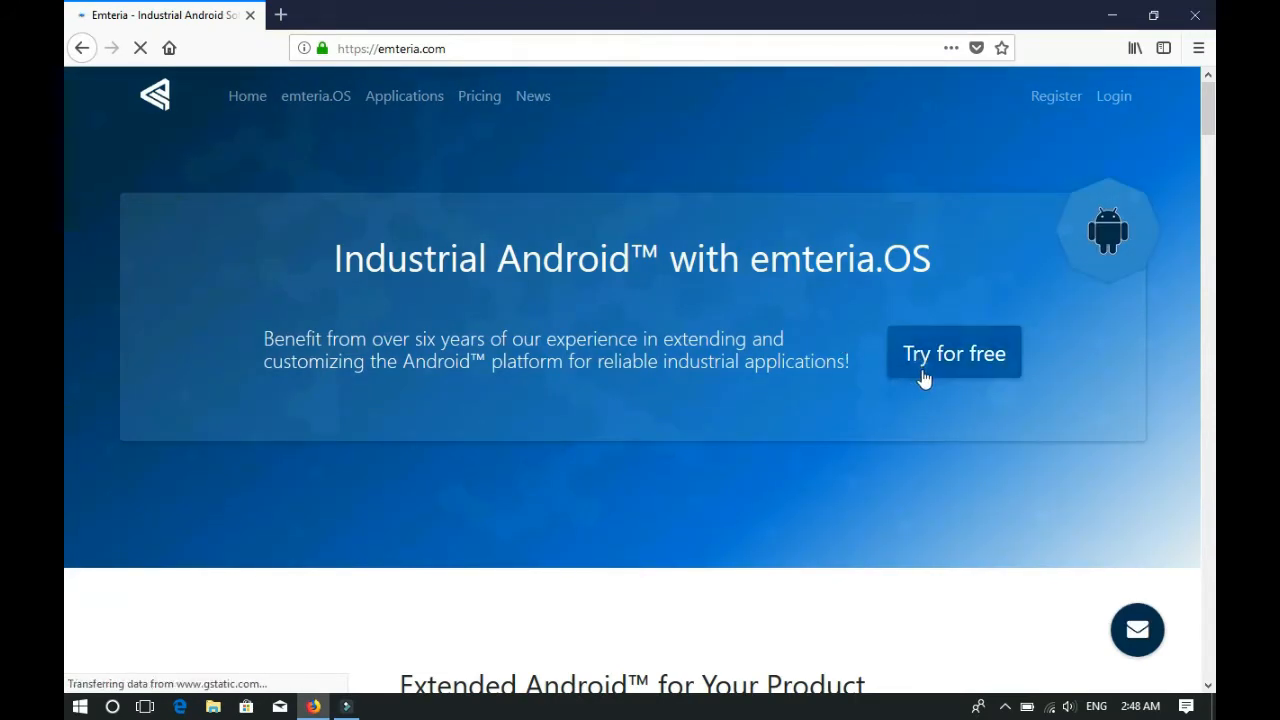
left_click(953, 353)
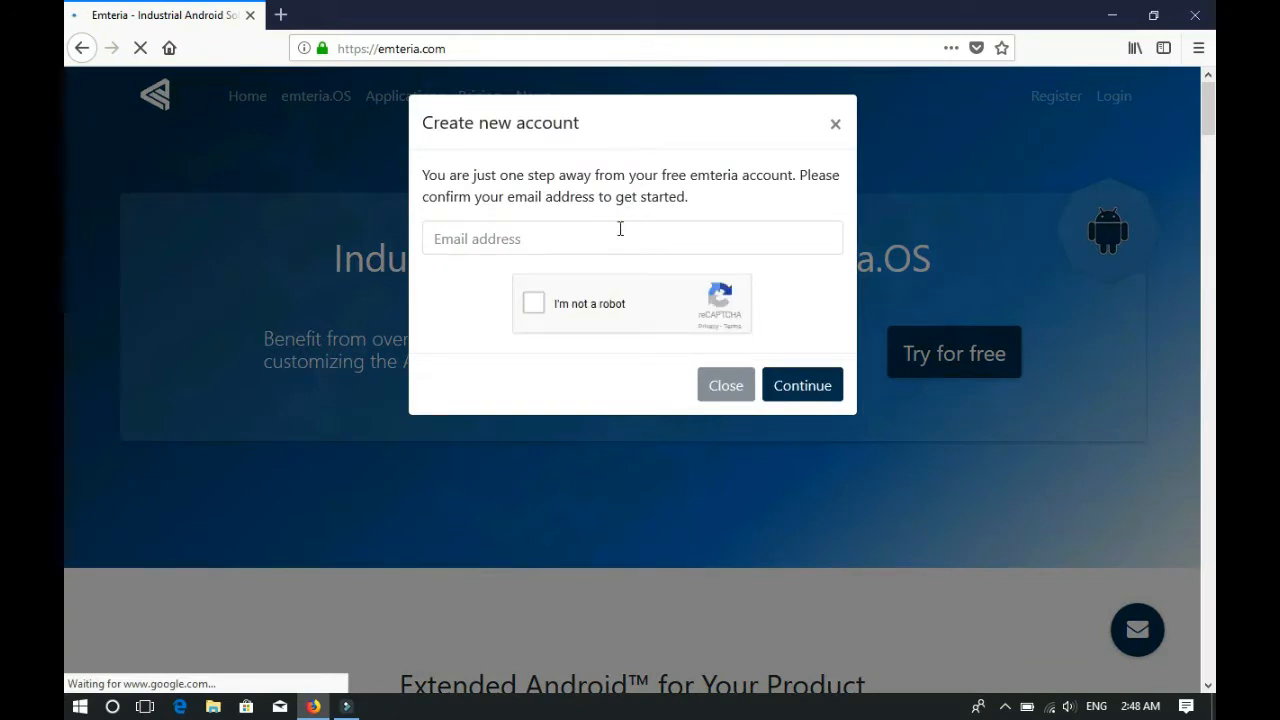
Step: Enter the sign-up email, pass the street-sign robot check, and submit the account request
left_click(631, 238)
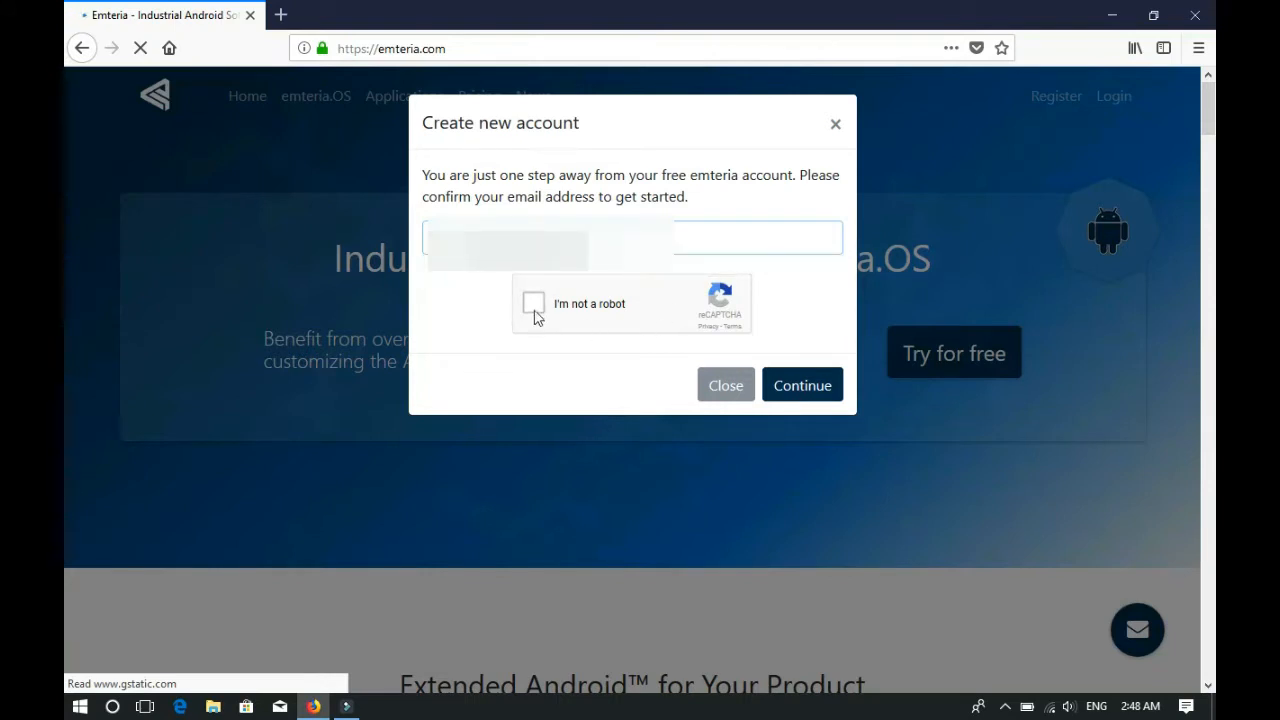
left_click(533, 304)
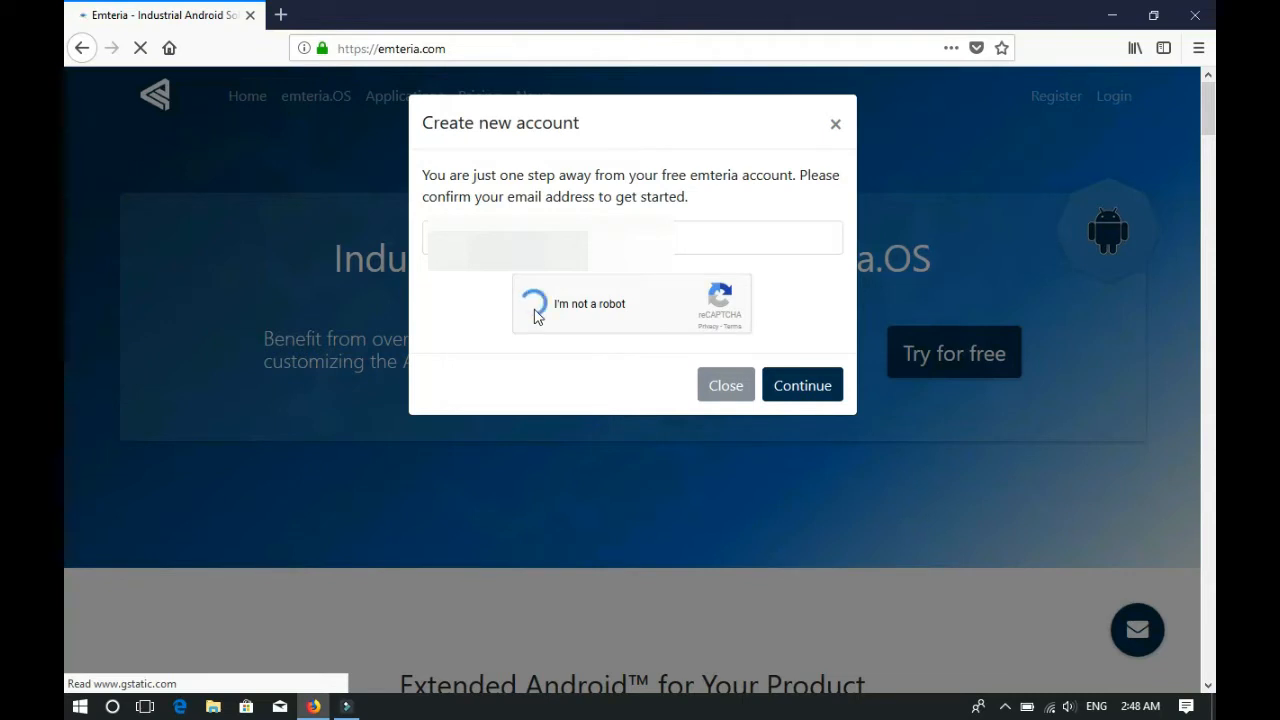
left_click(535, 303)
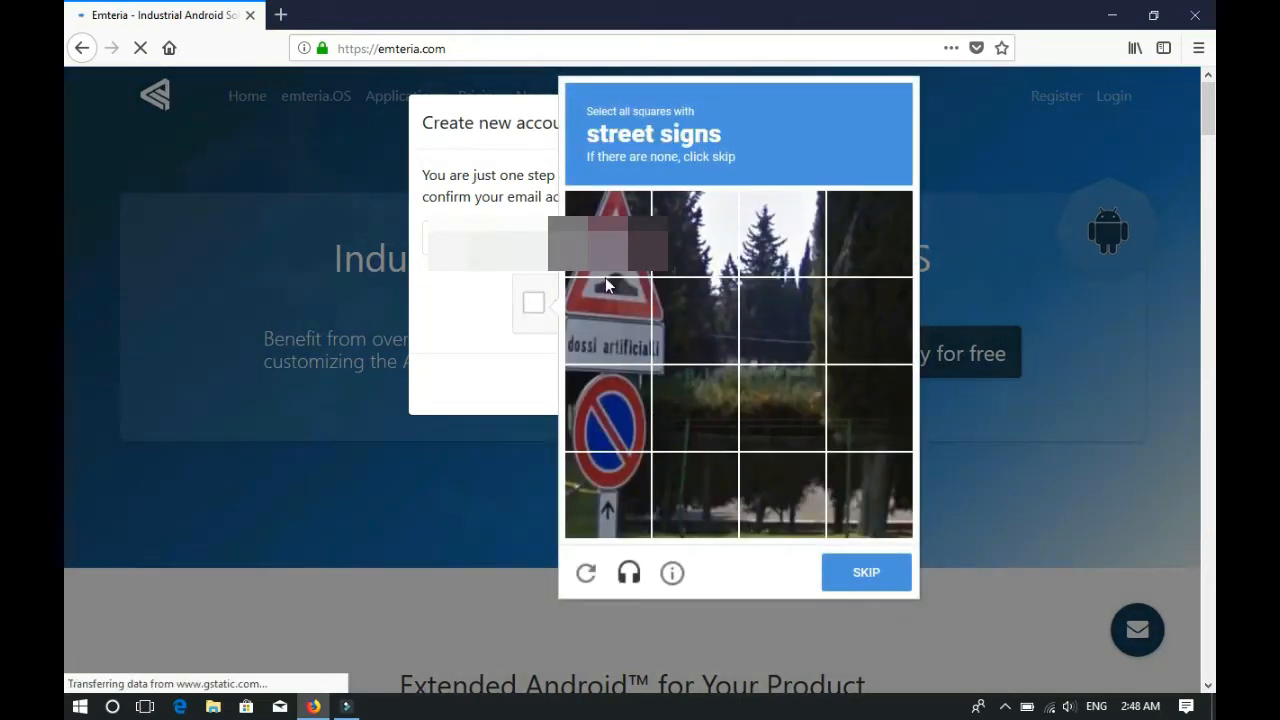
mouse_move(613, 276)
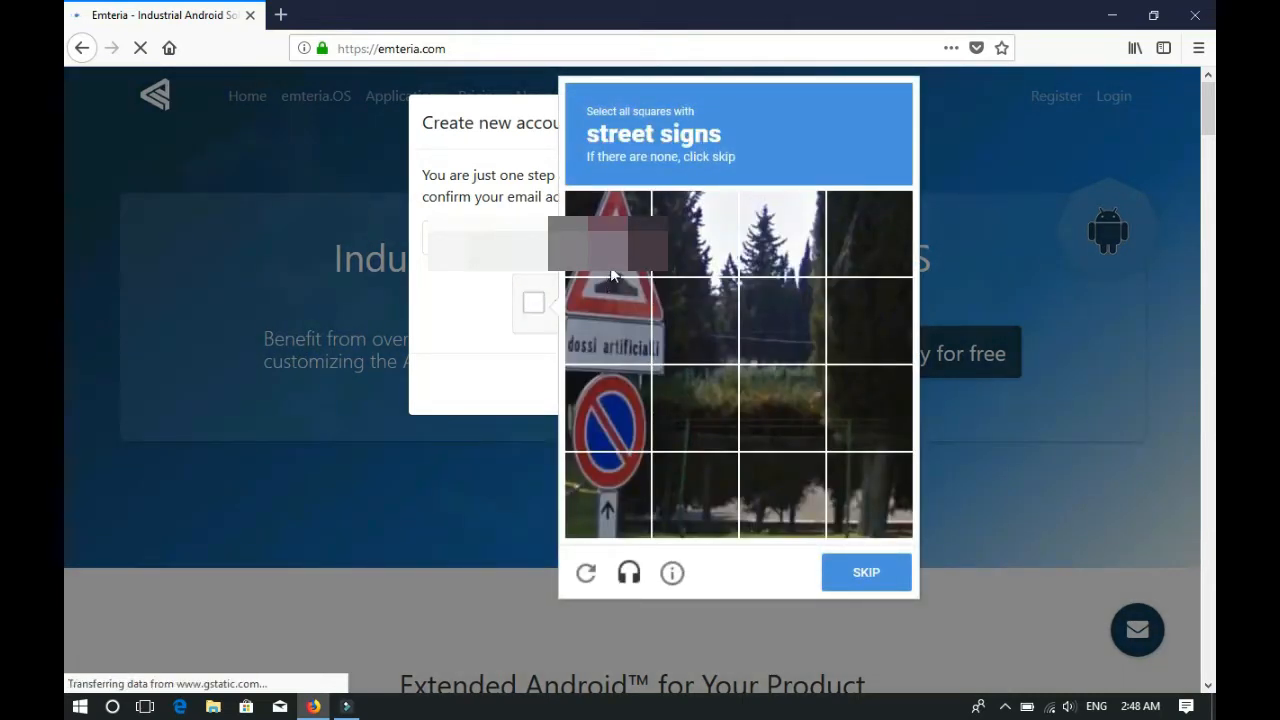
left_click(605, 233)
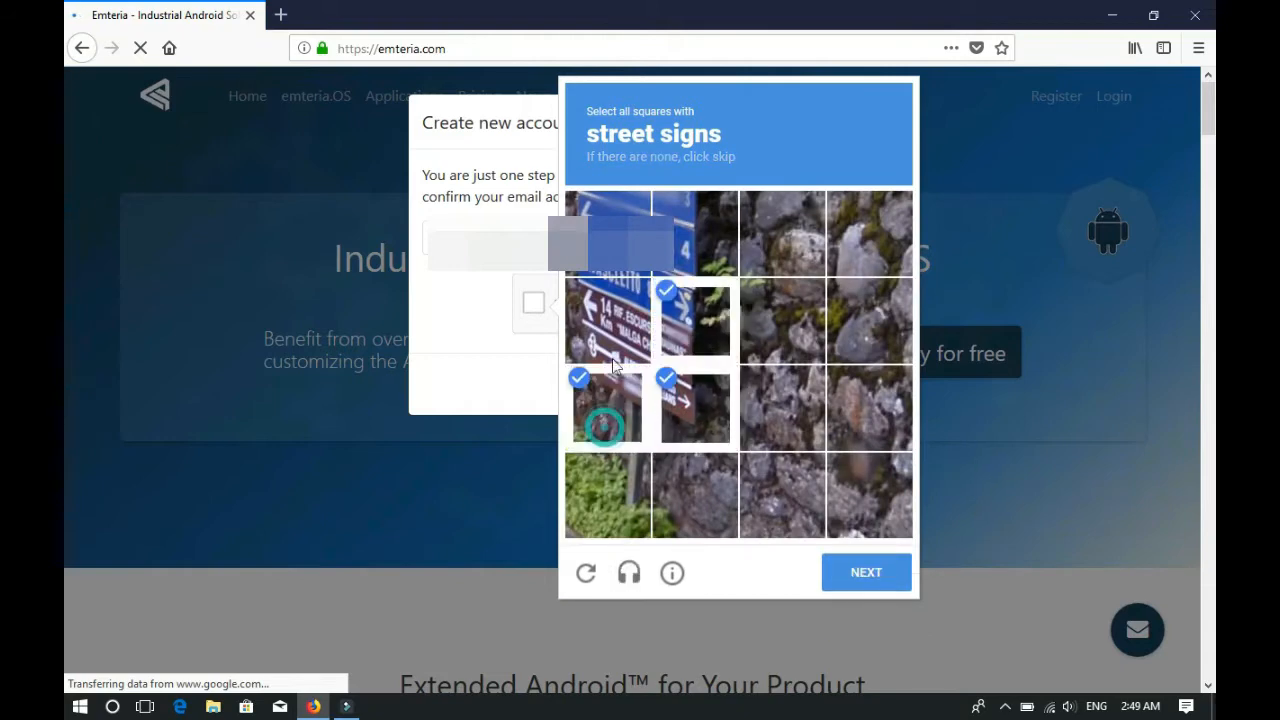
left_click(865, 572)
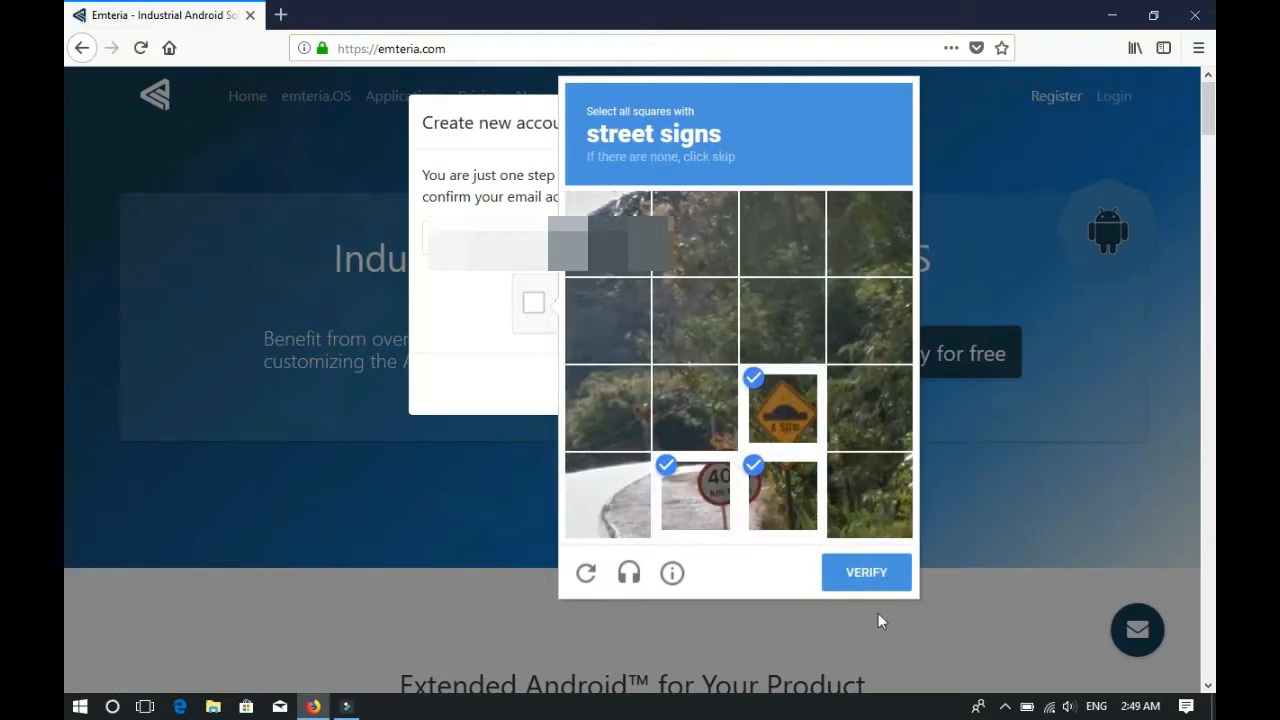
left_click(865, 572)
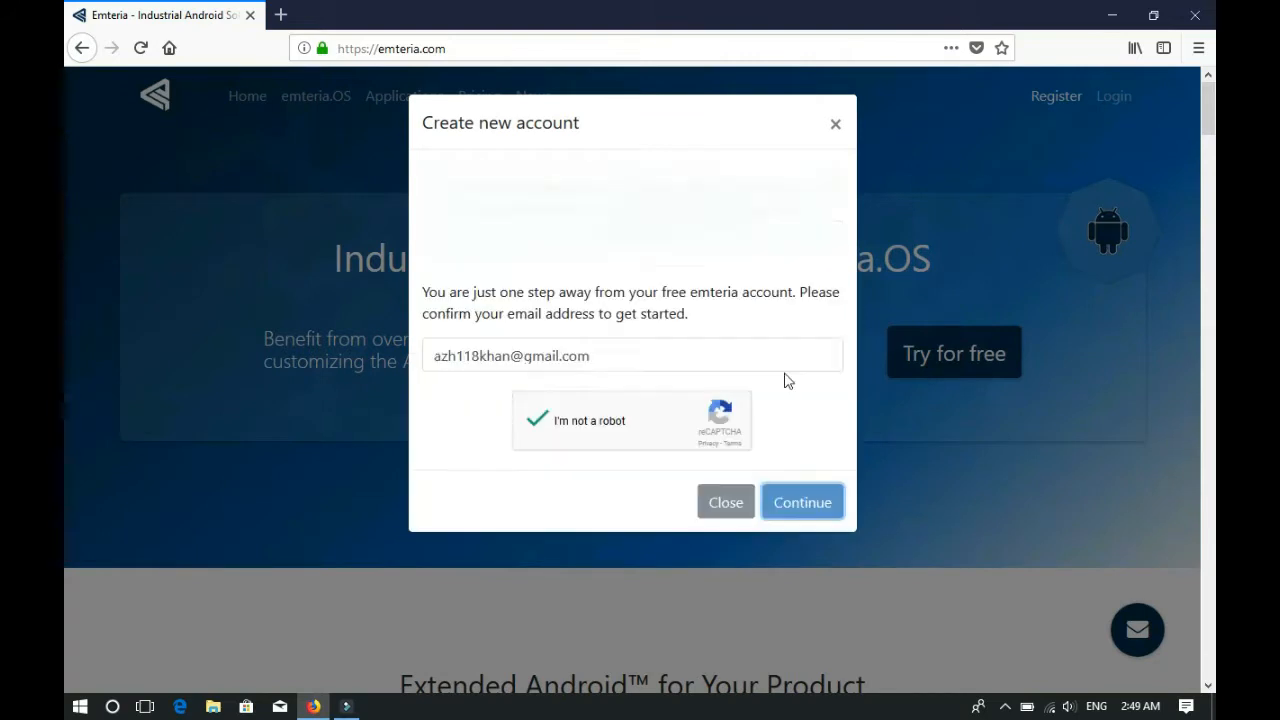
left_click(802, 502)
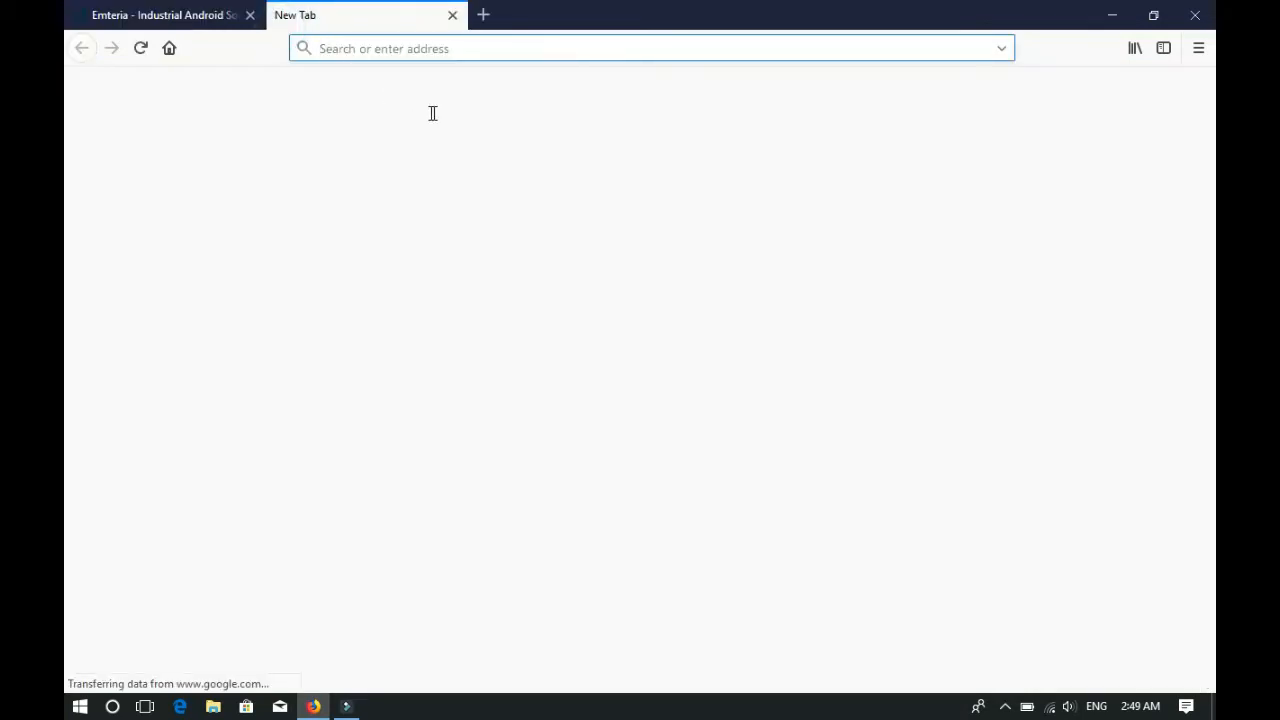
Step: Search Google for Gmail, open it, and open the emteria.com activation message
type("ww.google.com")
type("gmasil")
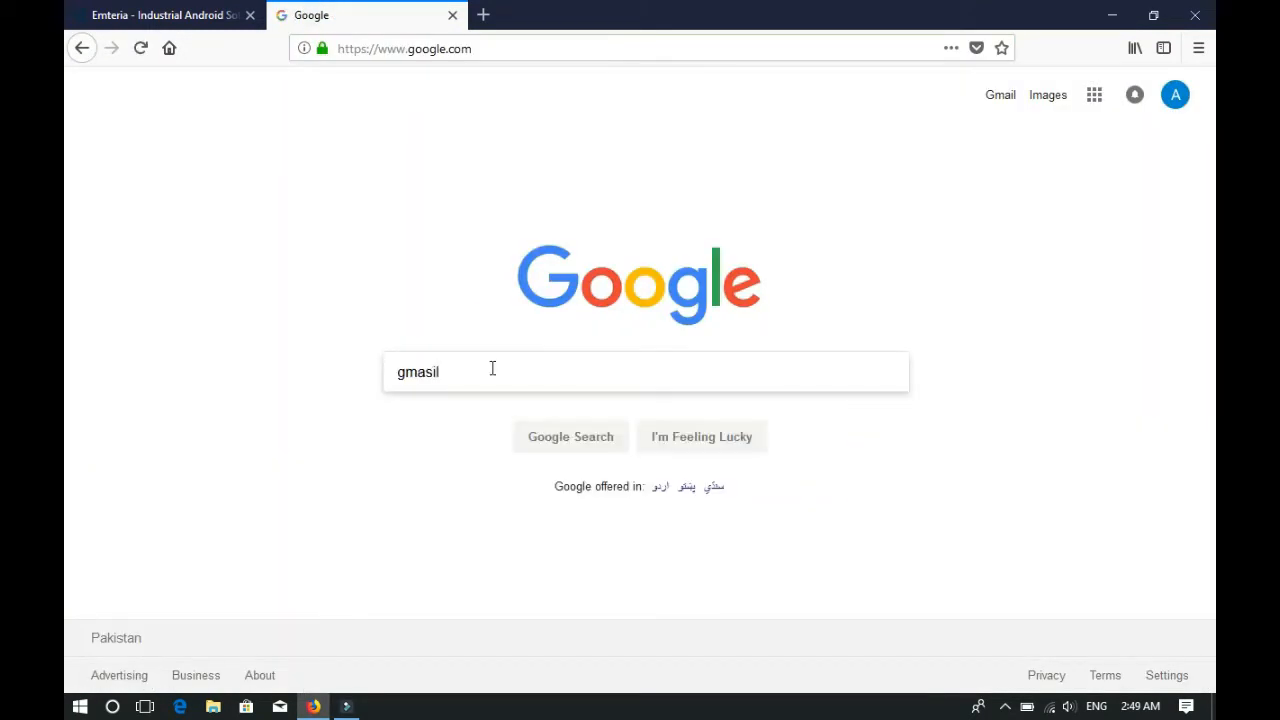
key("enter")
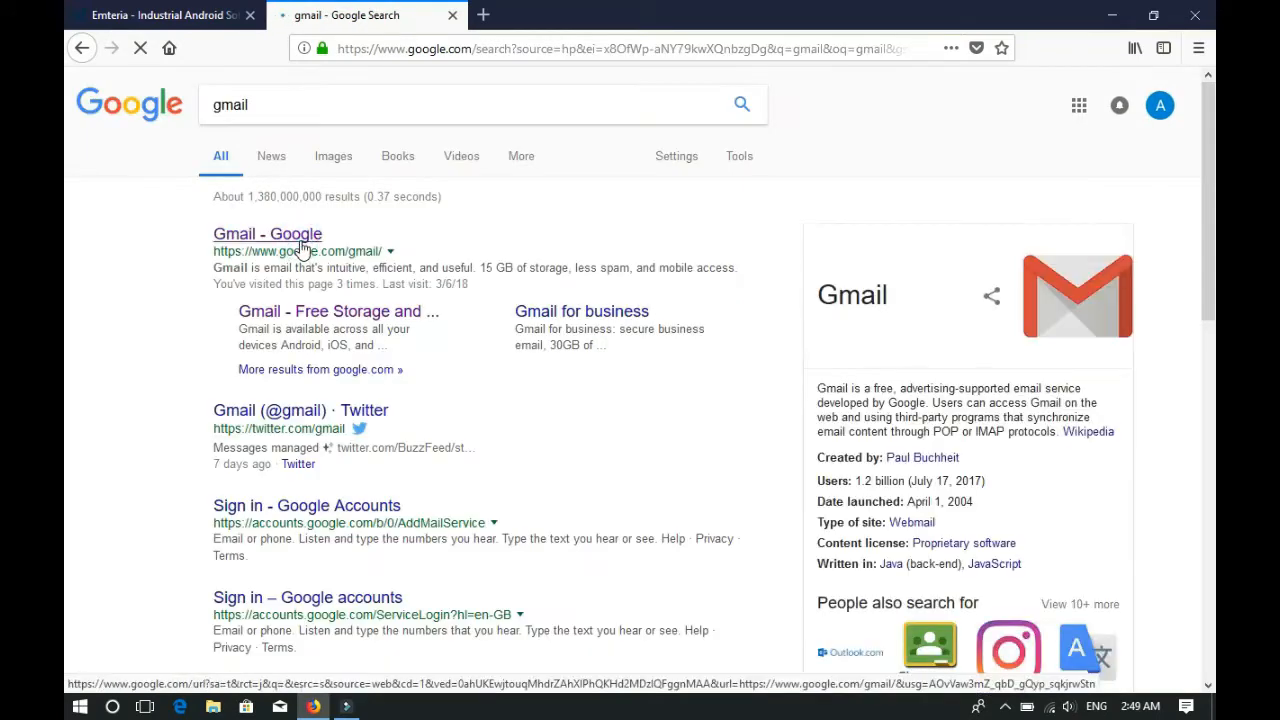
left_click(267, 233)
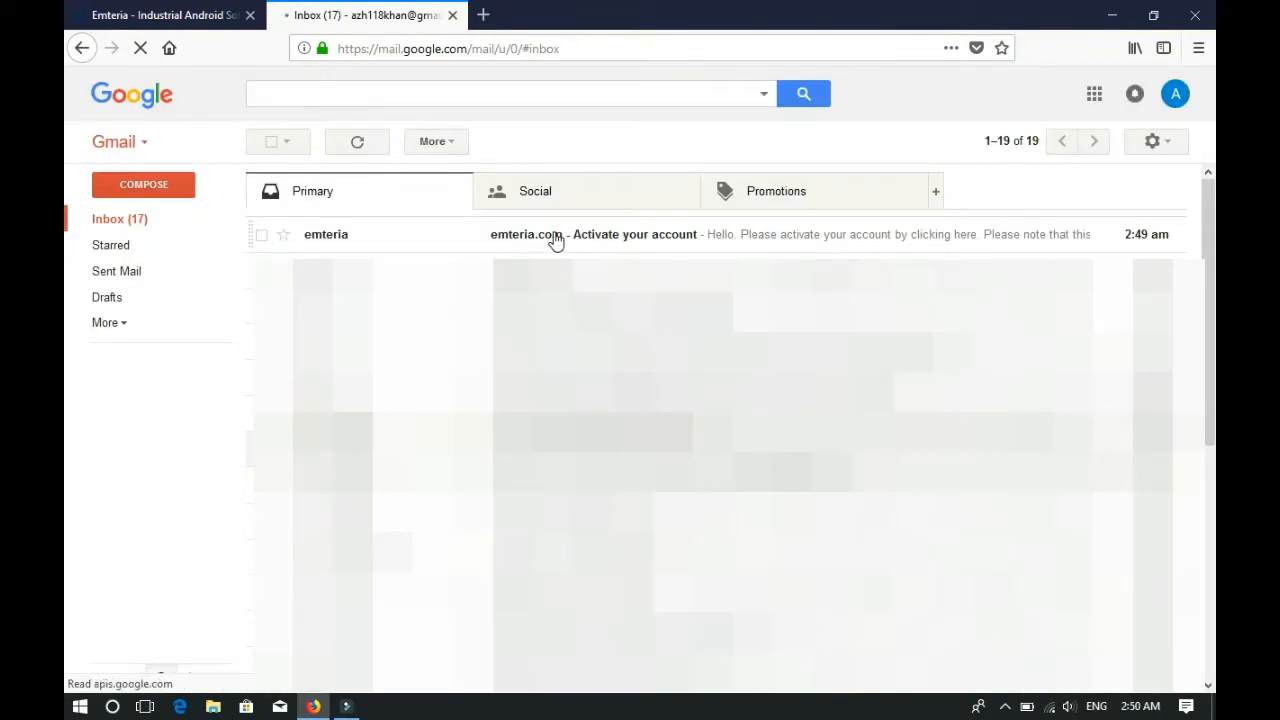
left_click(634, 234)
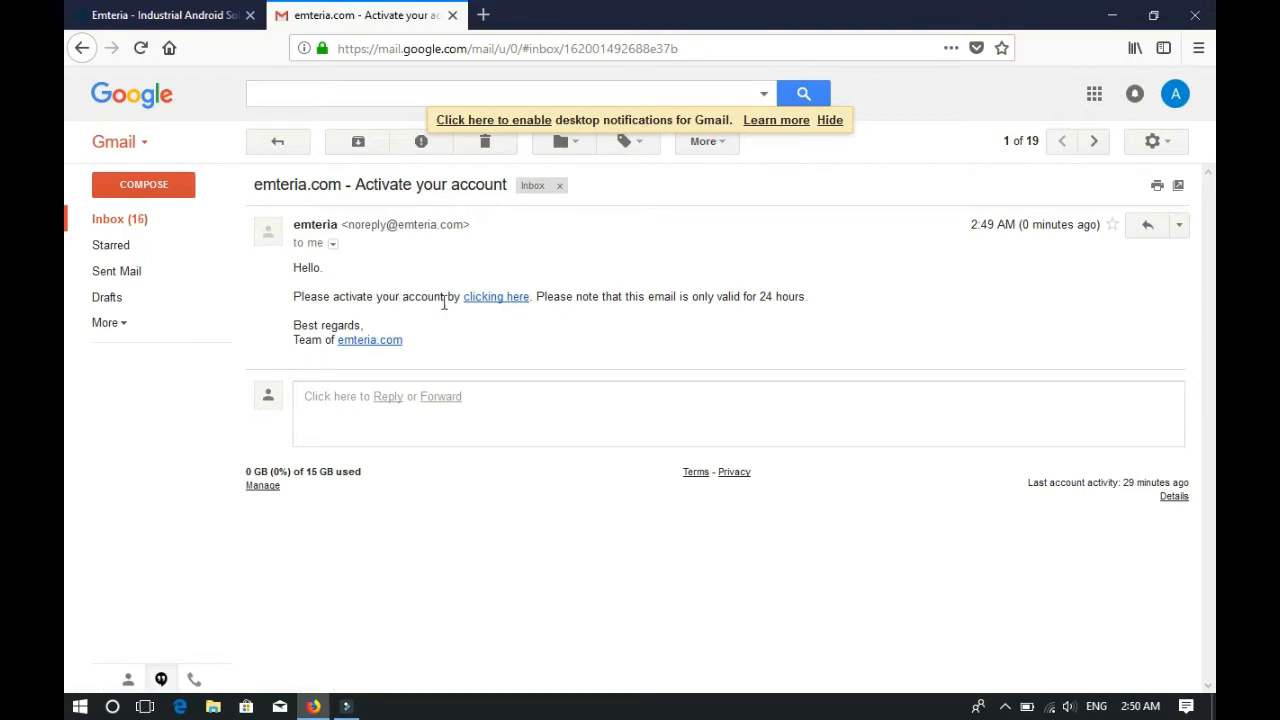
Step: Activate the account from the email, accept the suggested full name 'Azha…', and scroll the form
left_click(496, 296)
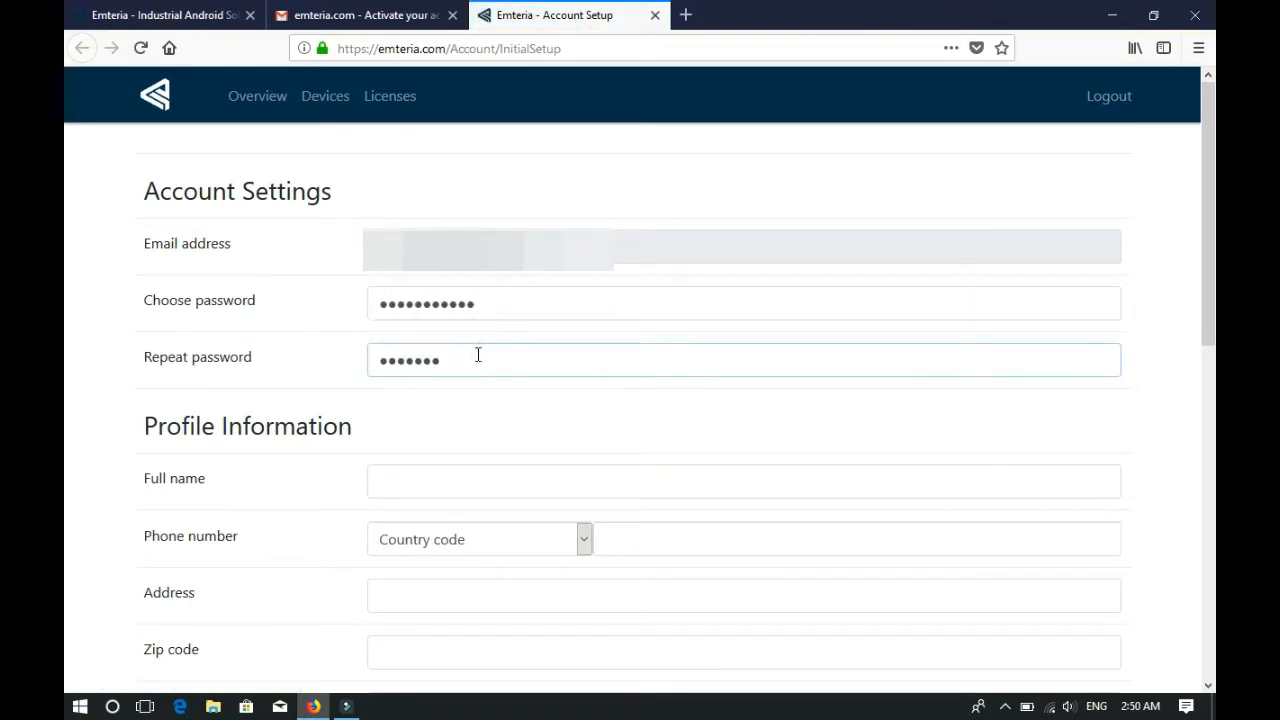
type("Azha")
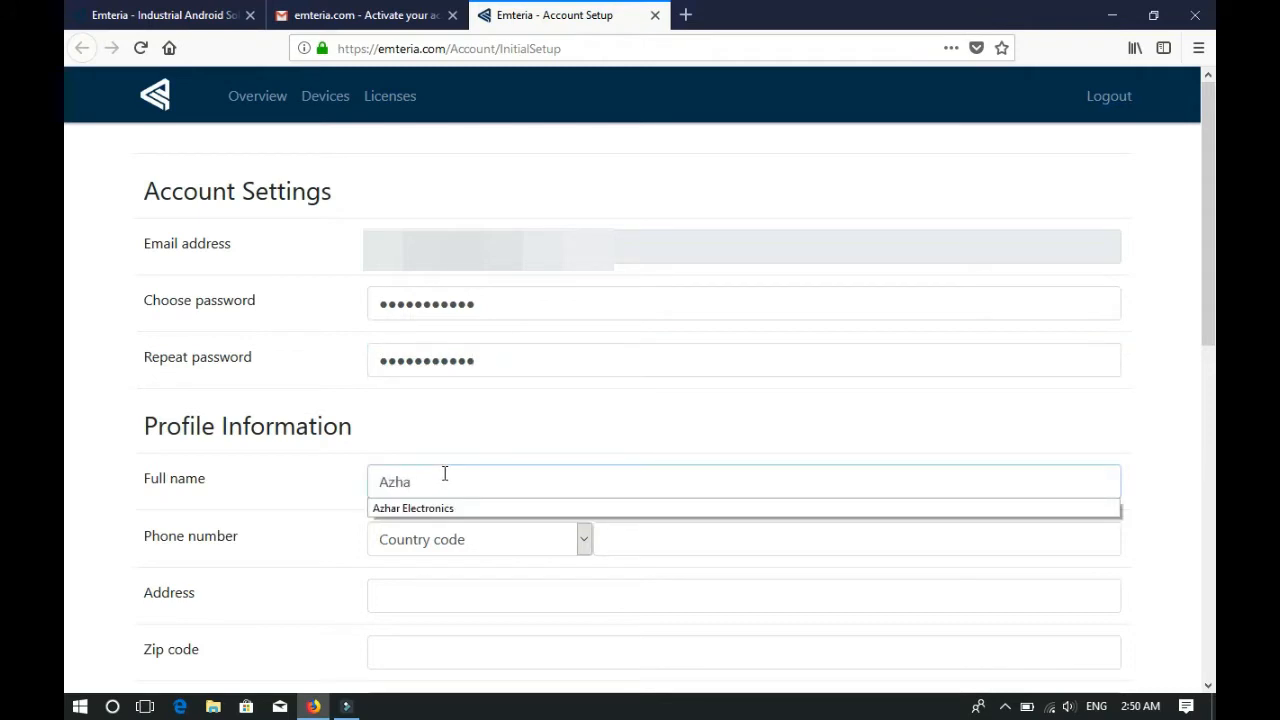
left_click(413, 508)
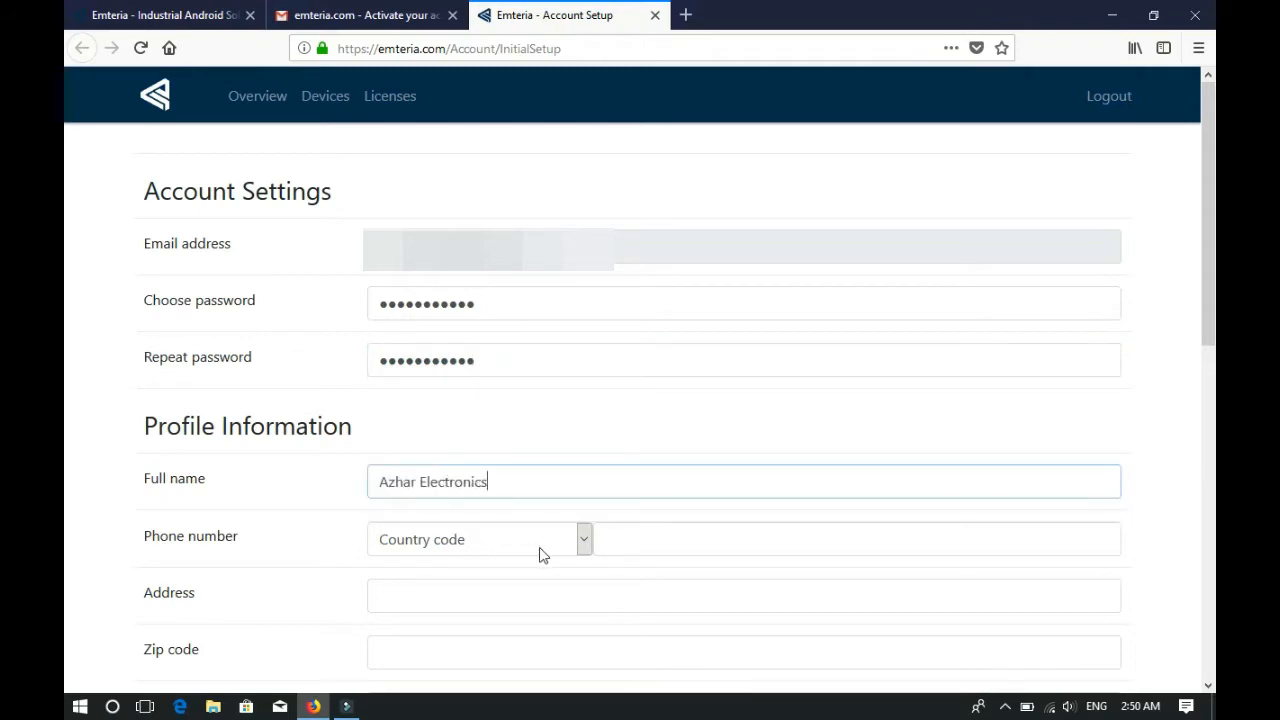
scroll("down", 3)
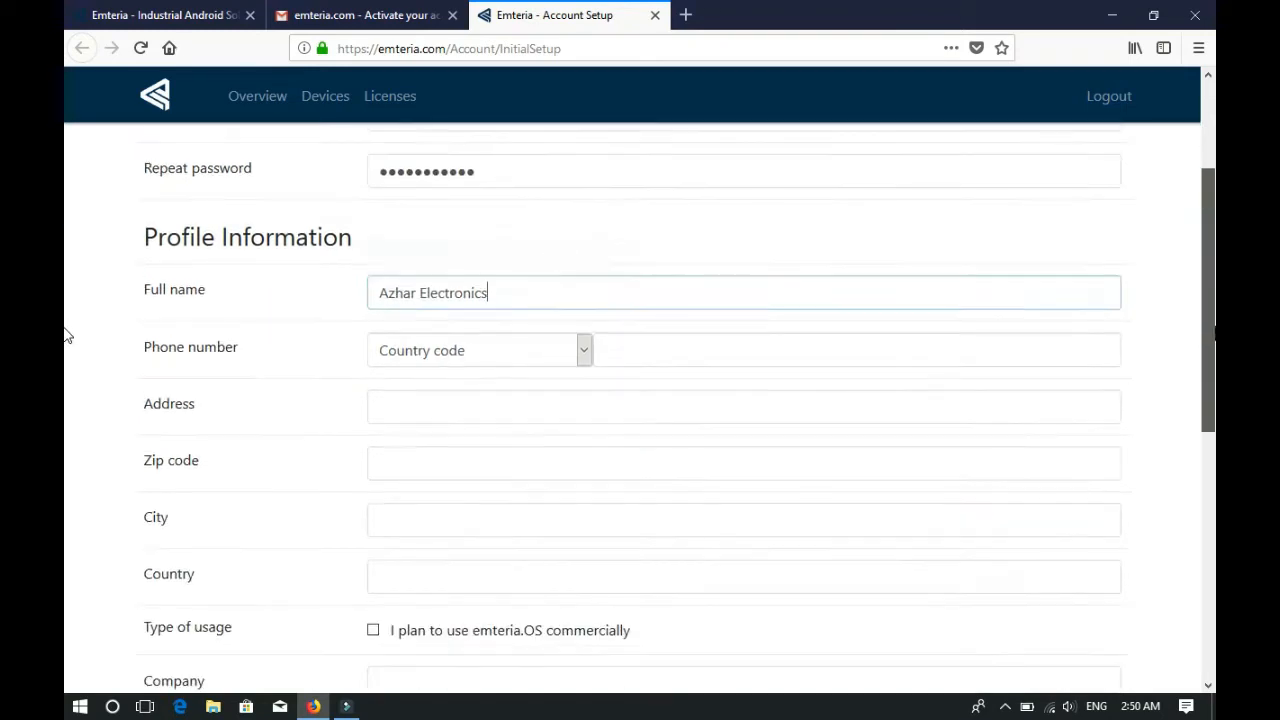
scroll("down", 3)
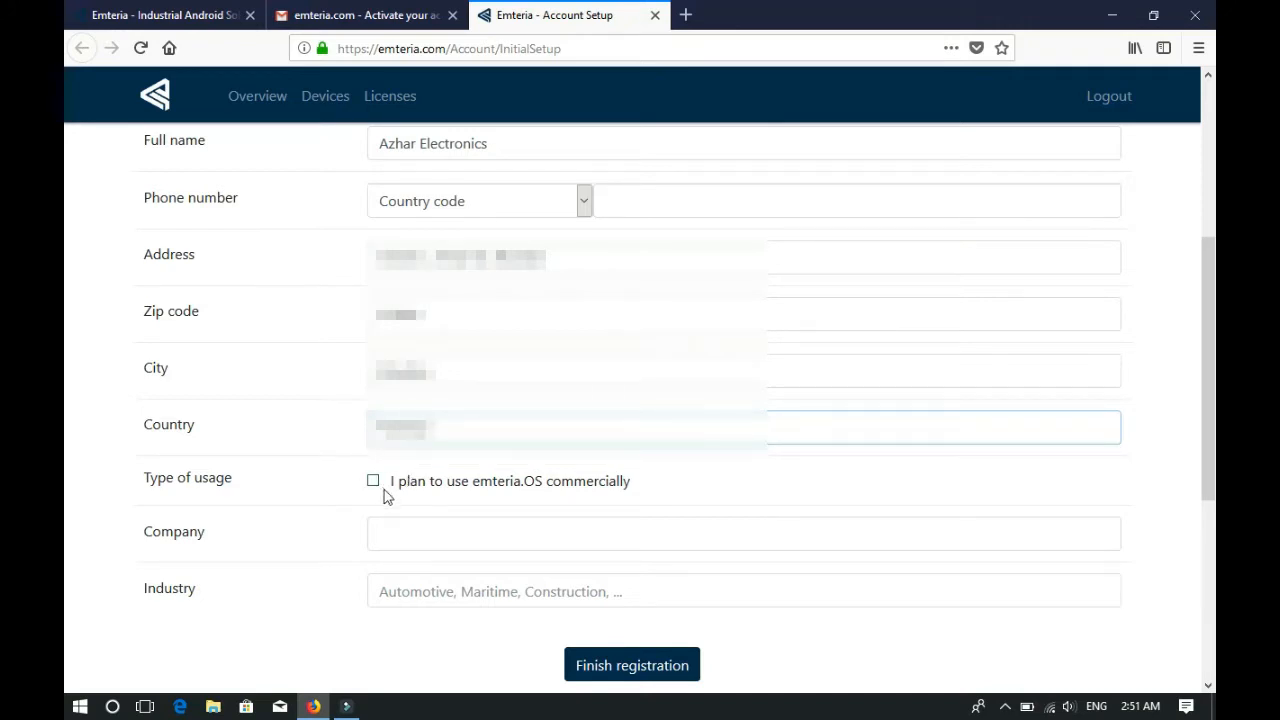
mouse_move(68, 297)
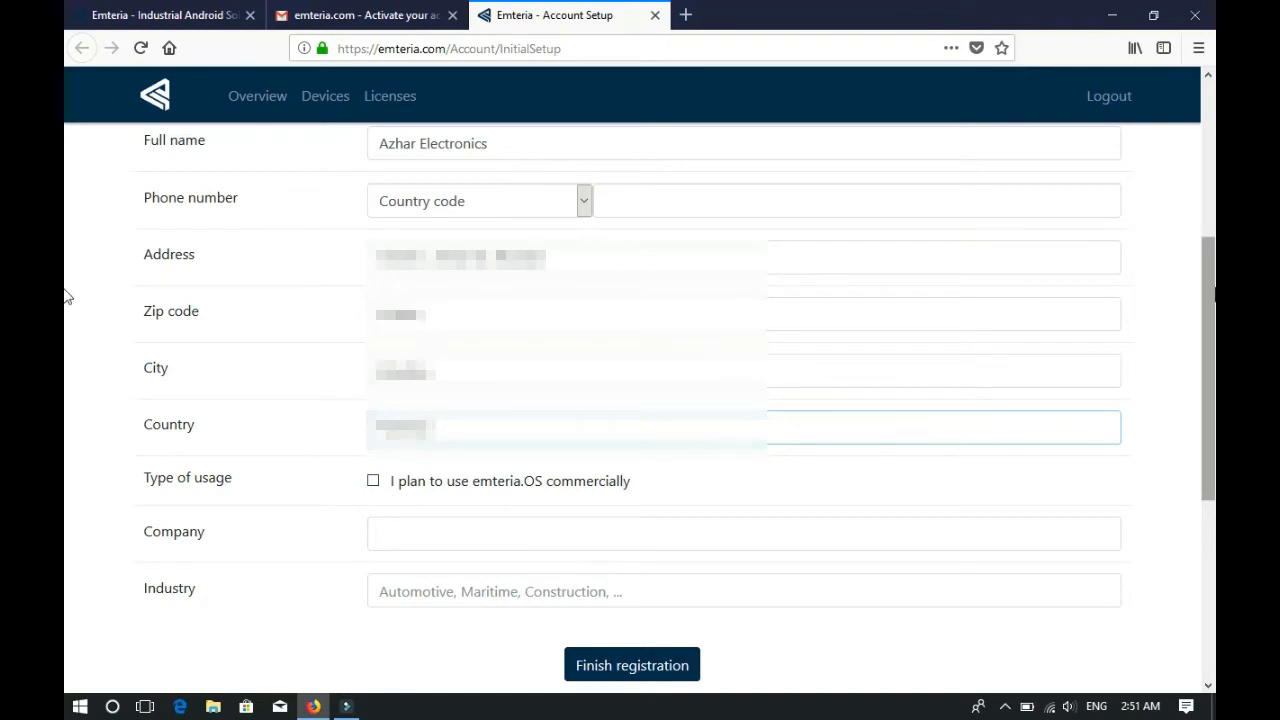
scroll("down", 3)
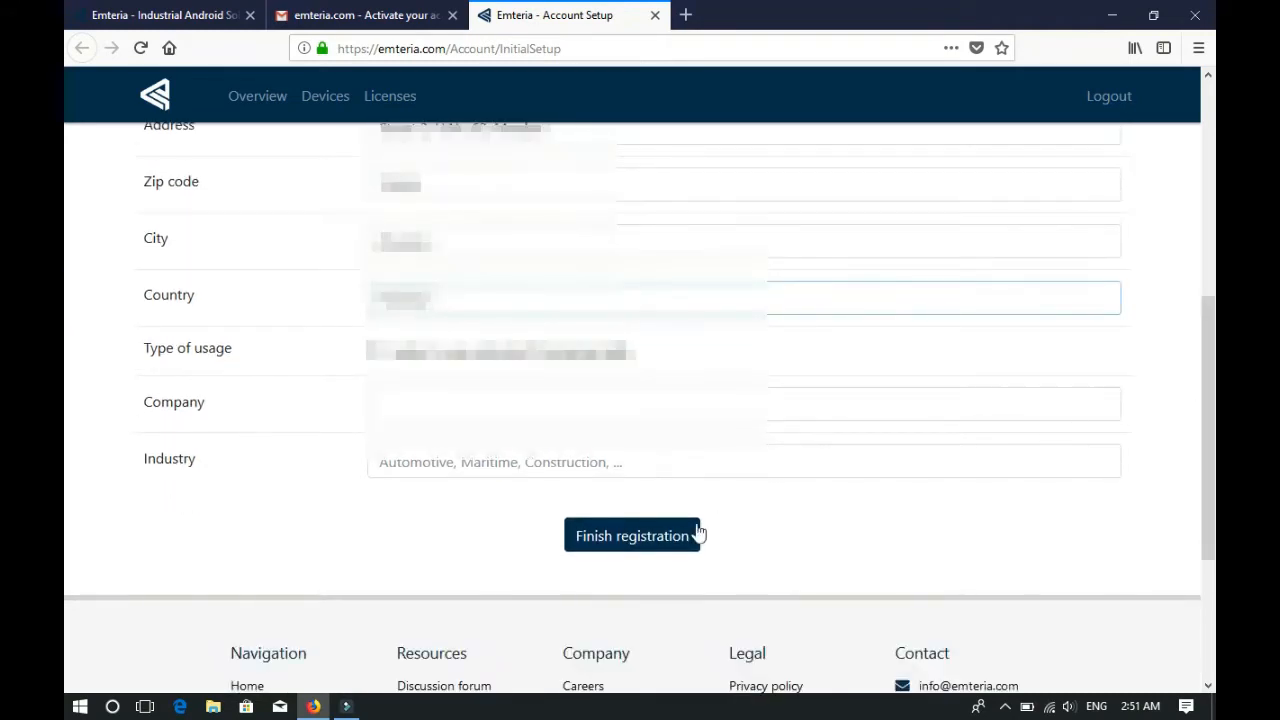
Step: Finish registration and download the Windows x64 installer, skipping the duplicate download
left_click(632, 535)
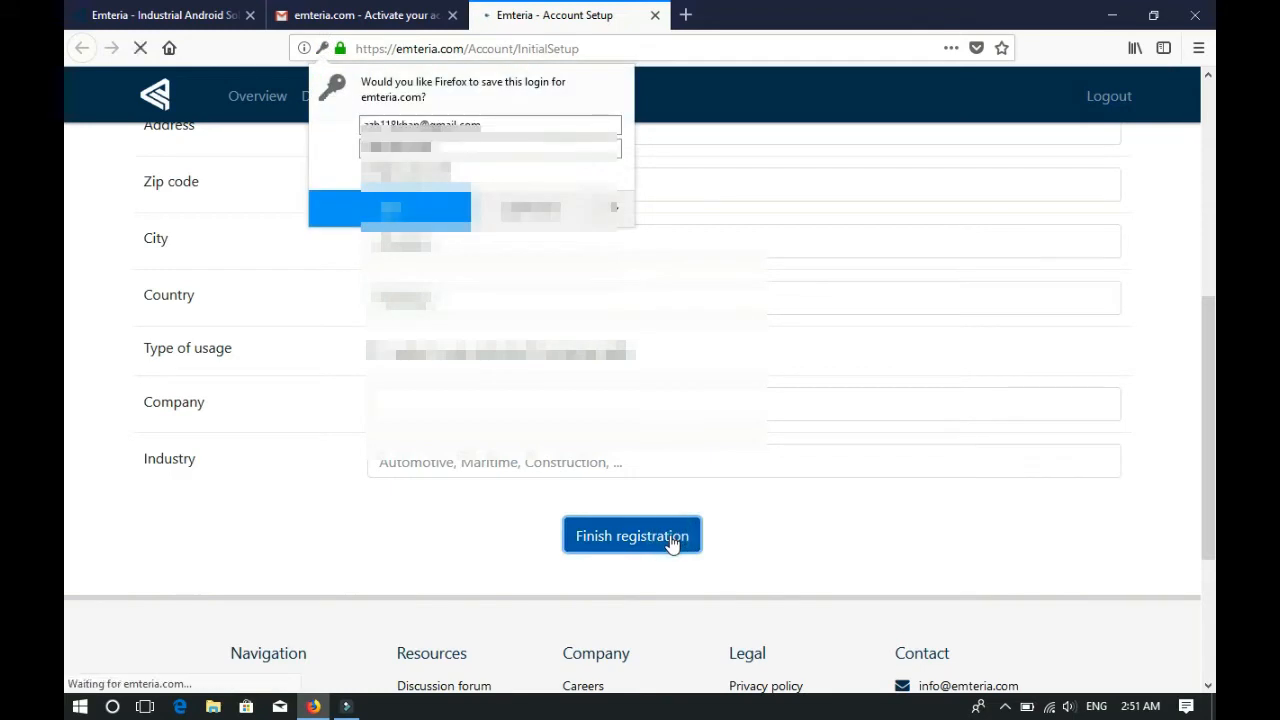
left_click(632, 535)
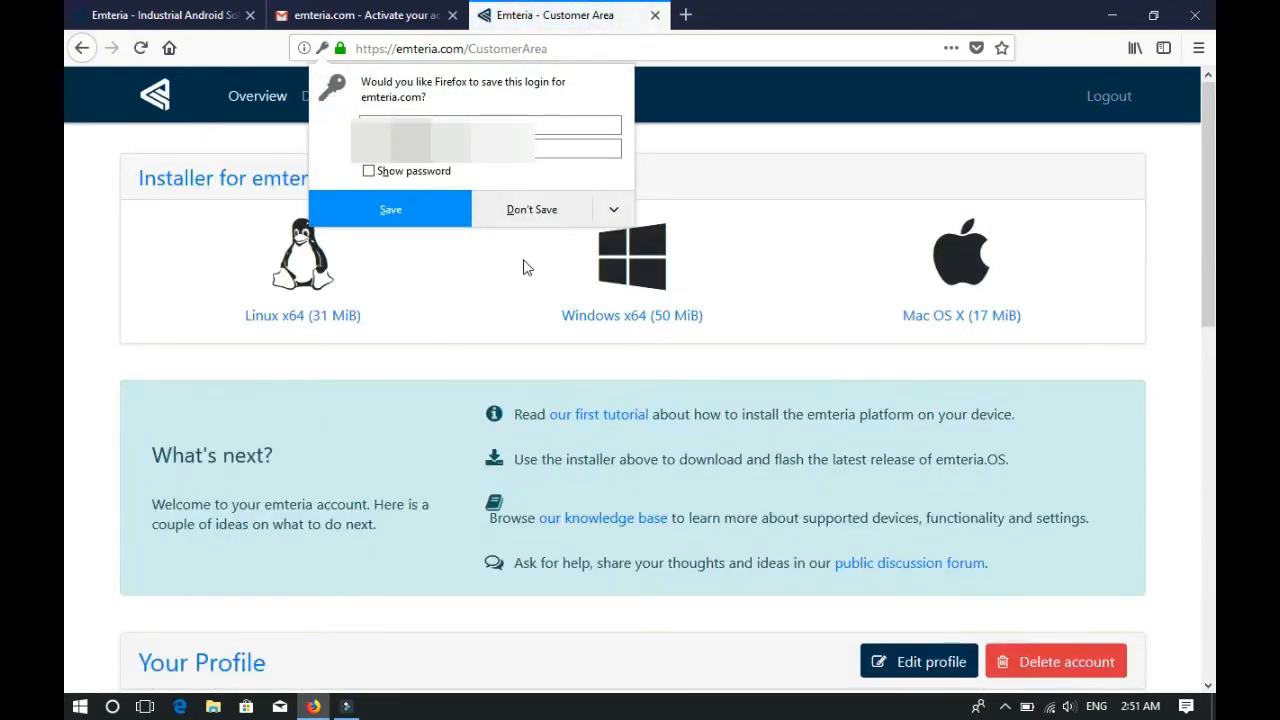
mouse_move(270, 292)
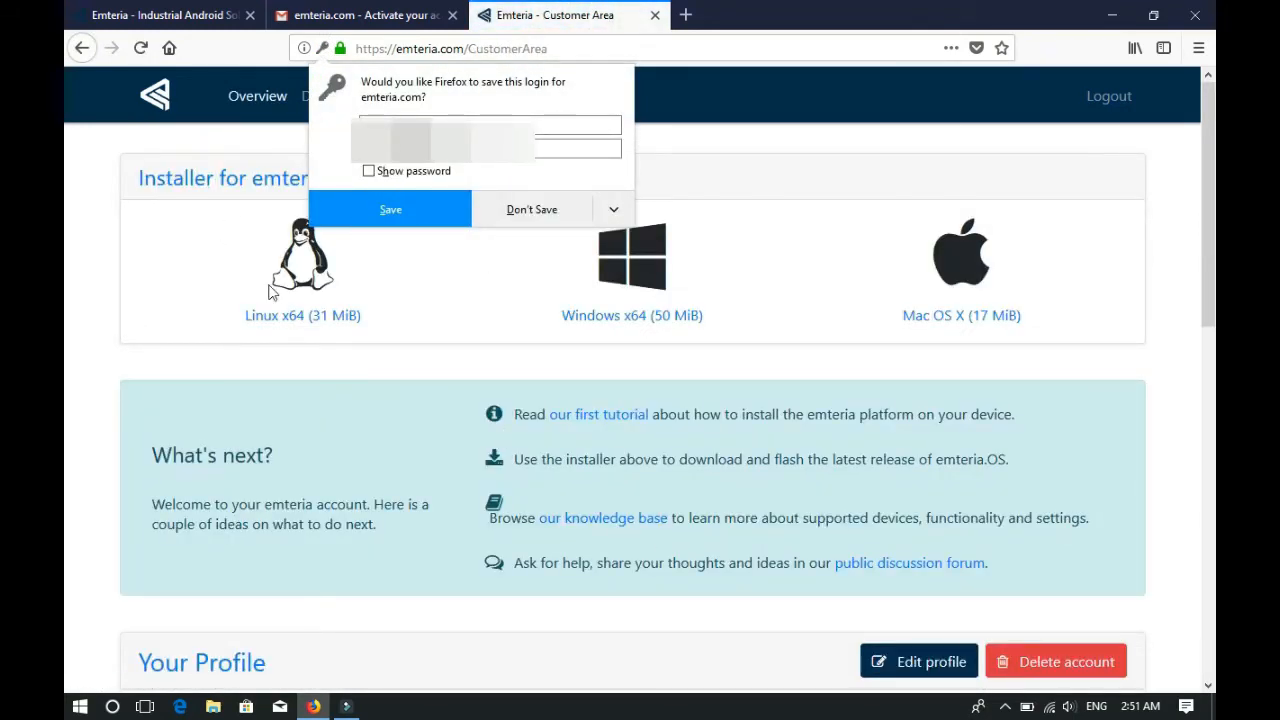
mouse_move(288, 297)
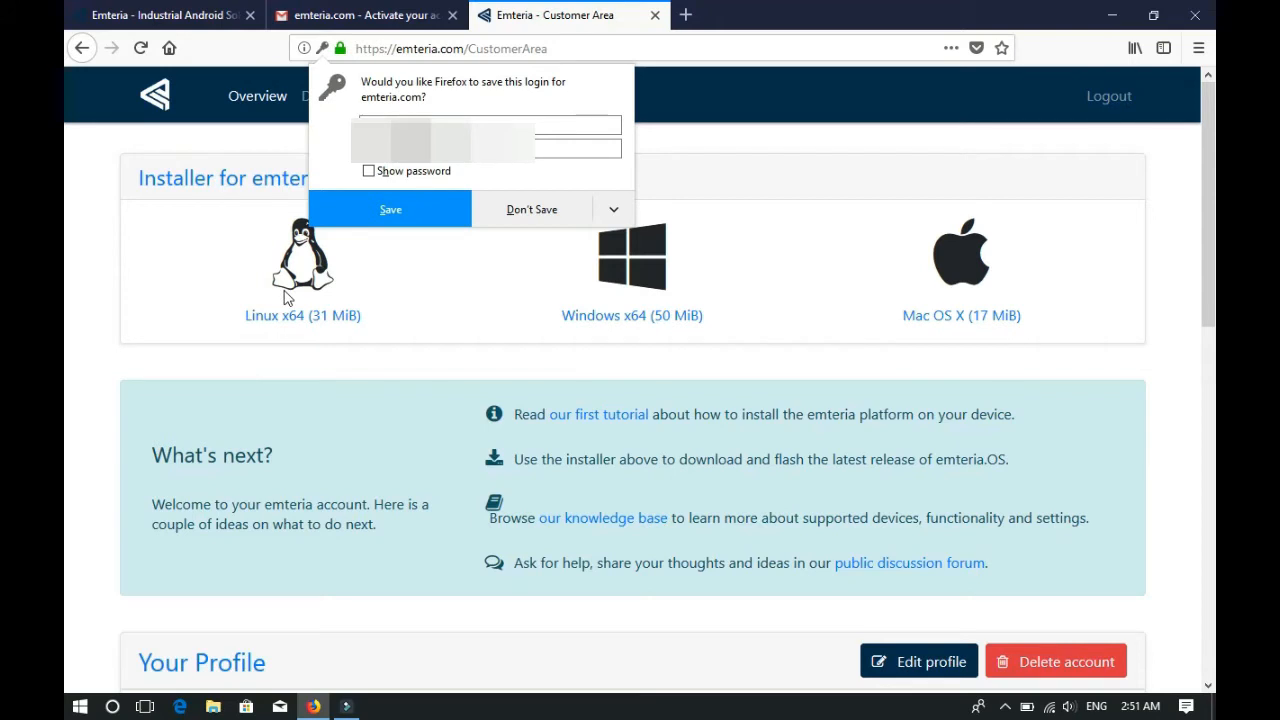
mouse_move(659, 333)
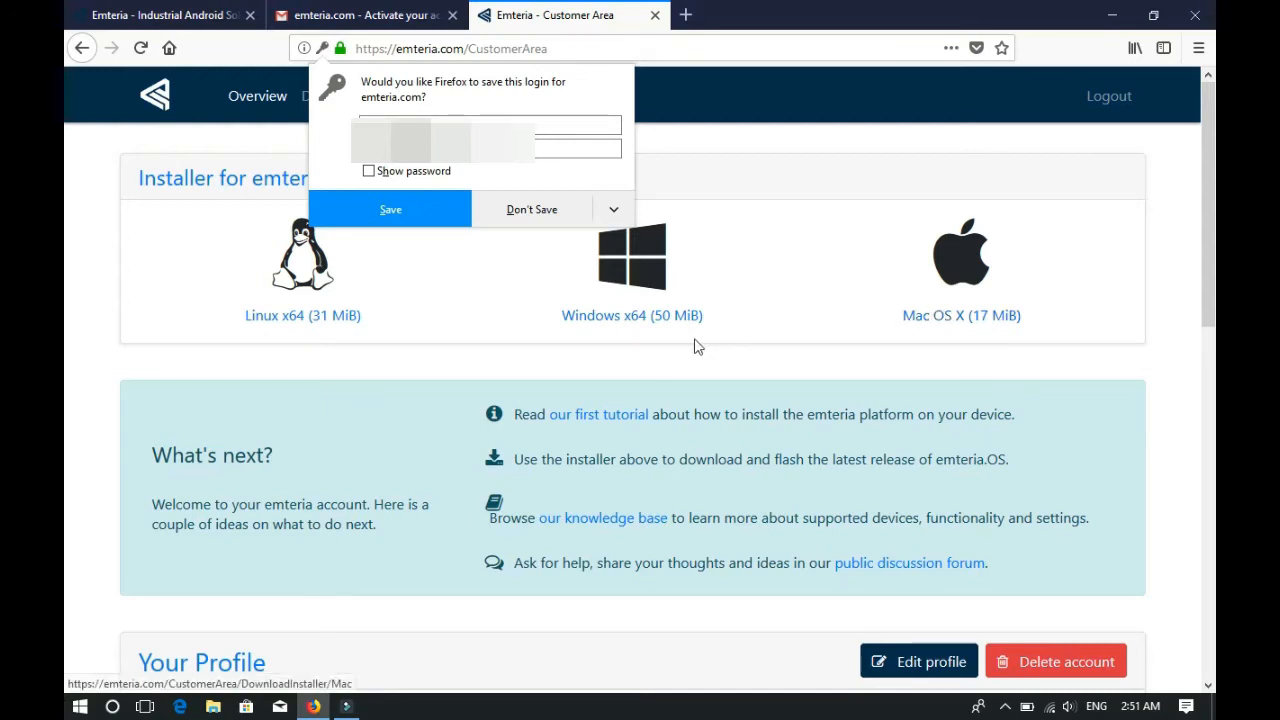
left_click(632, 315)
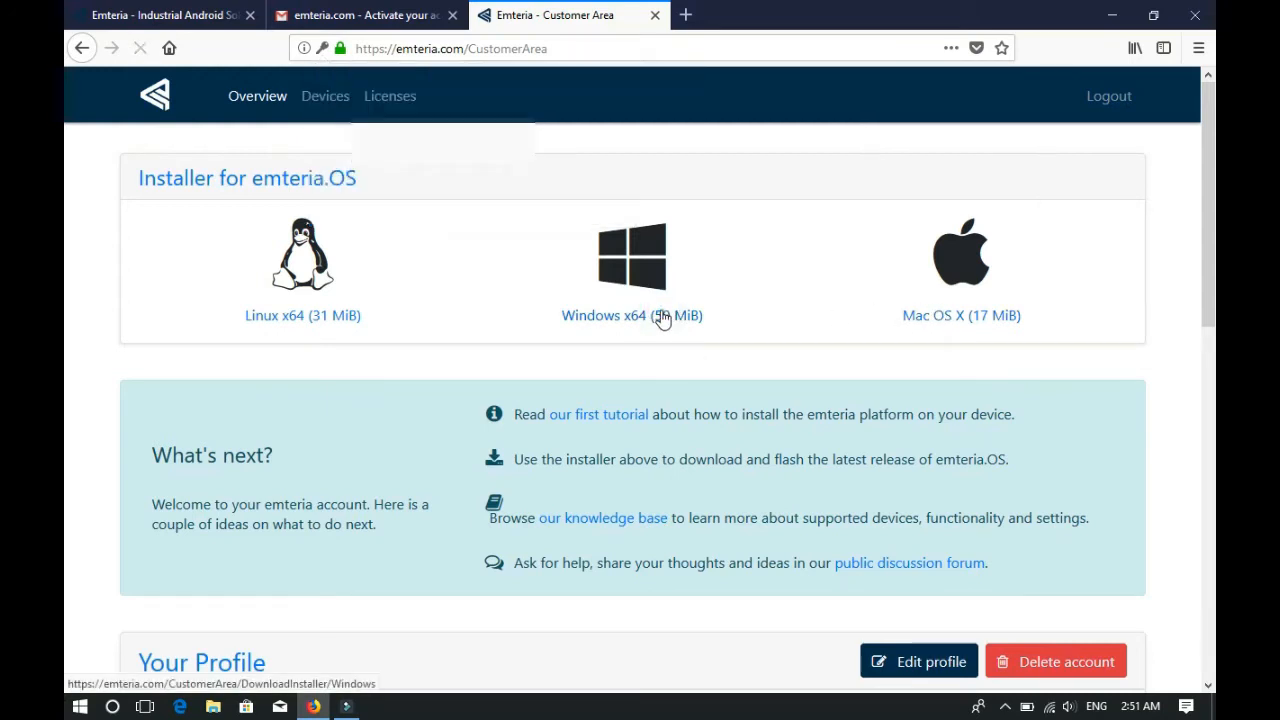
left_click(632, 315)
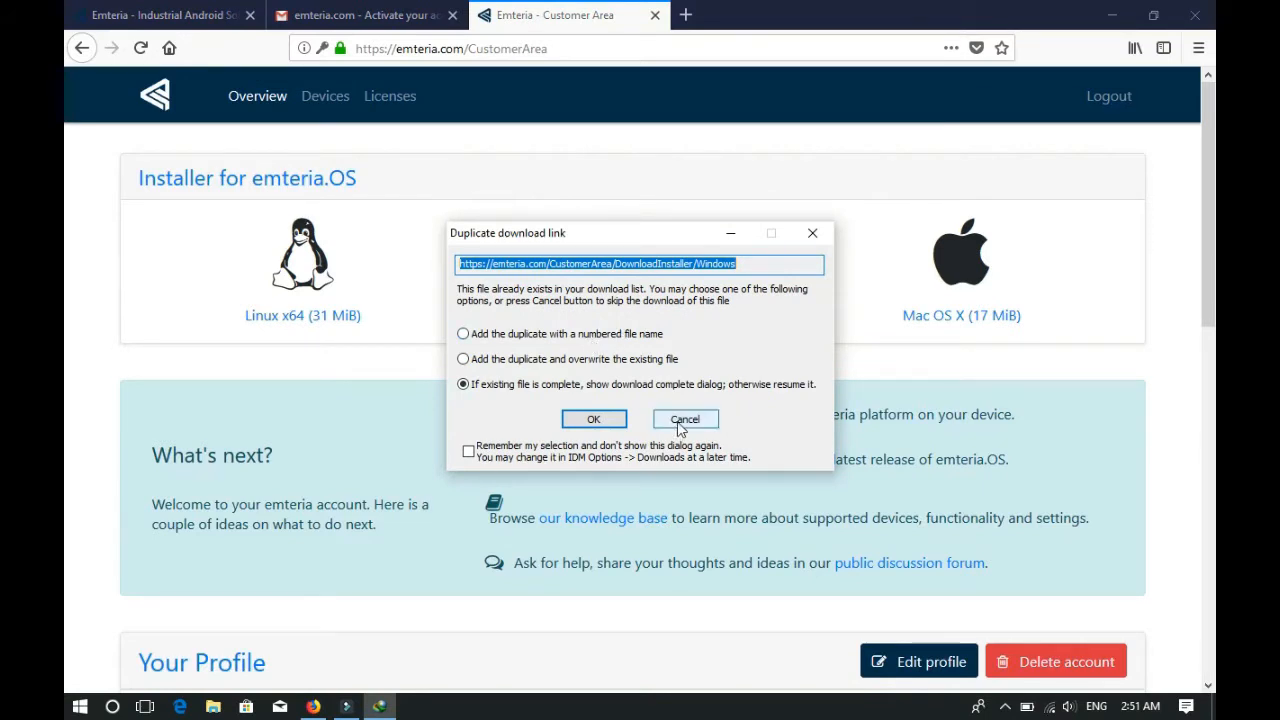
left_click(684, 419)
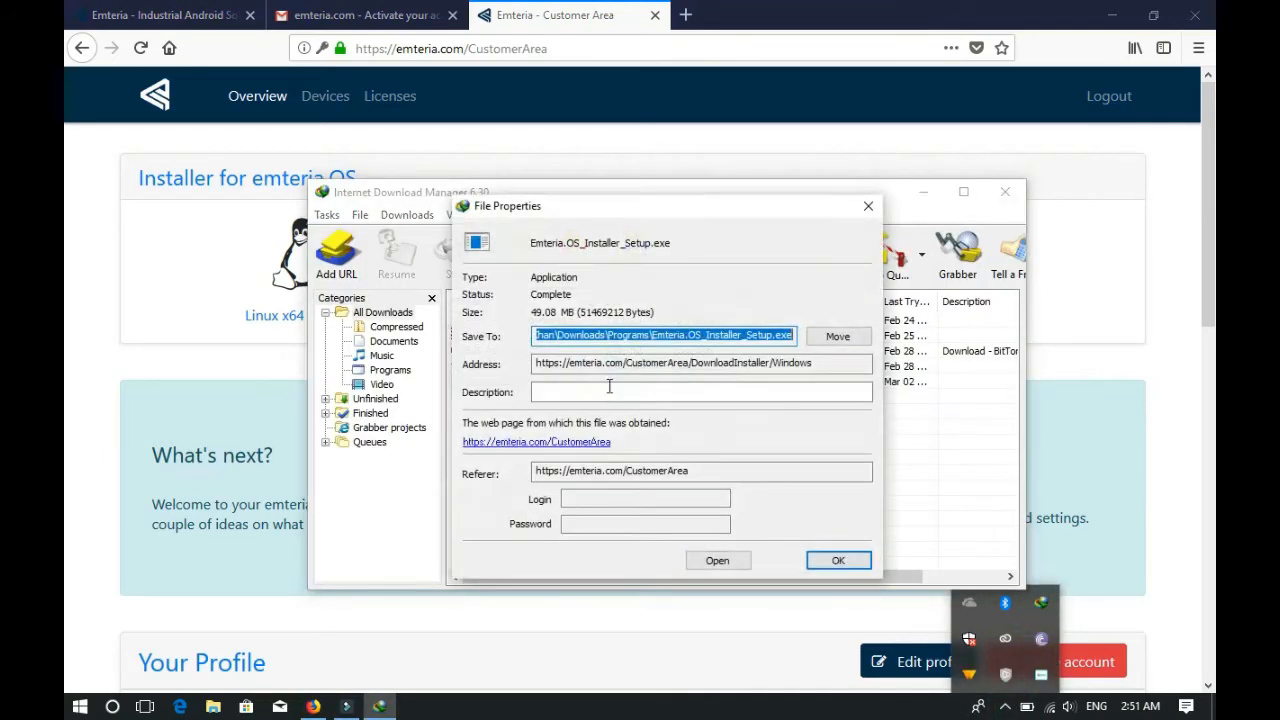
Step: Run the setup file, keep the default folder, accept the license, install, and finish
left_click(717, 560)
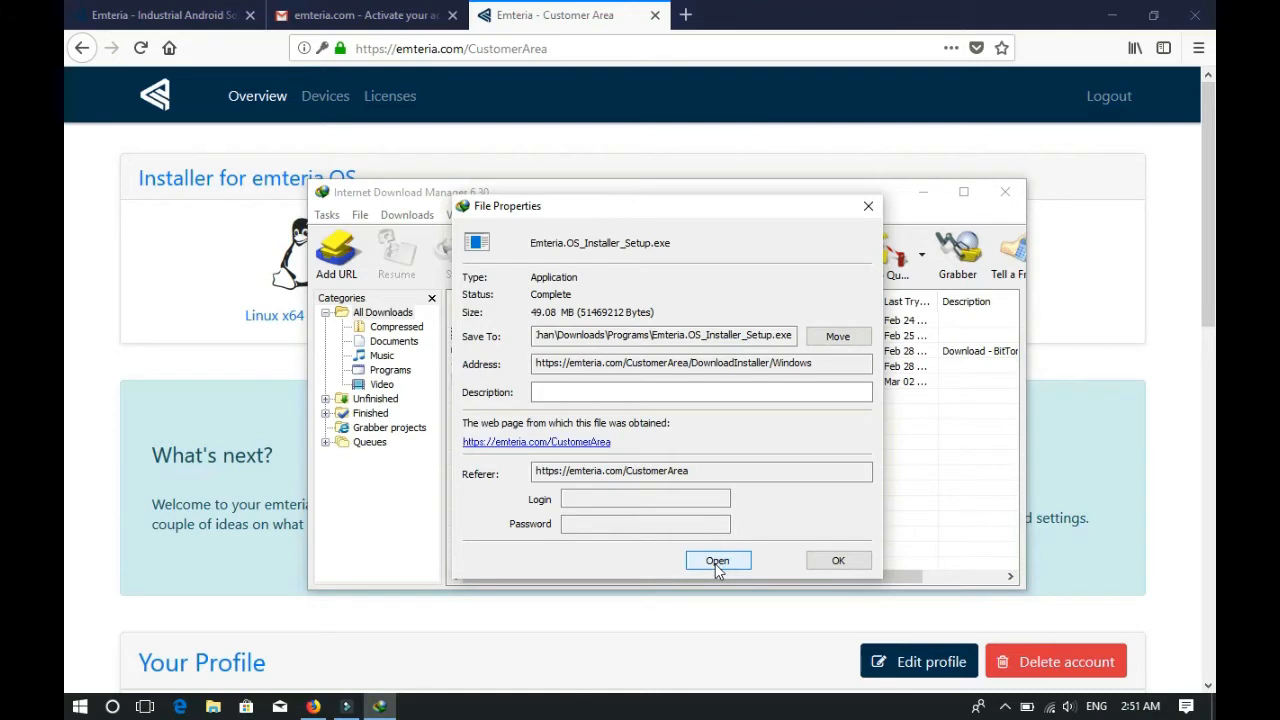
left_click(717, 560)
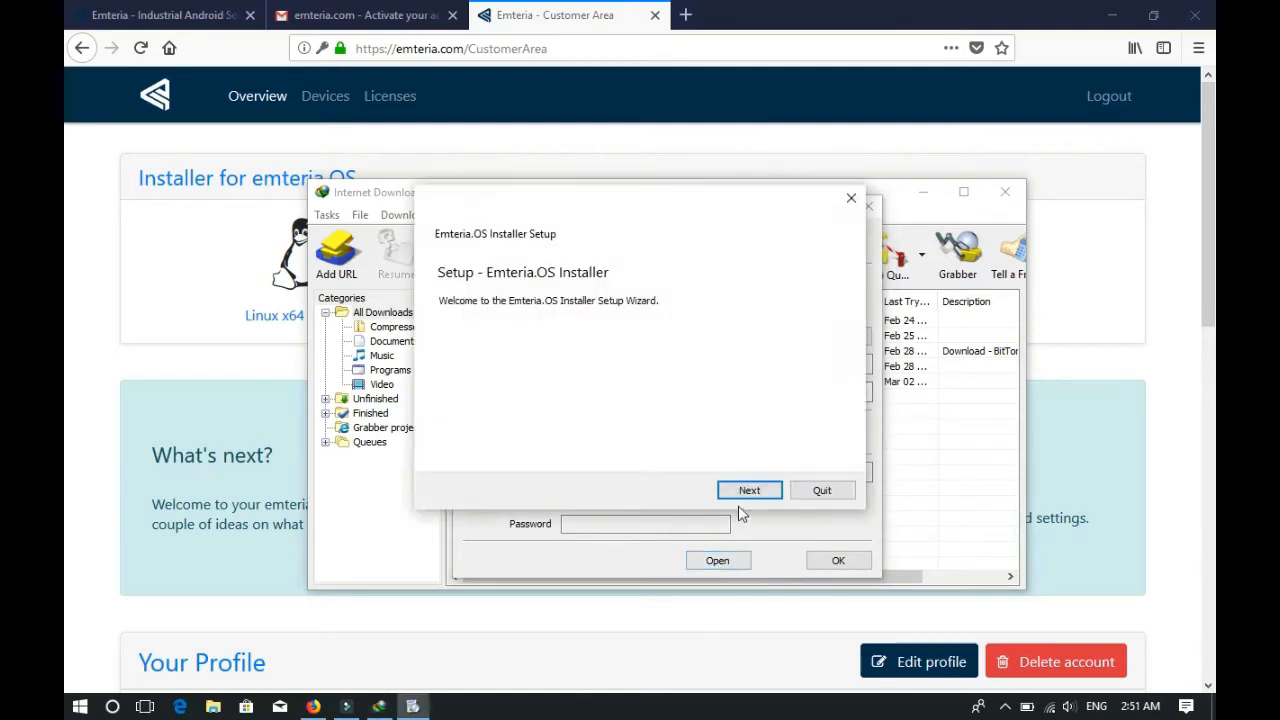
left_click(749, 490)
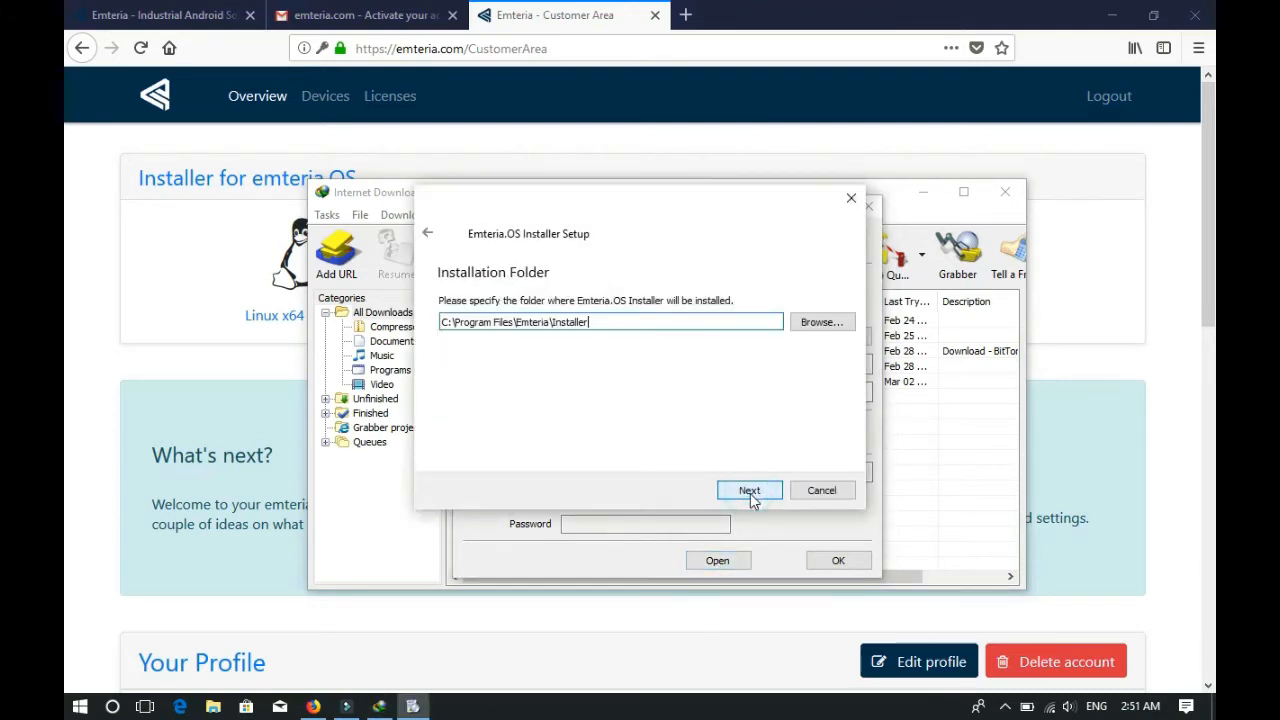
left_click(749, 490)
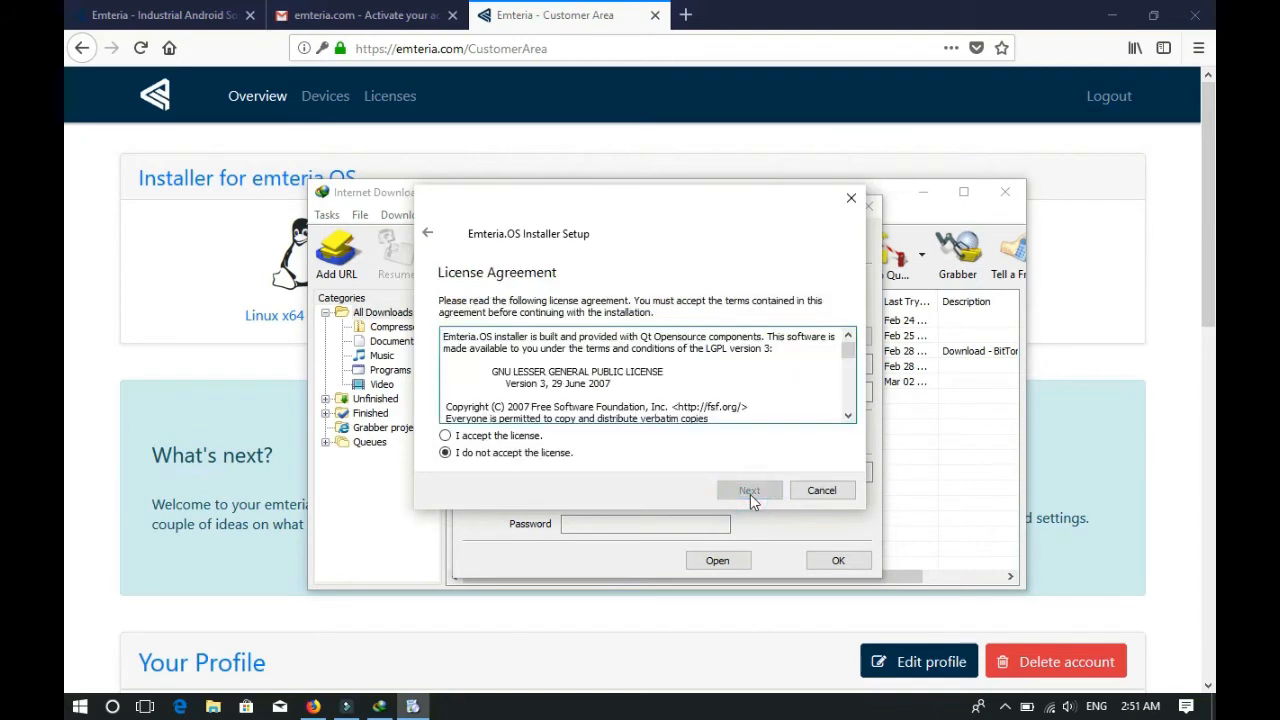
left_click(445, 435)
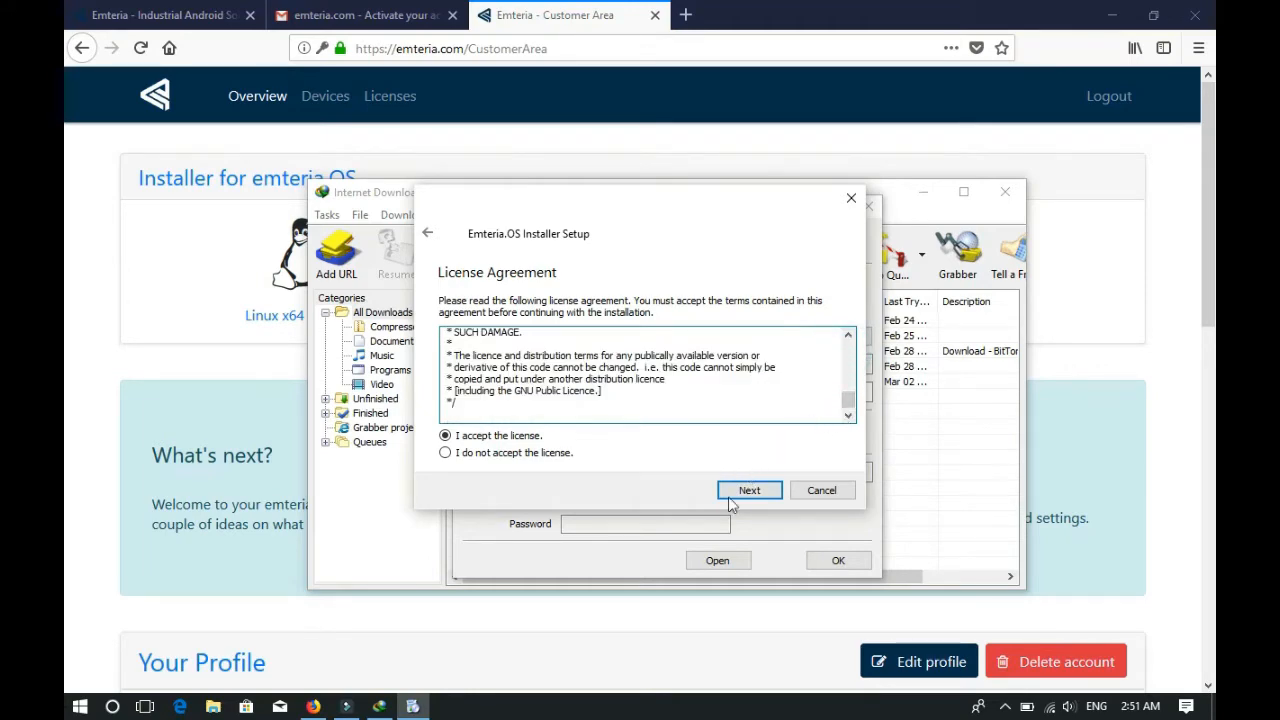
left_click(749, 490)
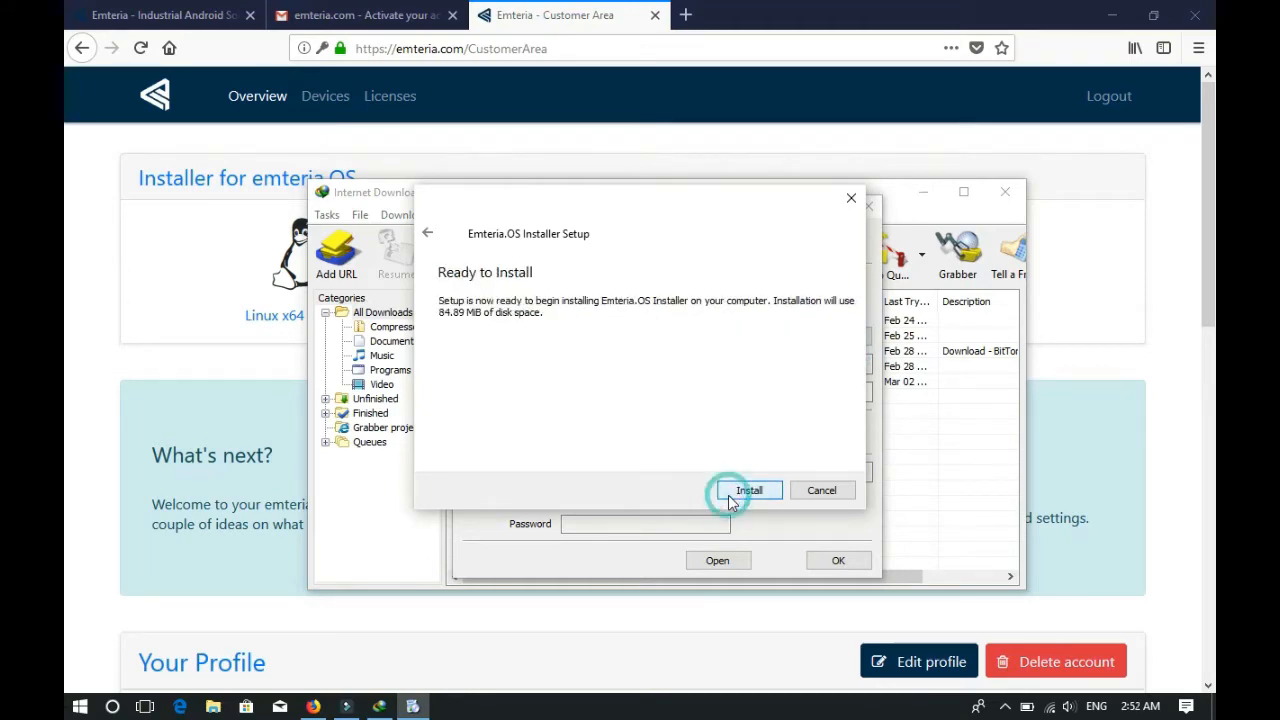
left_click(749, 490)
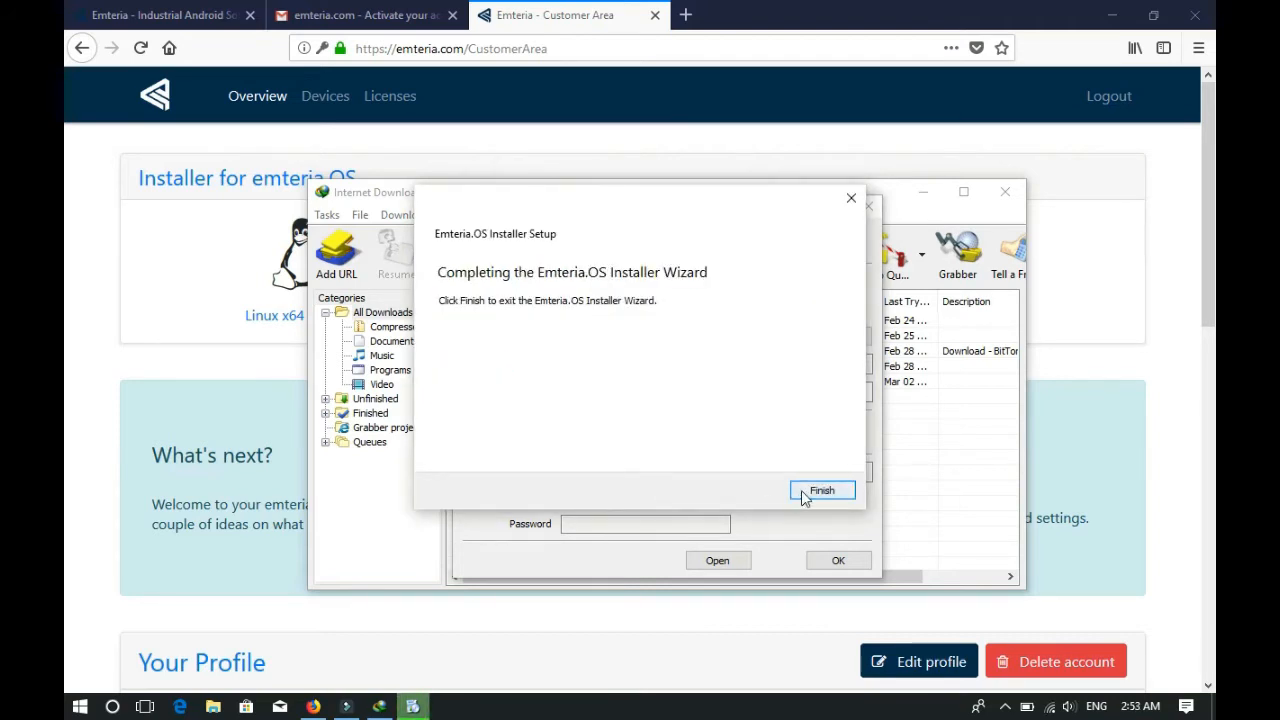
left_click(822, 490)
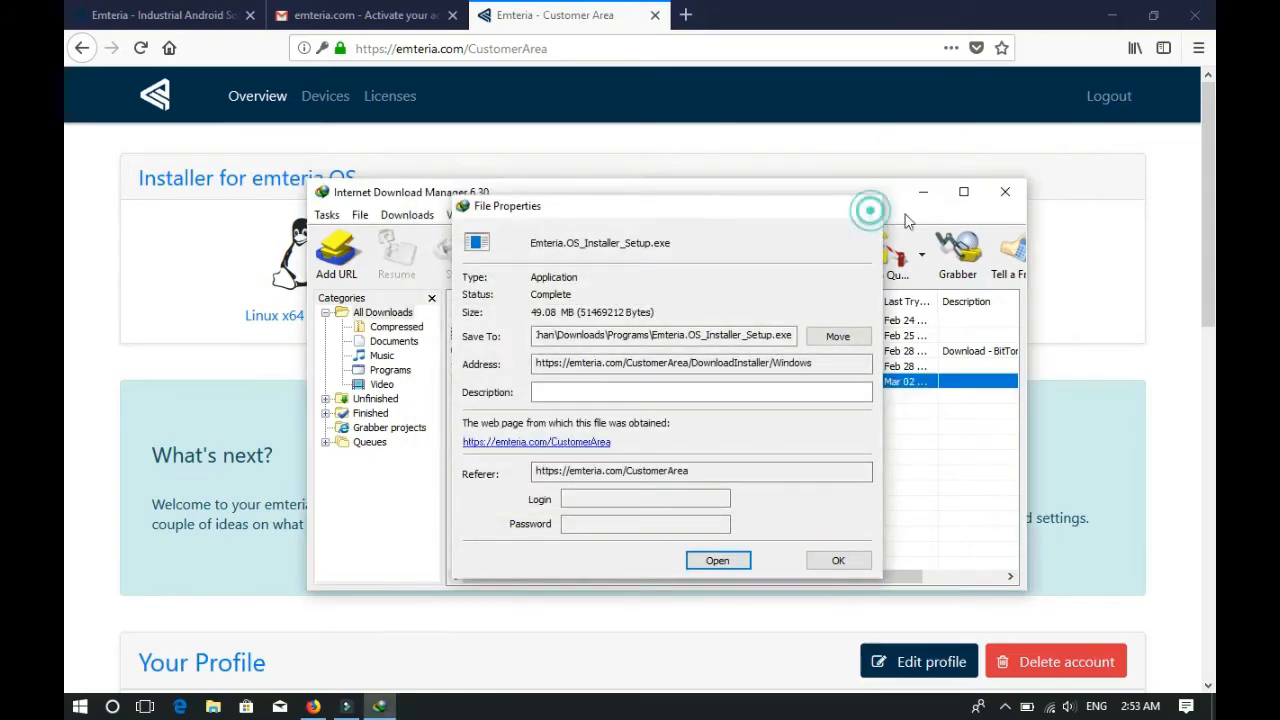
Step: Close the Internet Download Manager properties and the Firefox window
left_click(1195, 15)
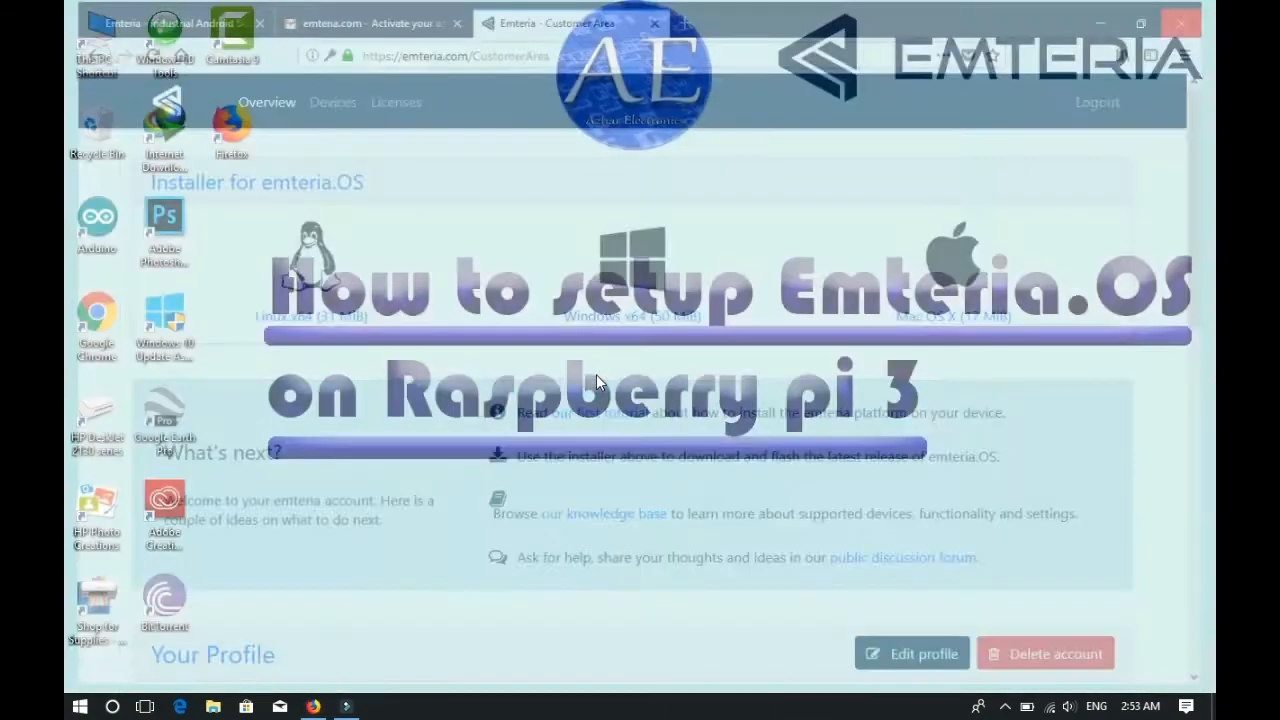
left_click(1180, 23)
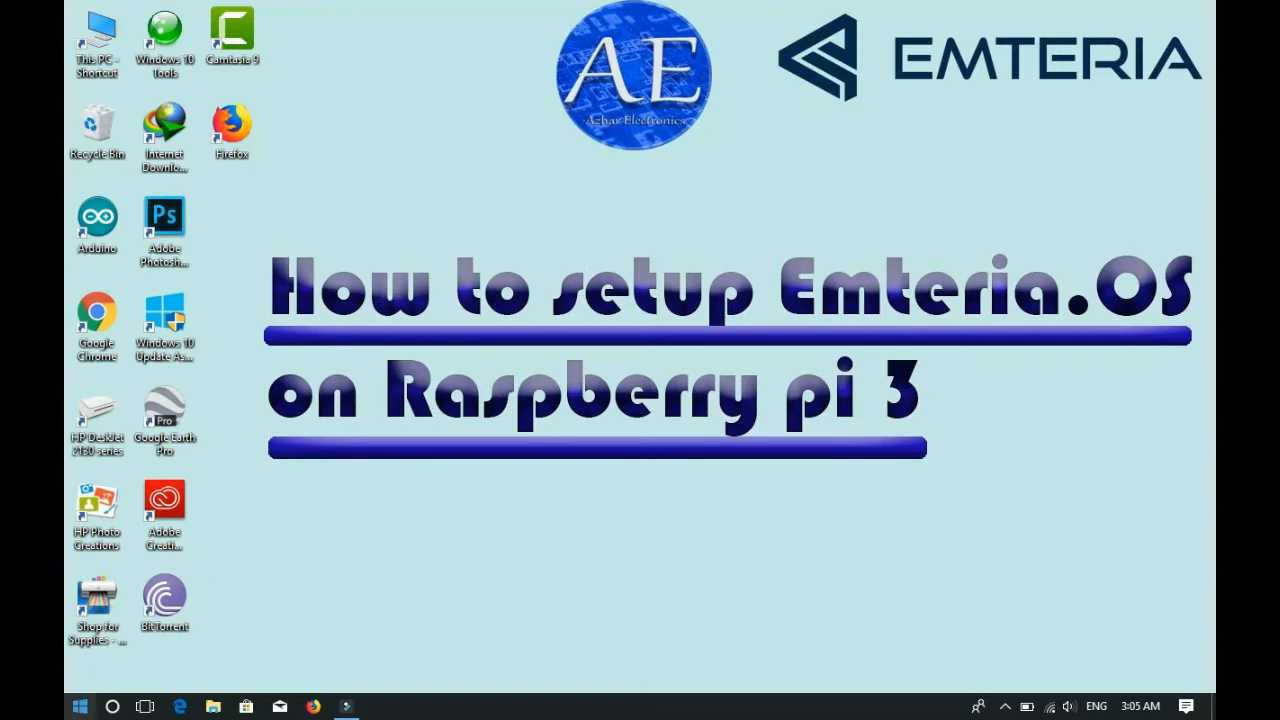
Step: Launch the emteria.OS Installer from Recently added in the Start menu
left_click(79, 707)
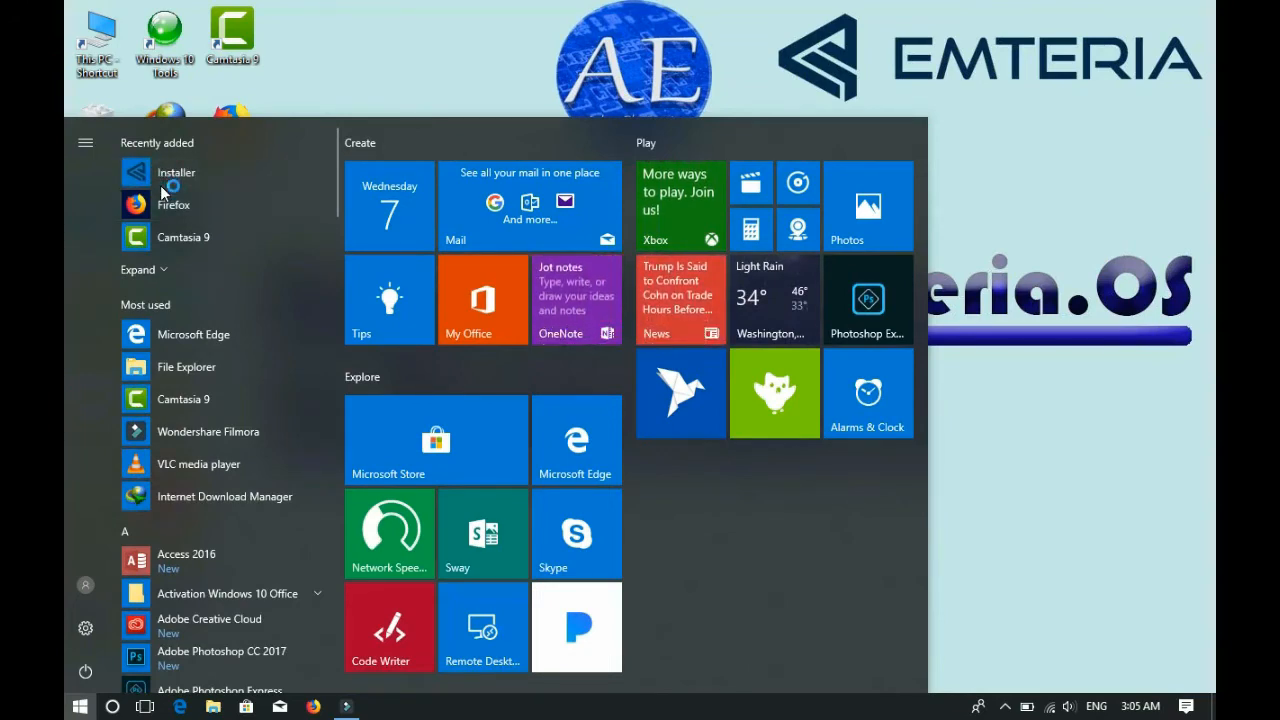
left_click(176, 172)
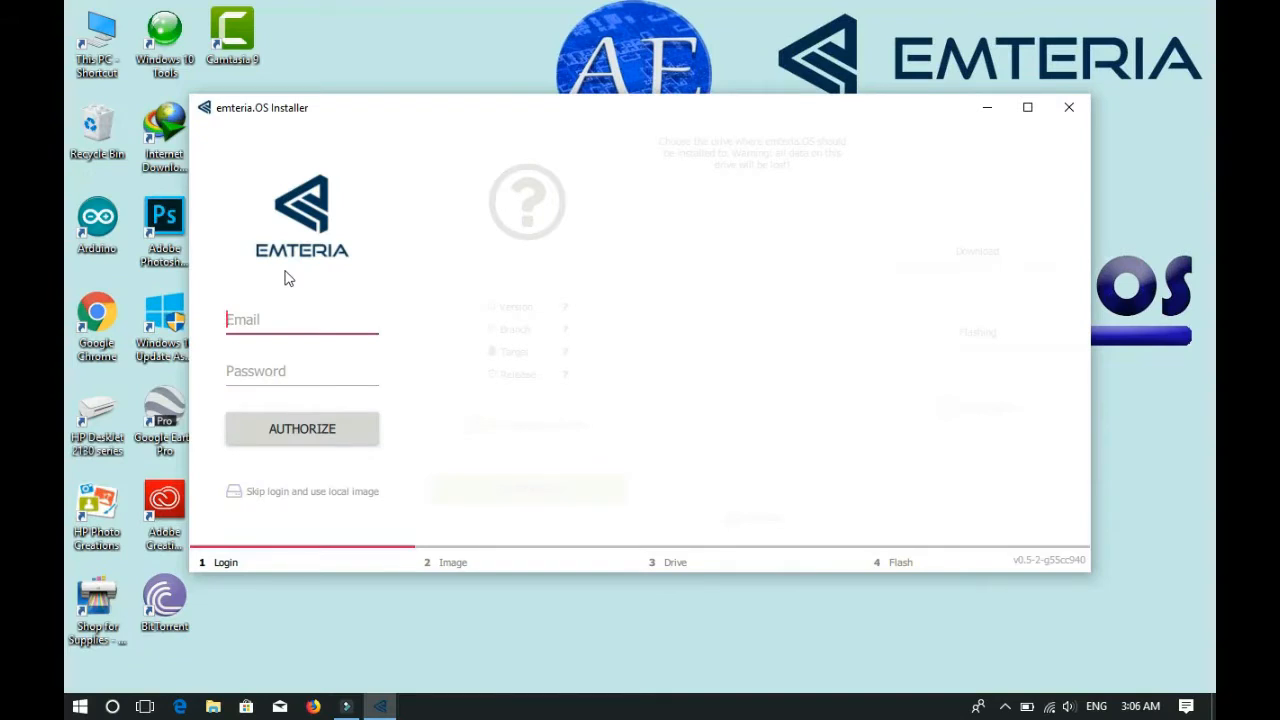
mouse_move(297, 307)
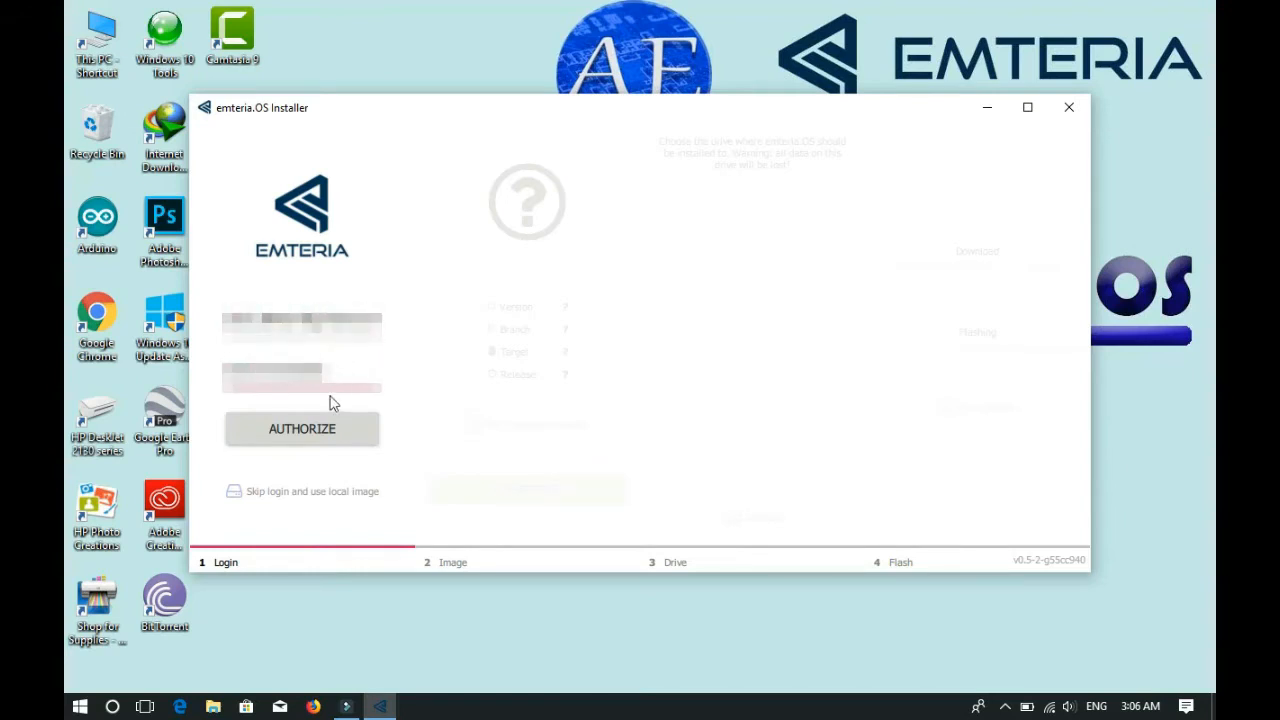
Step: Sign in, accept the Raspberry Pi 3 image, and confirm erasing the 15 GB drive
left_click(302, 428)
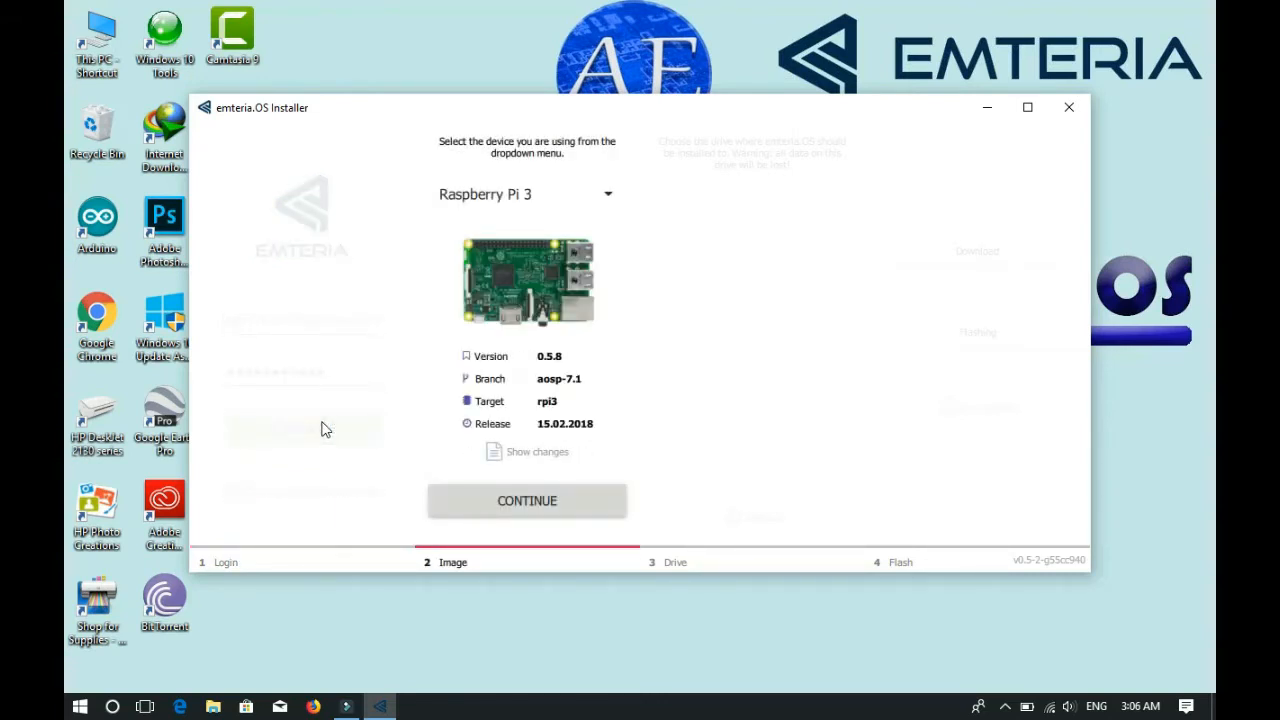
mouse_move(525, 455)
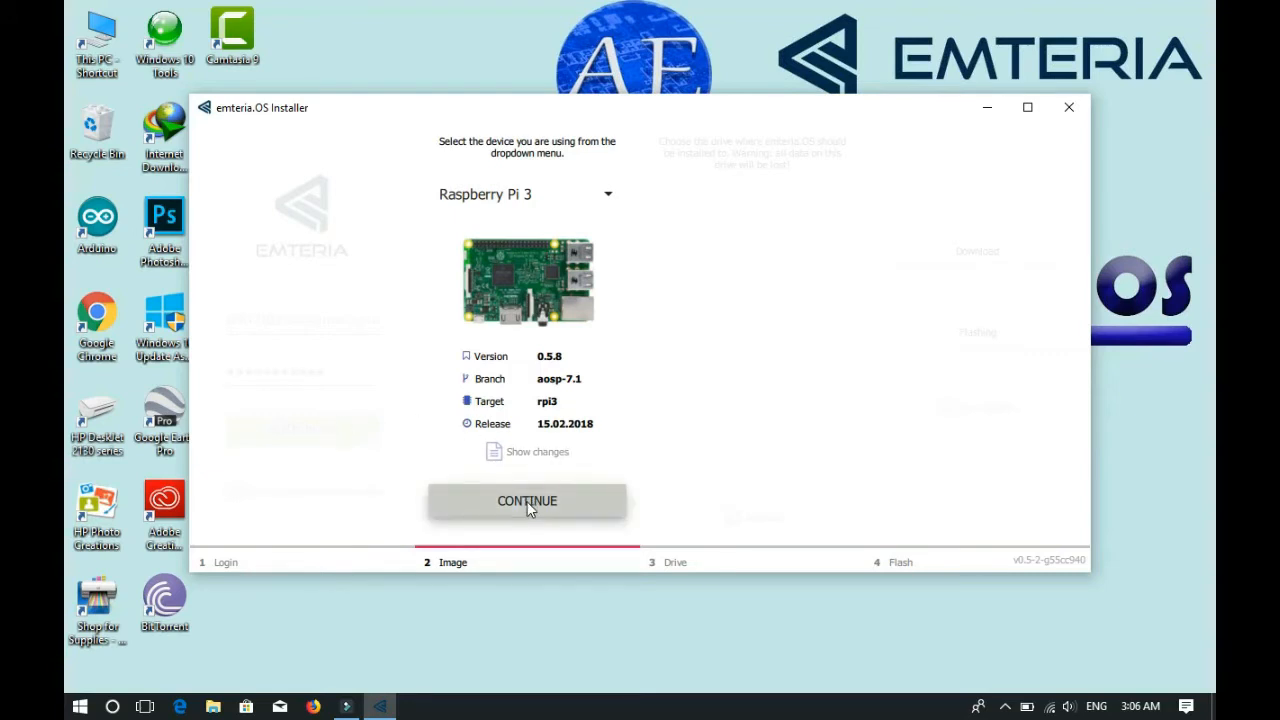
left_click(527, 501)
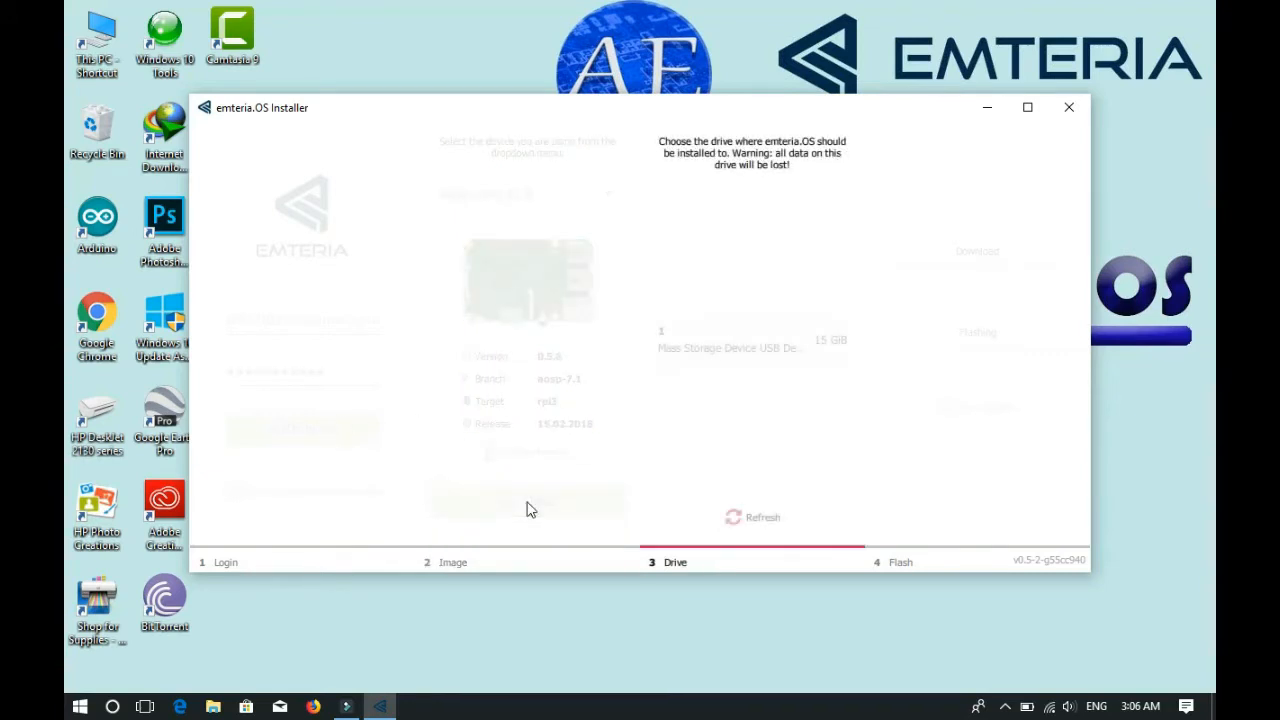
mouse_move(705, 373)
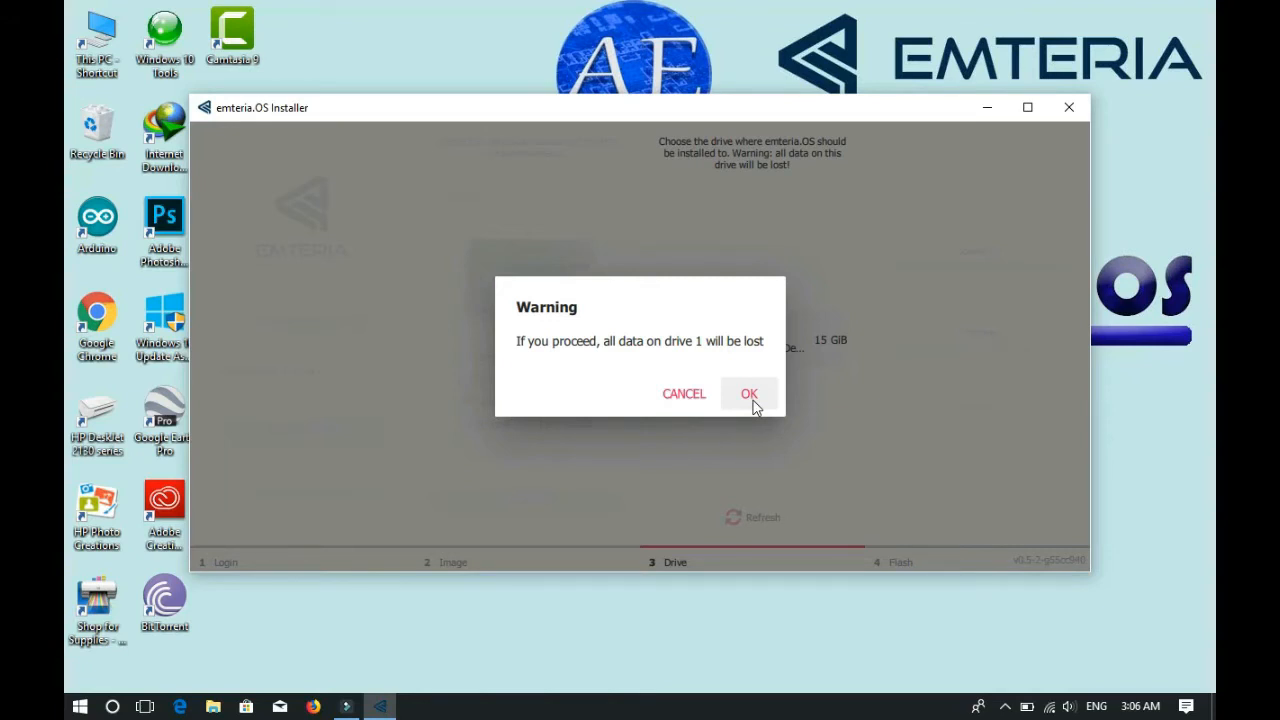
left_click(749, 393)
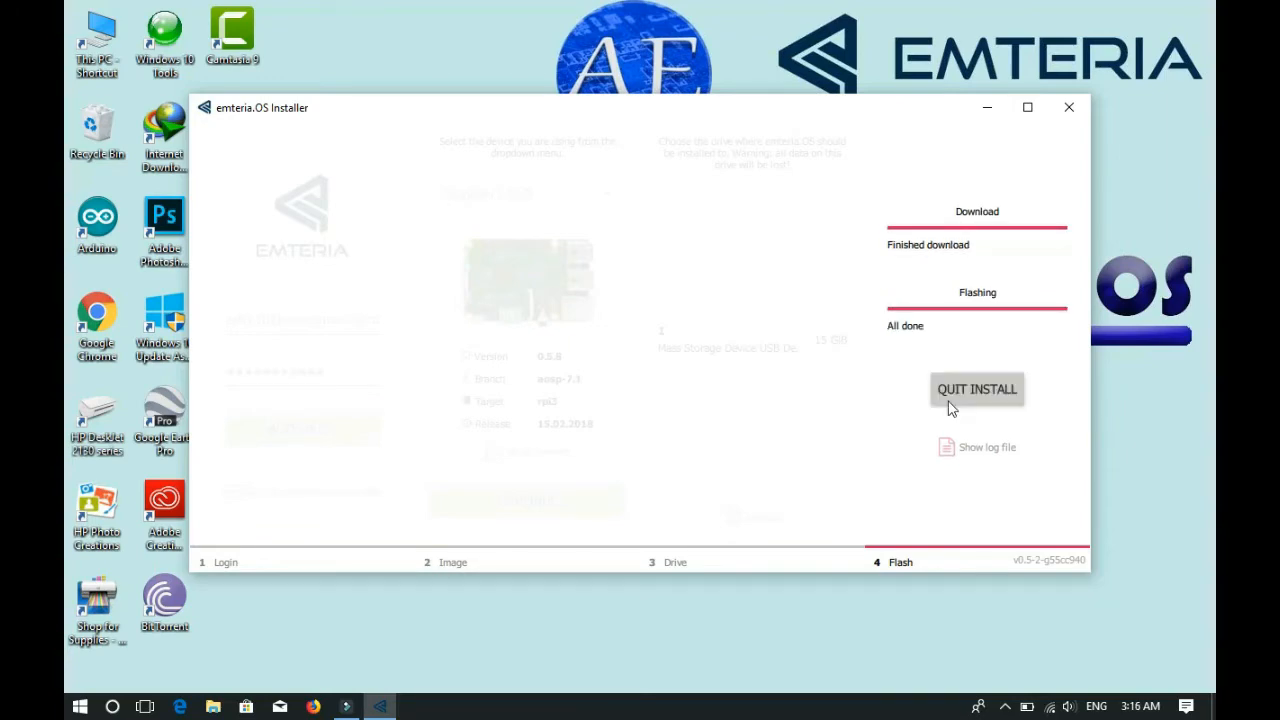
Step: Quit the emteria.OS Installer, leaving the Emteria.OS title screen on the desktop
left_click(977, 389)
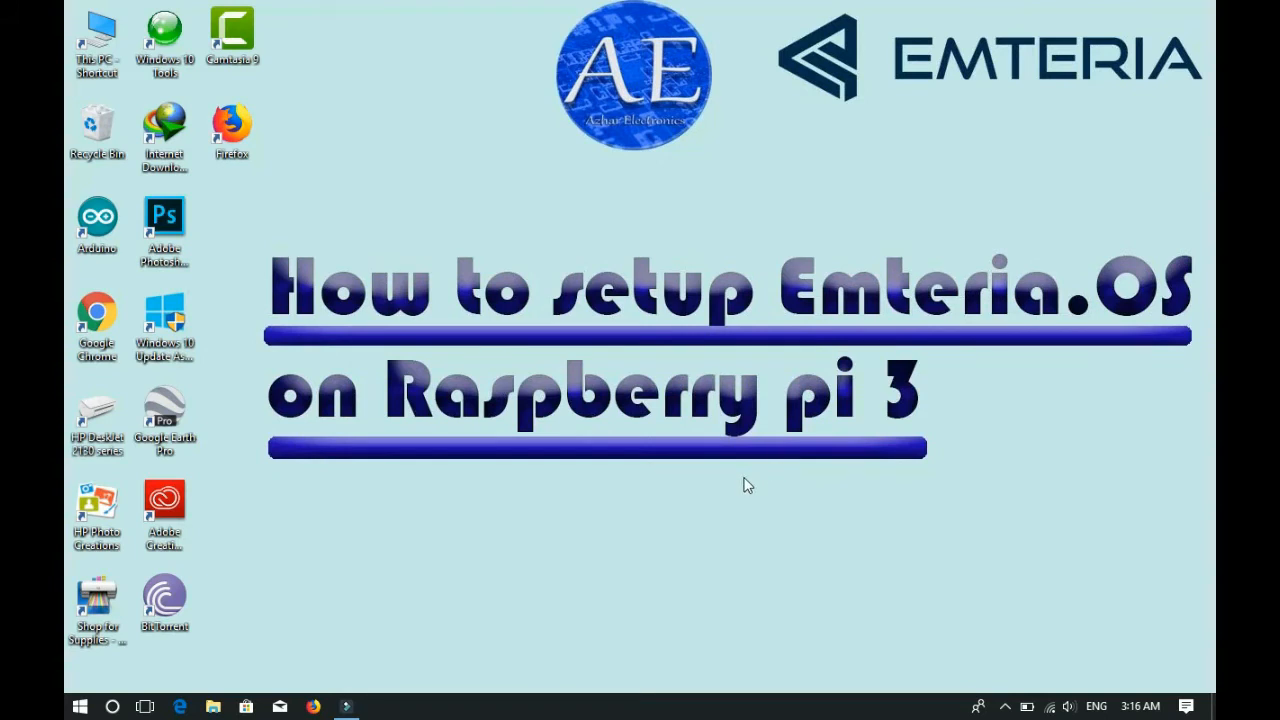
mouse_move(678, 542)
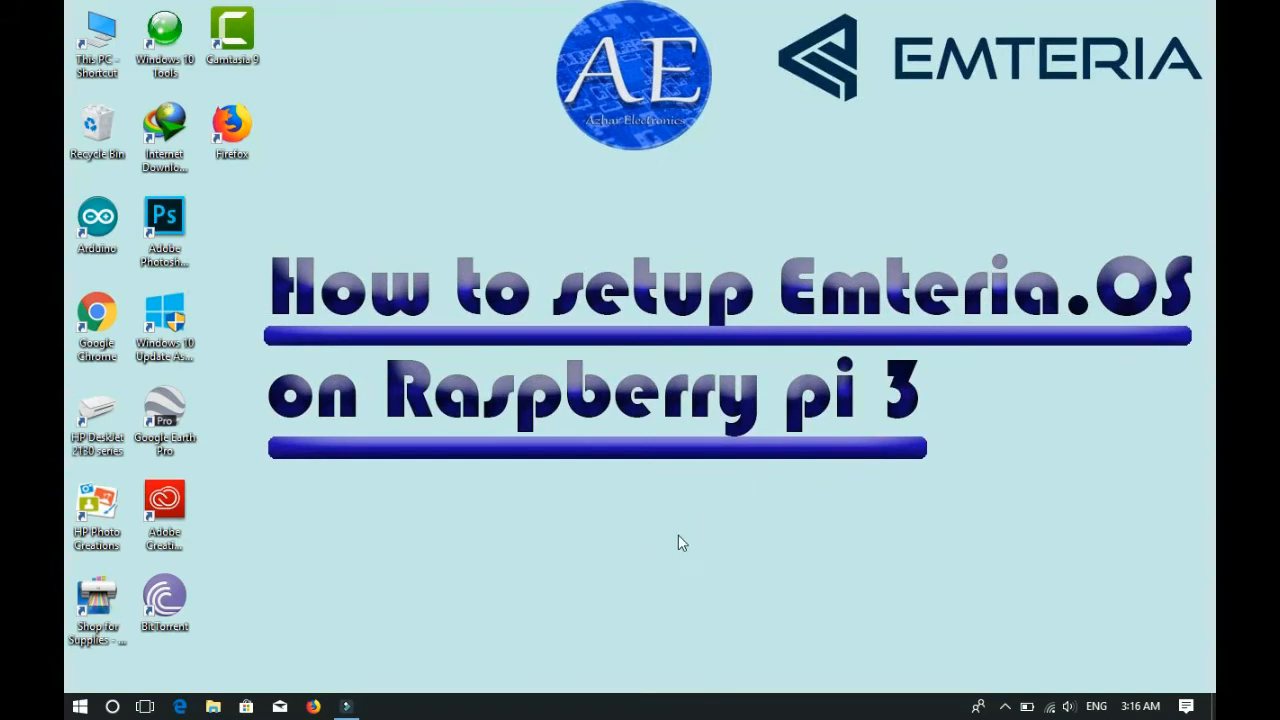
mouse_move(694, 551)
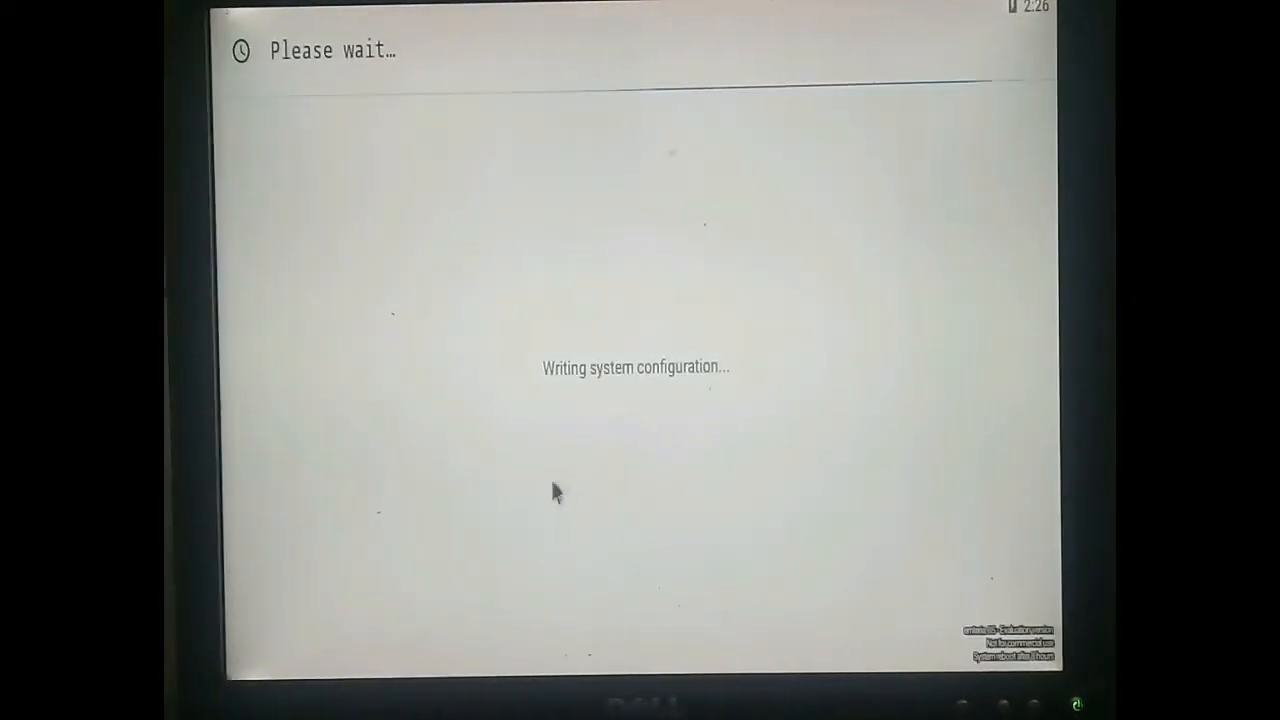
mouse_move(563, 479)
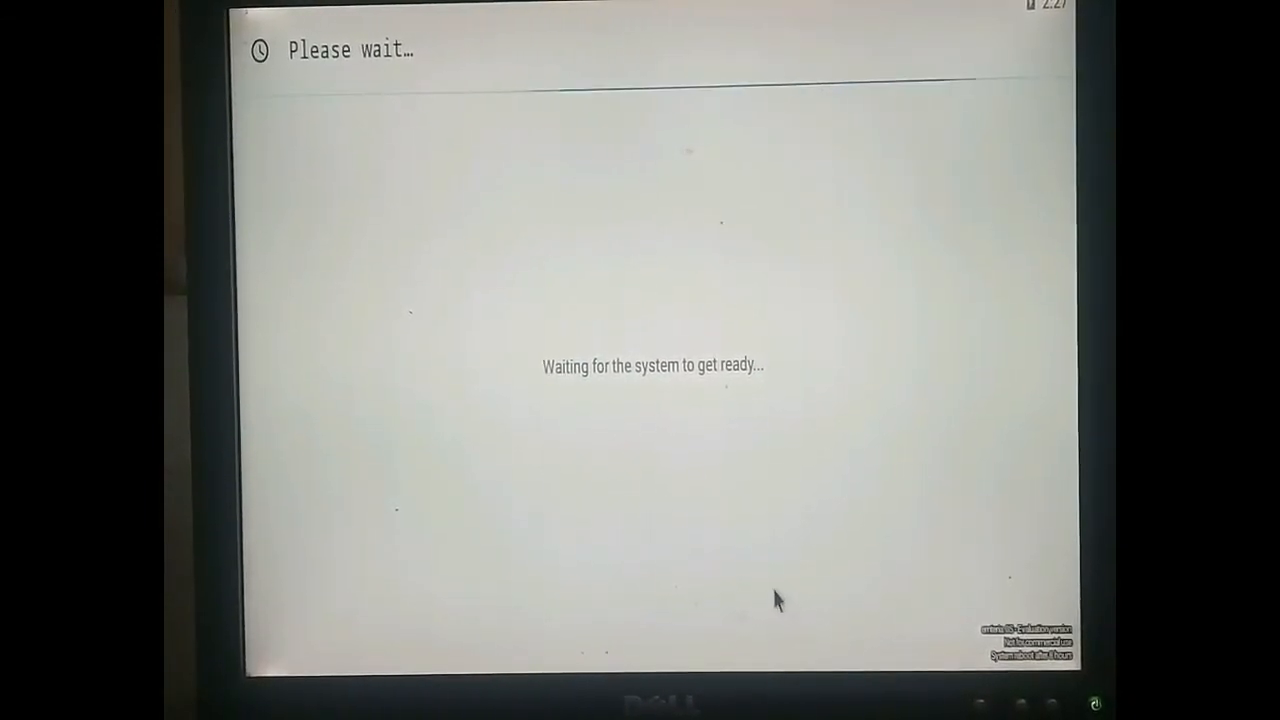
mouse_move(565, 375)
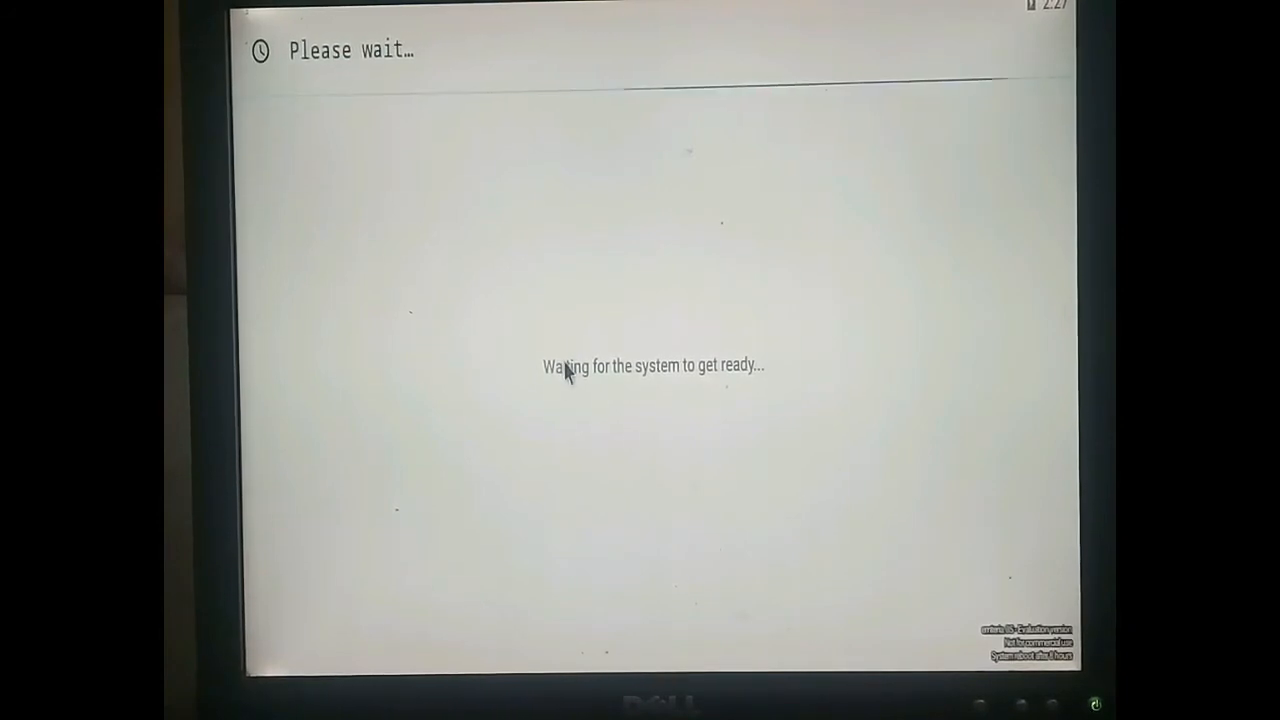
mouse_move(584, 394)
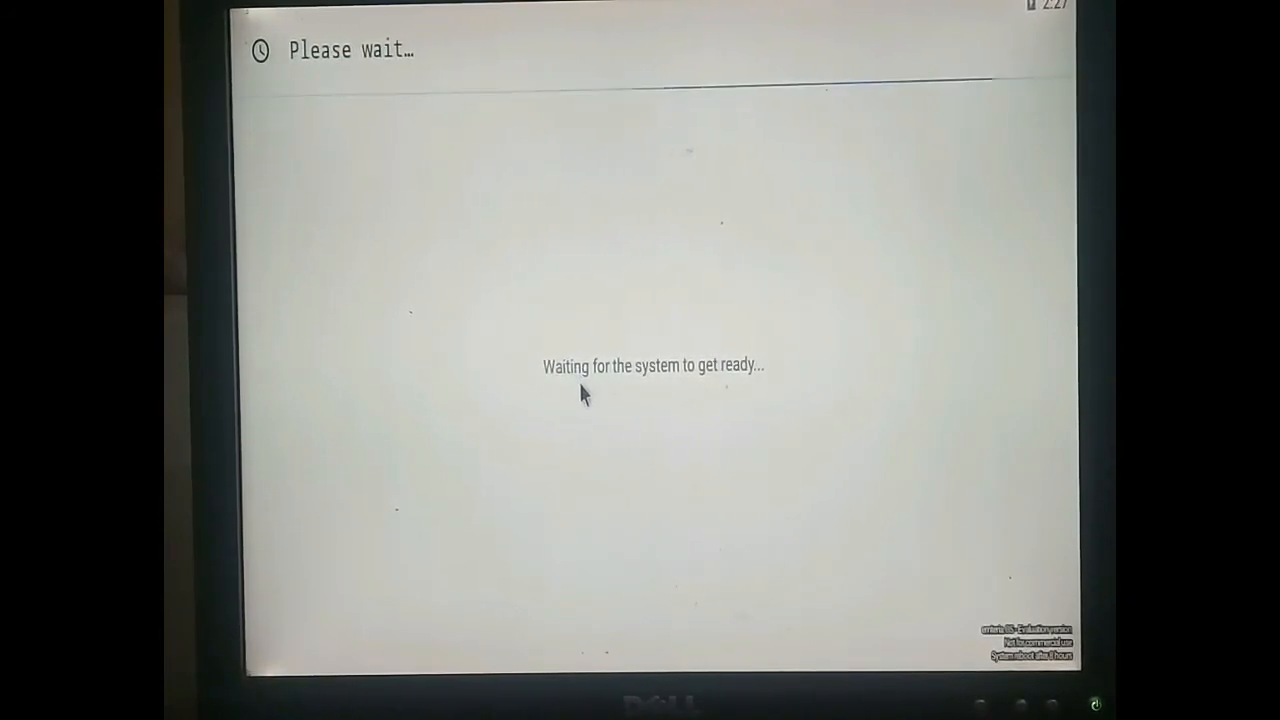
mouse_move(740, 323)
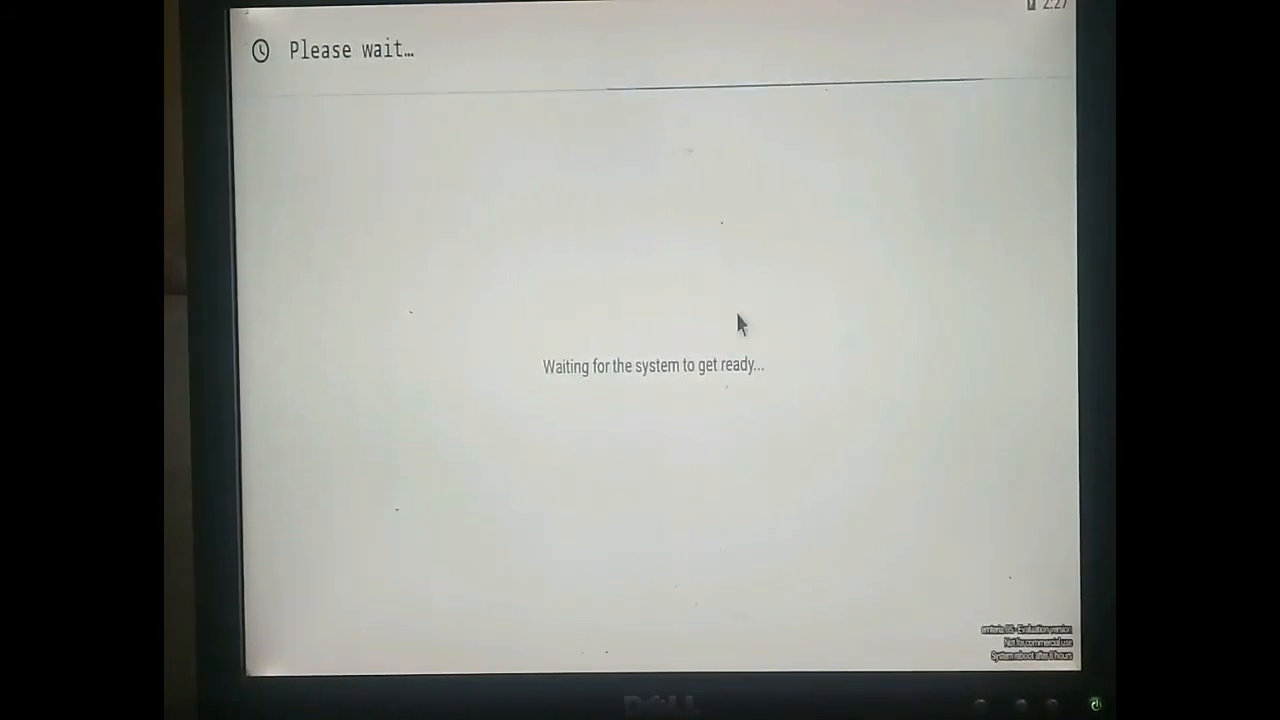
mouse_move(672, 413)
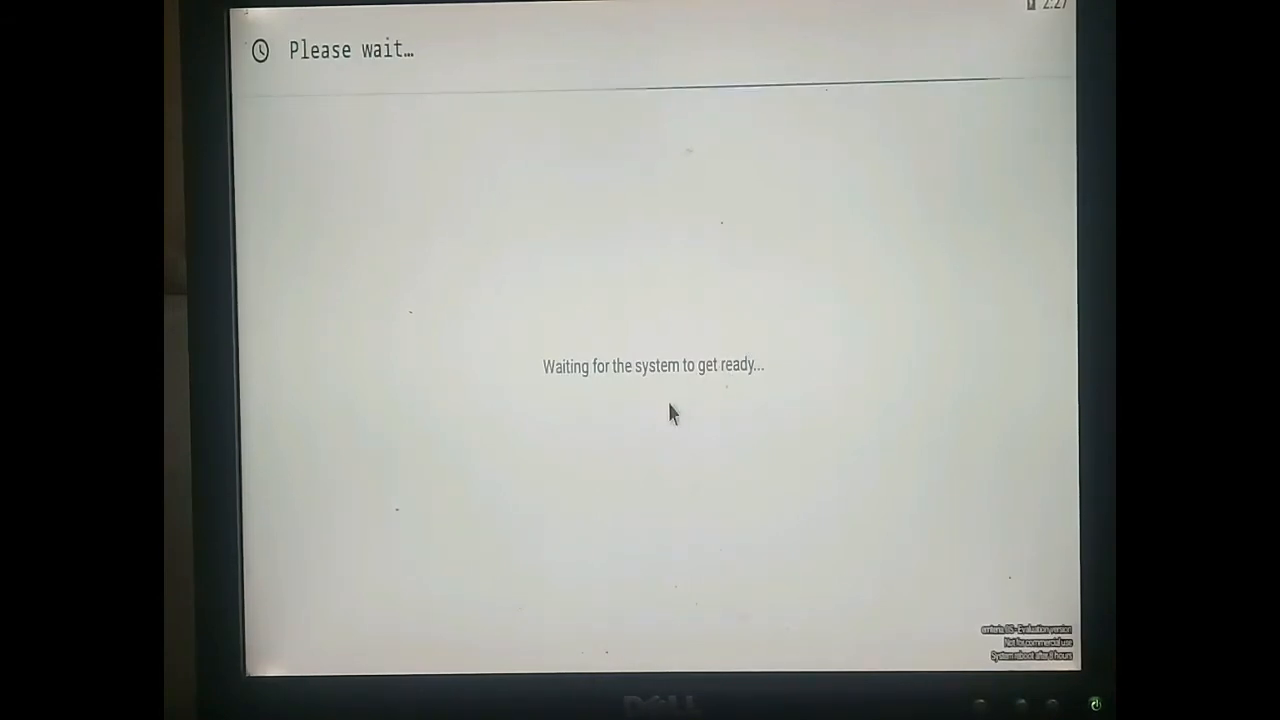
mouse_move(243, 395)
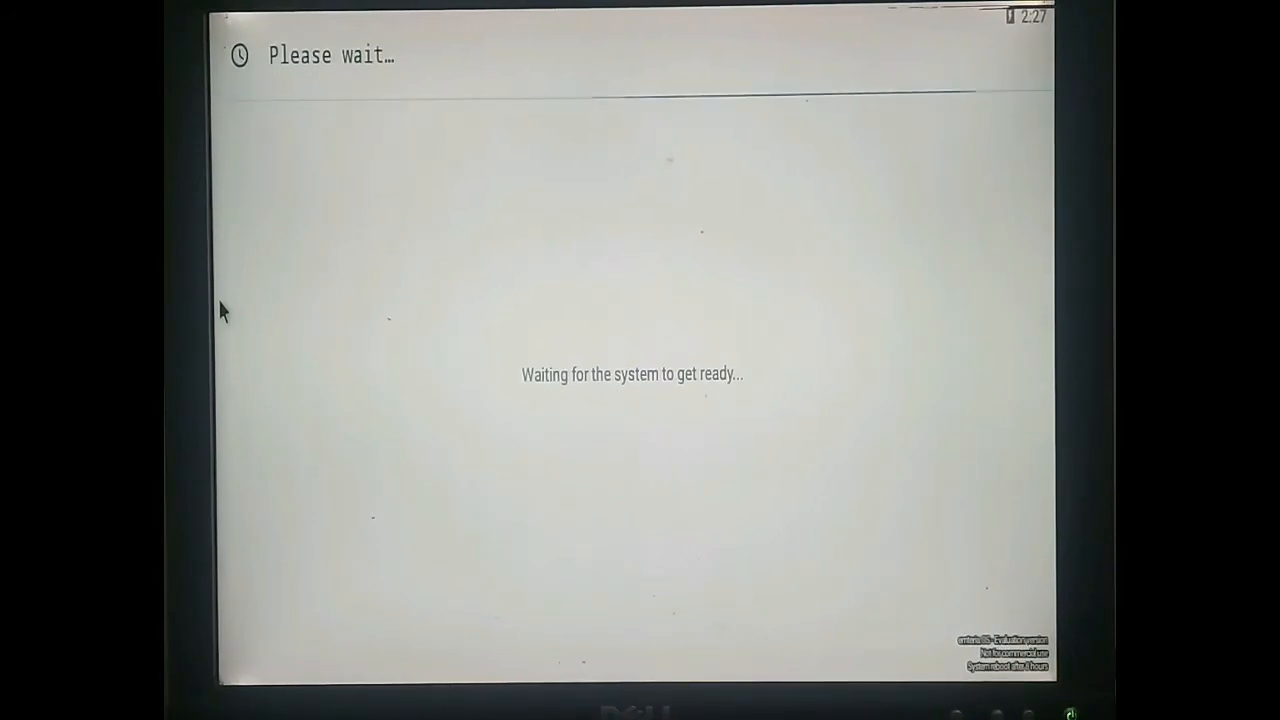
mouse_move(307, 447)
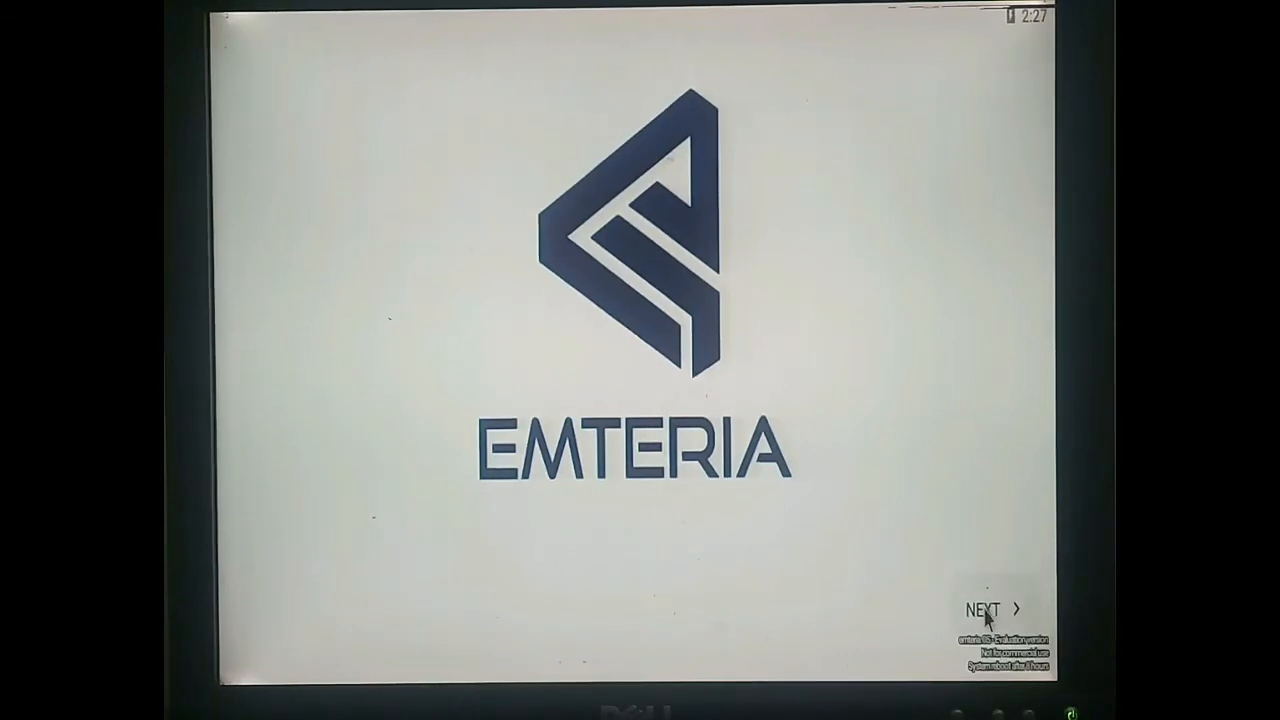
Step: Pass the Emteria welcome splash and keep English (United States) as the system language
left_click(990, 608)
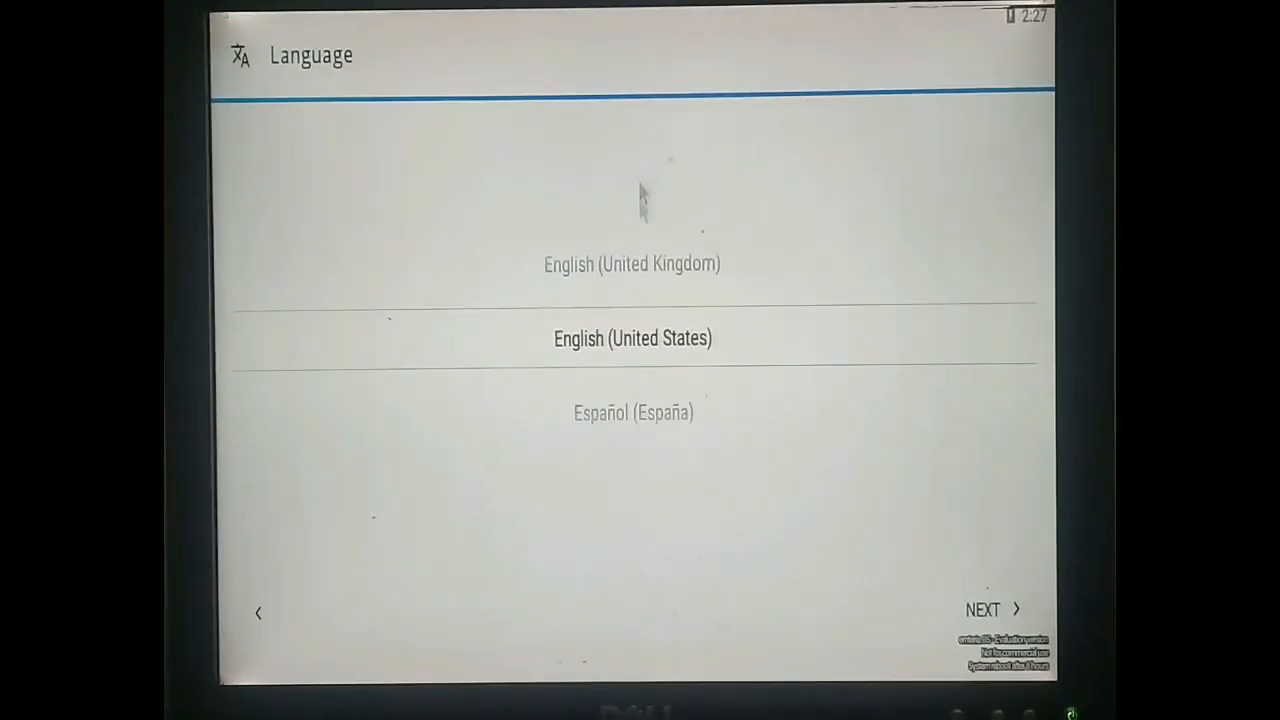
mouse_move(615, 325)
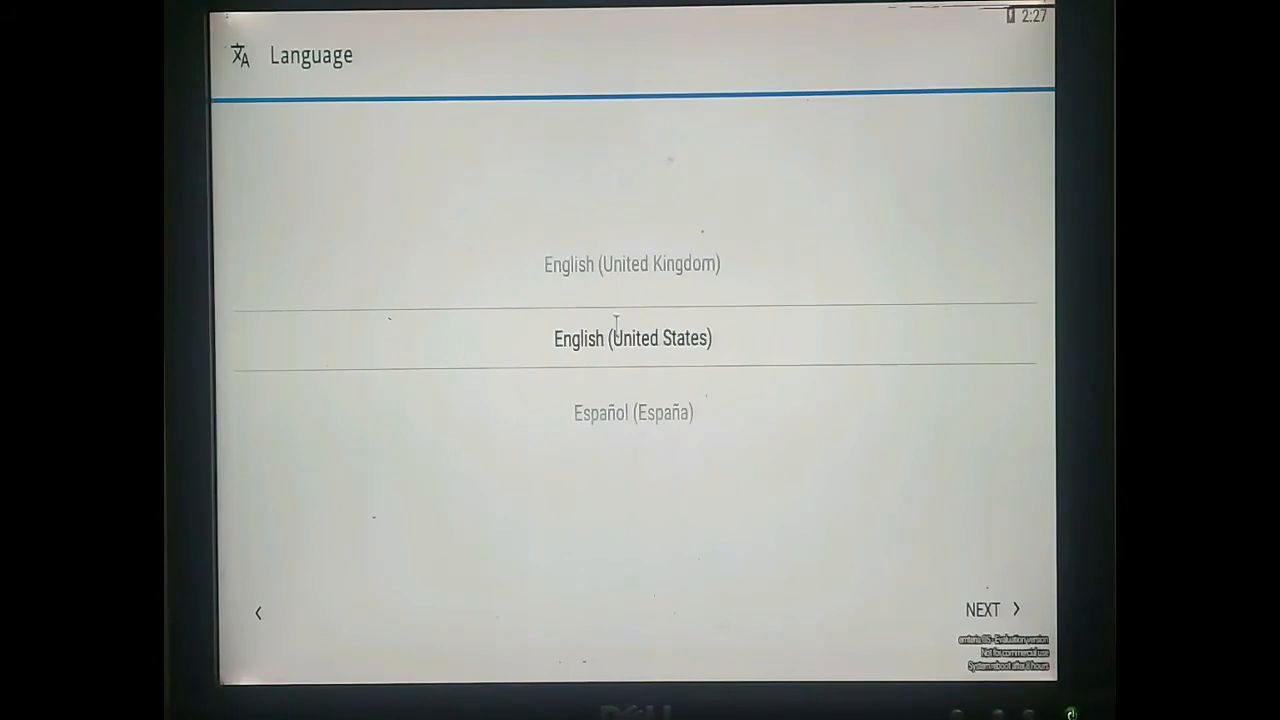
mouse_move(1035, 612)
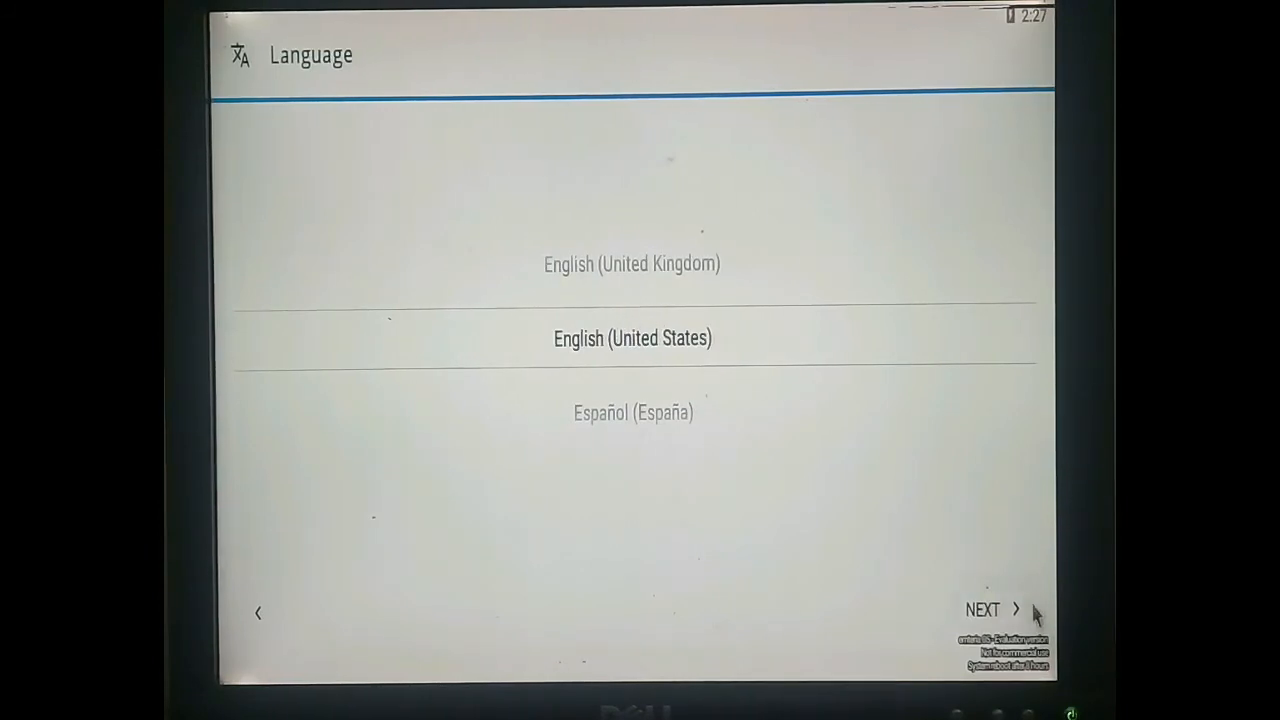
left_click(983, 609)
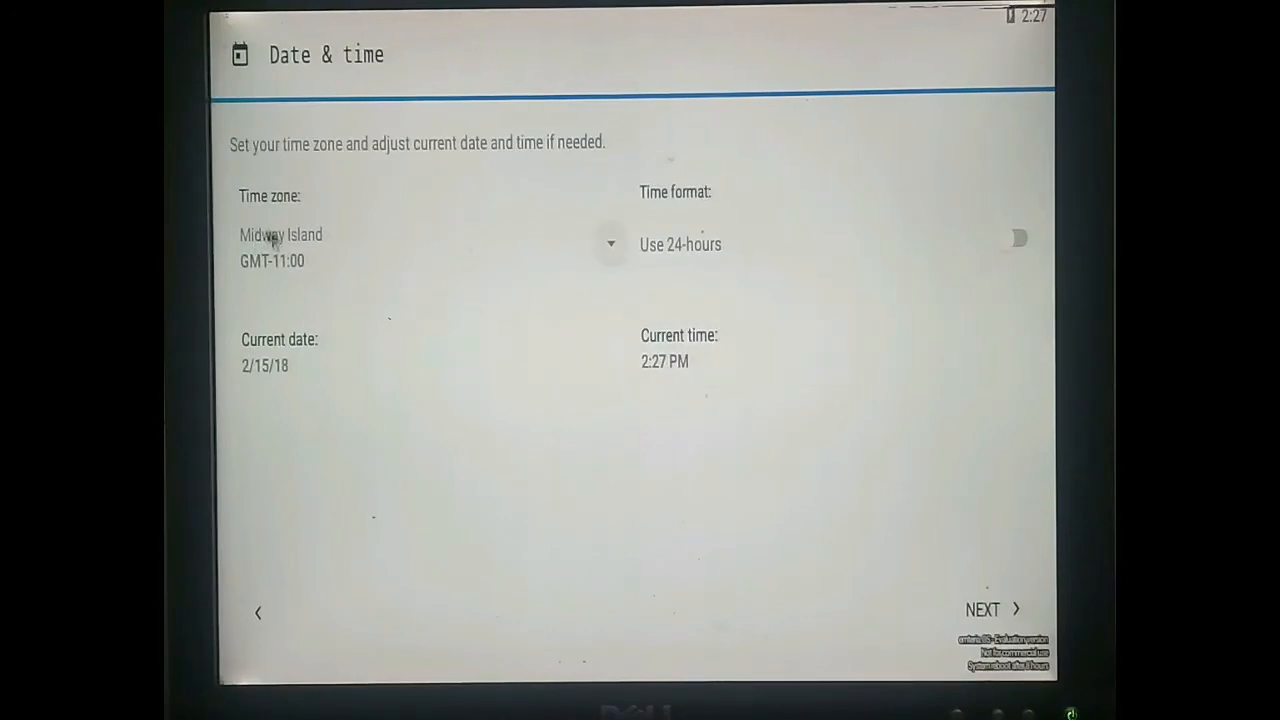
mouse_move(600, 250)
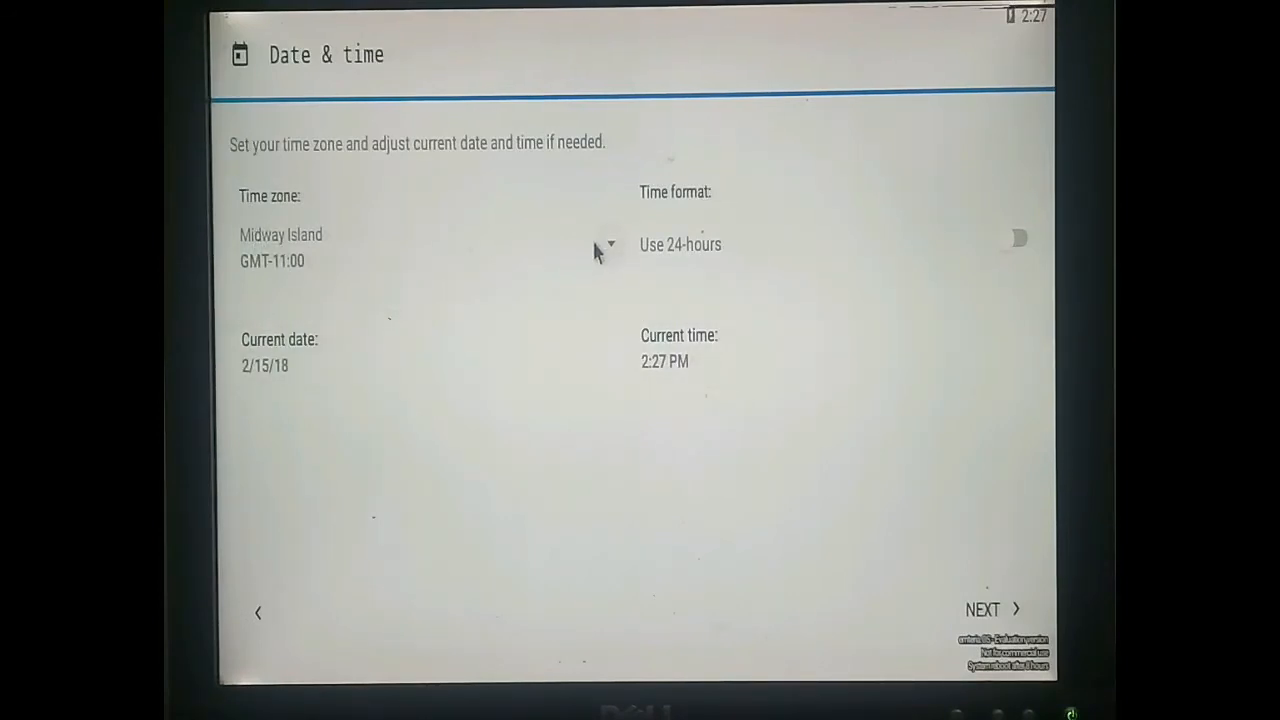
Step: Set the time zone to Islamabad, Karachi (GMT+5:00)
left_click(300, 247)
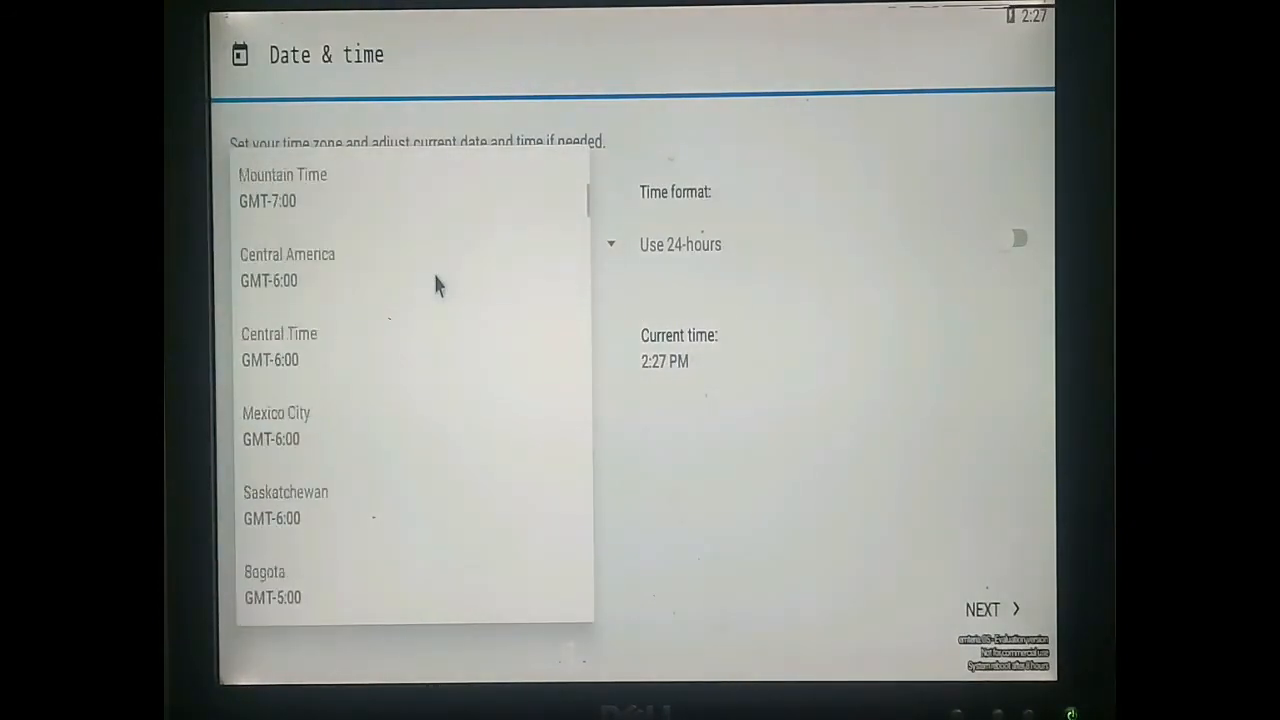
scroll("down", 3)
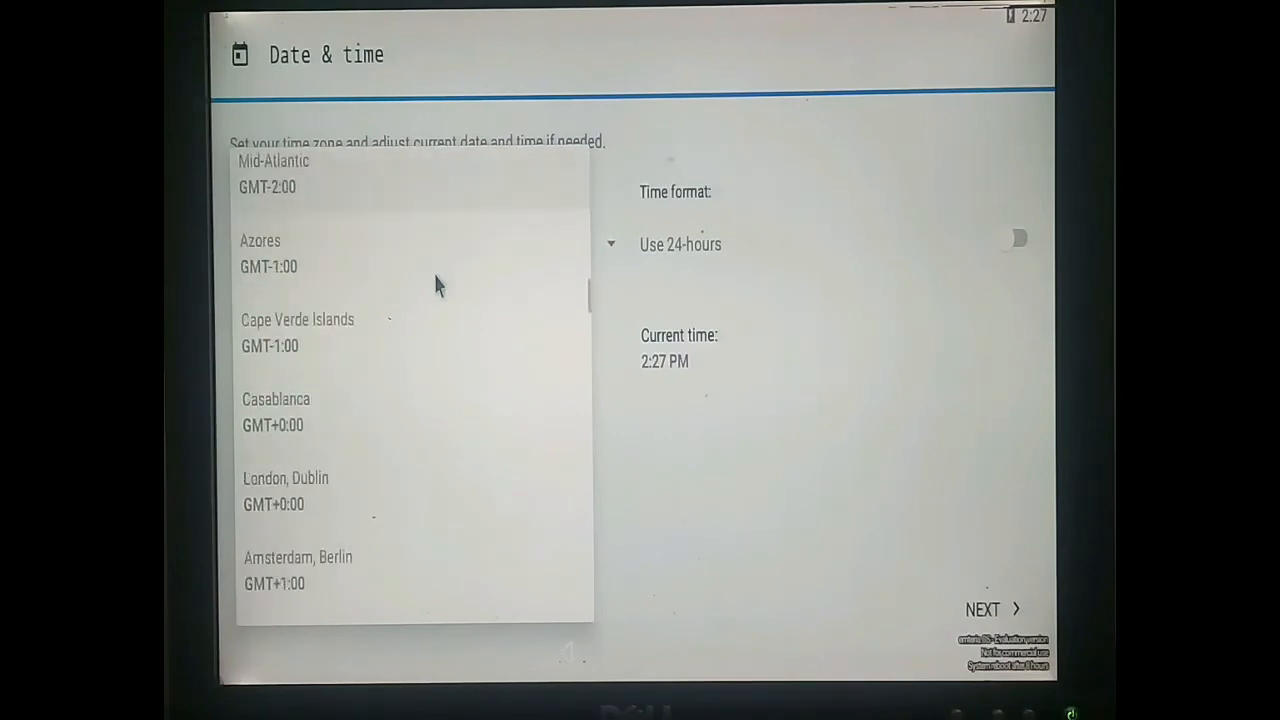
scroll("down", 3)
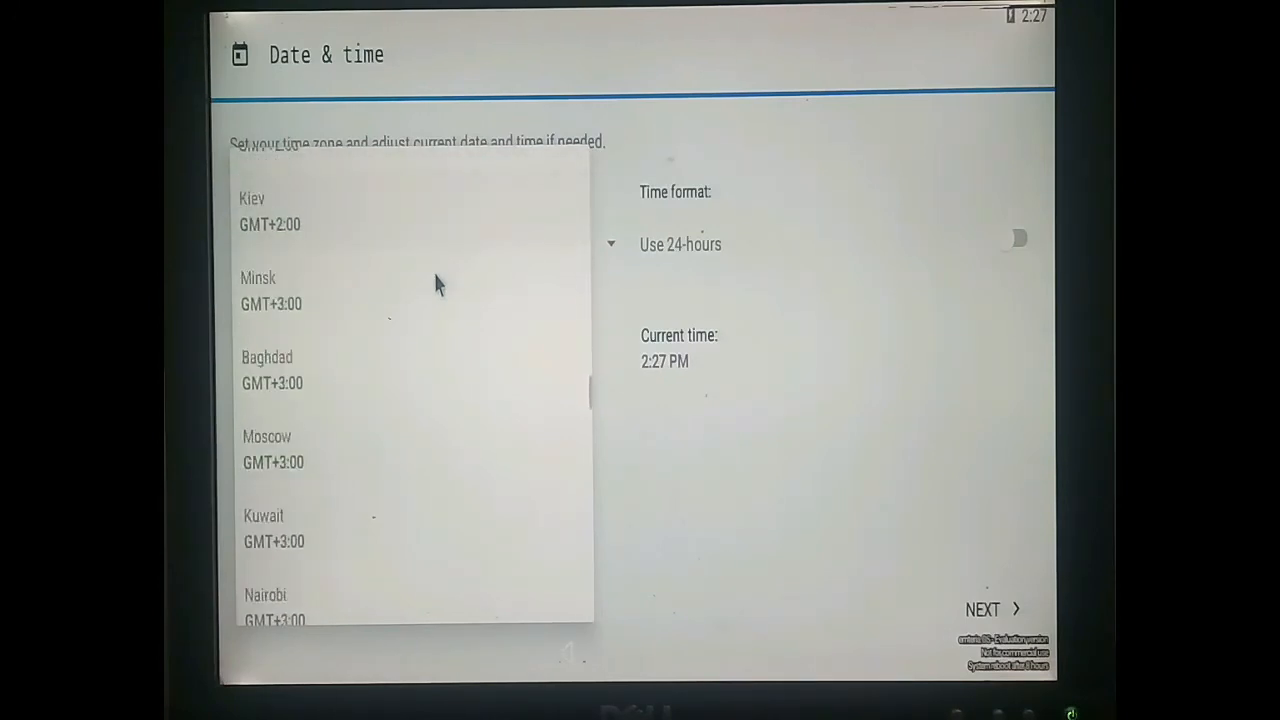
scroll("down", 3)
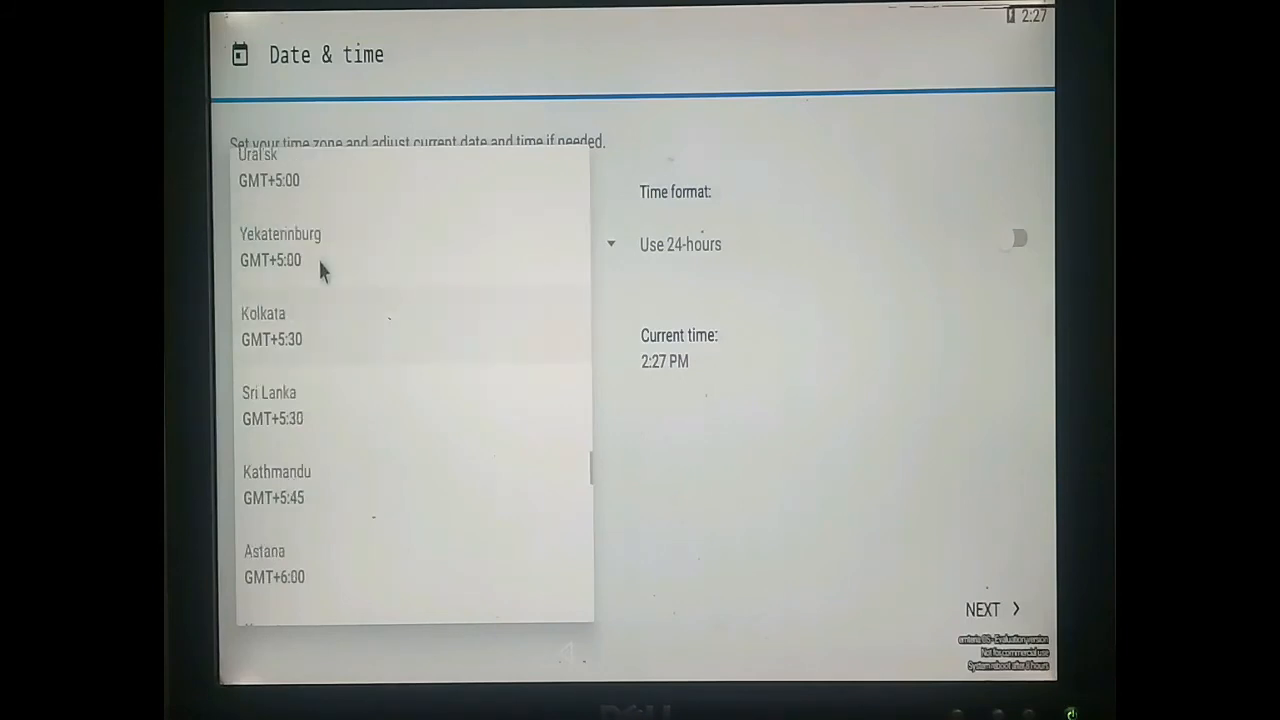
scroll("down", 3)
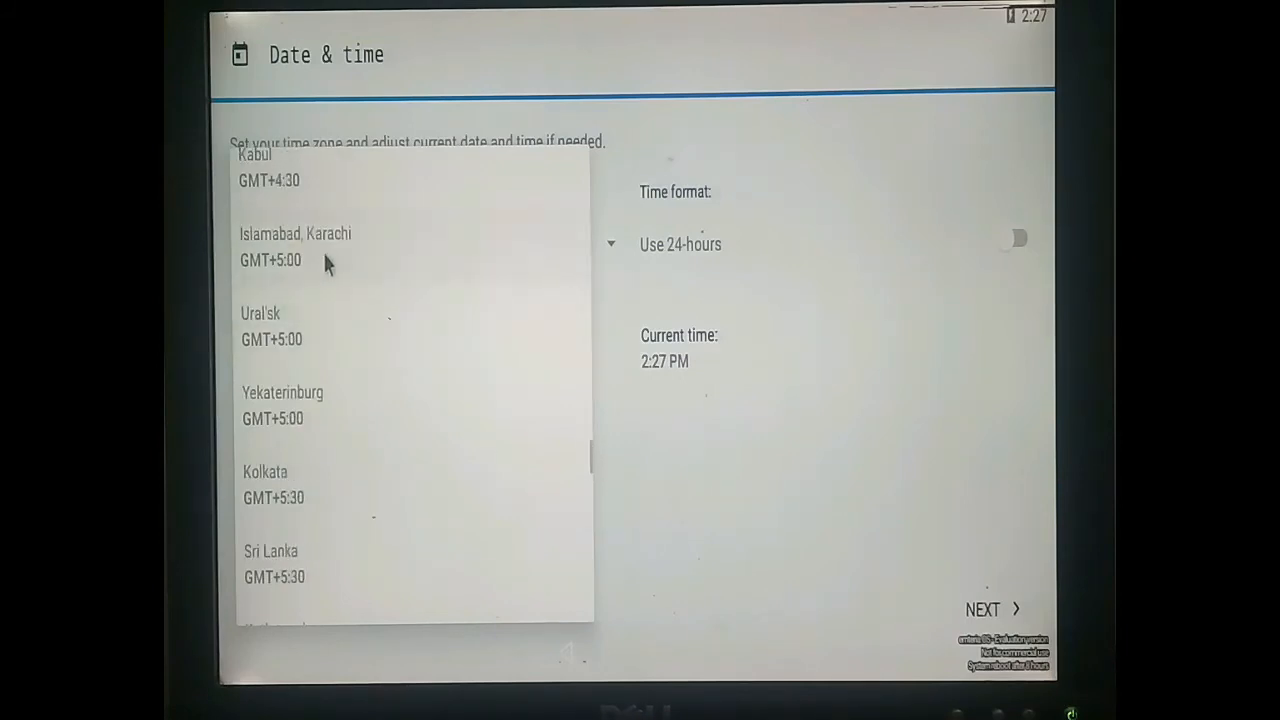
left_click(295, 246)
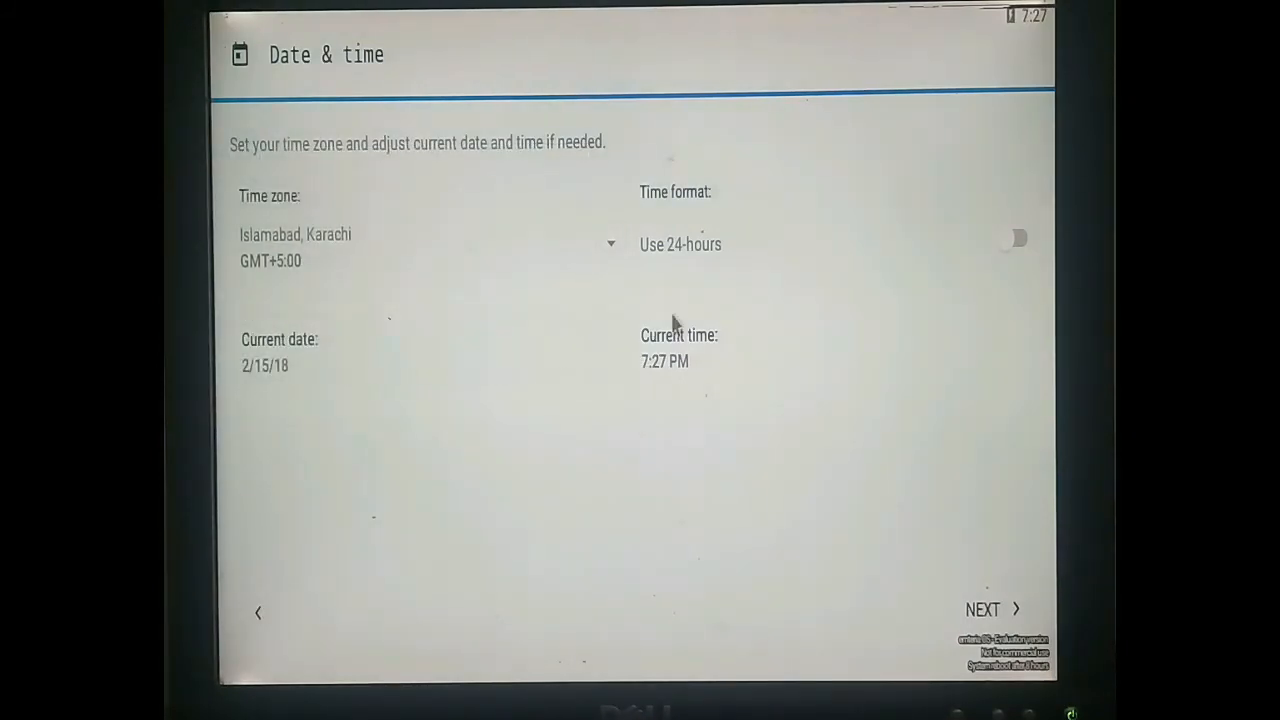
Step: Set the current date to March 7, 2018 (3/7/18)
left_click(265, 365)
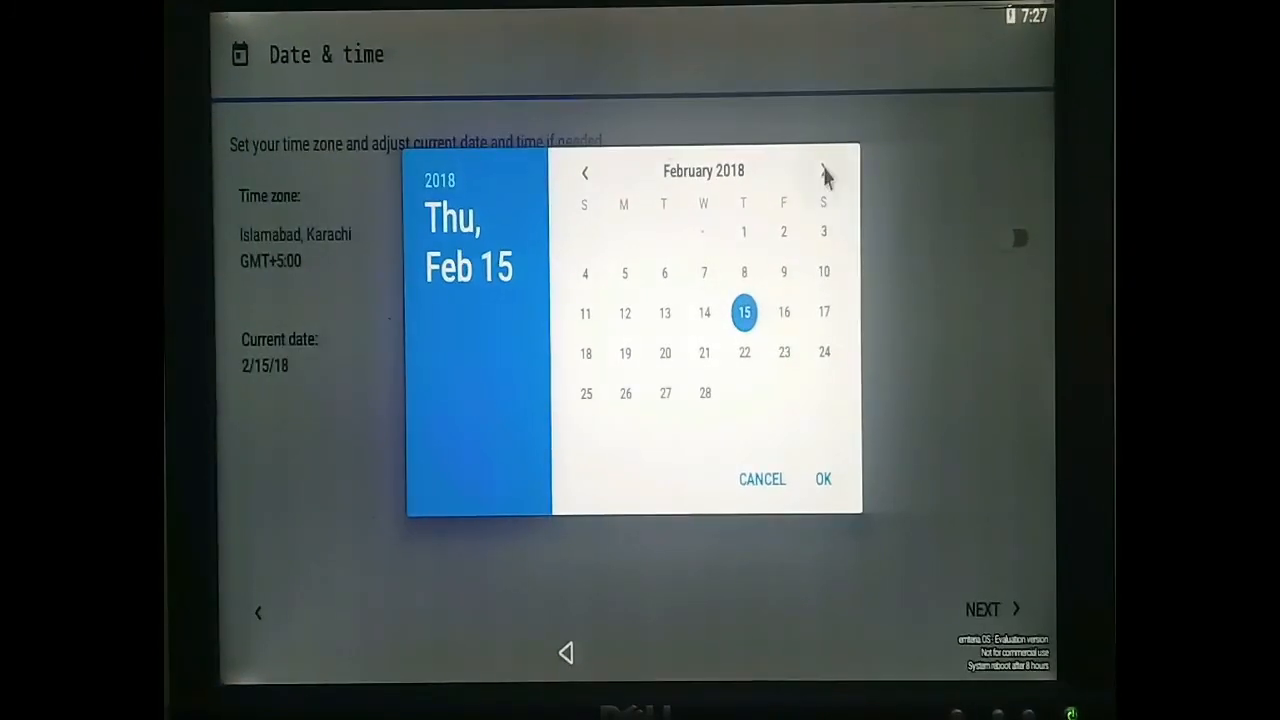
left_click(824, 171)
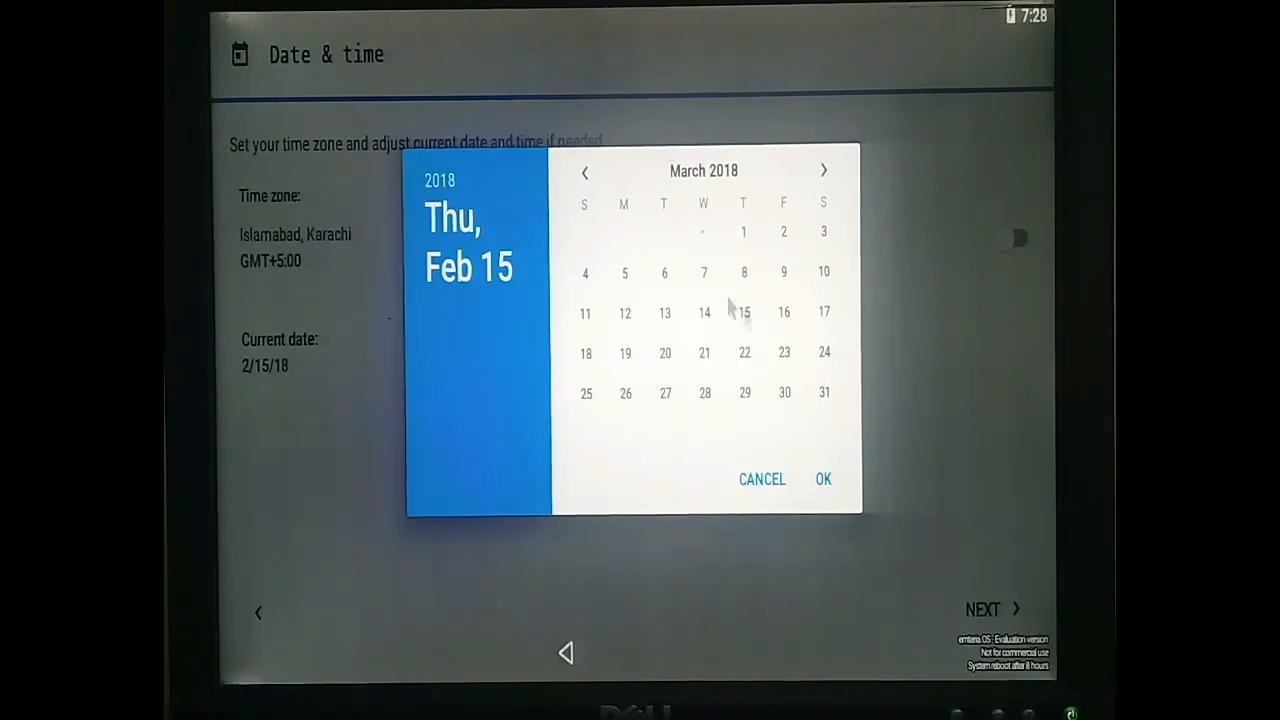
left_click(704, 272)
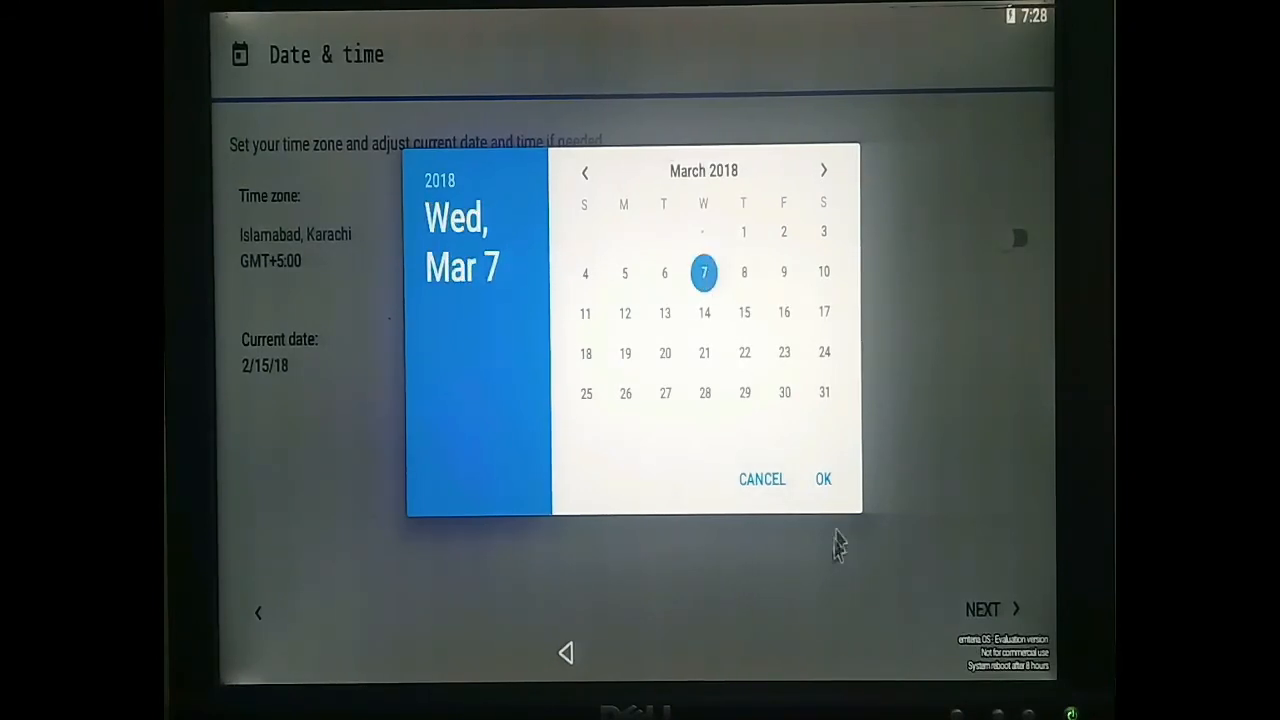
left_click(822, 478)
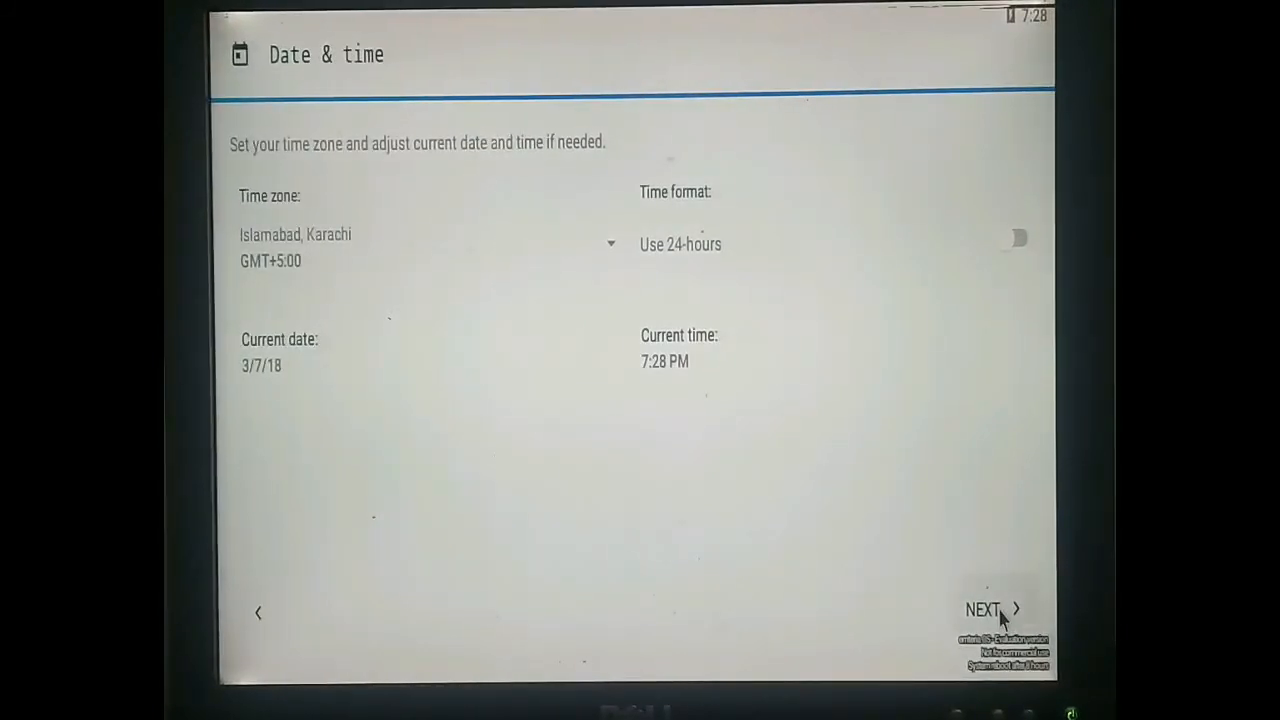
Step: Turn Wi-Fi on and connect to Telenor 4G-55AC with its password
left_click(990, 610)
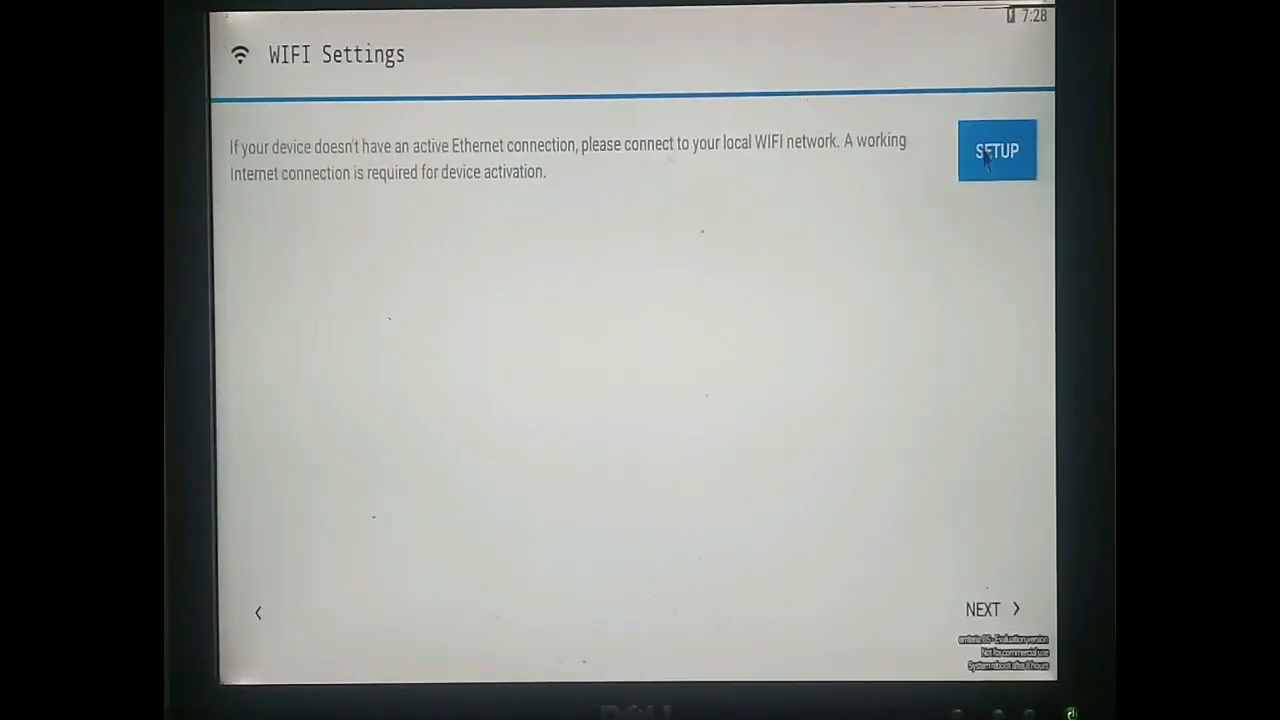
left_click(996, 151)
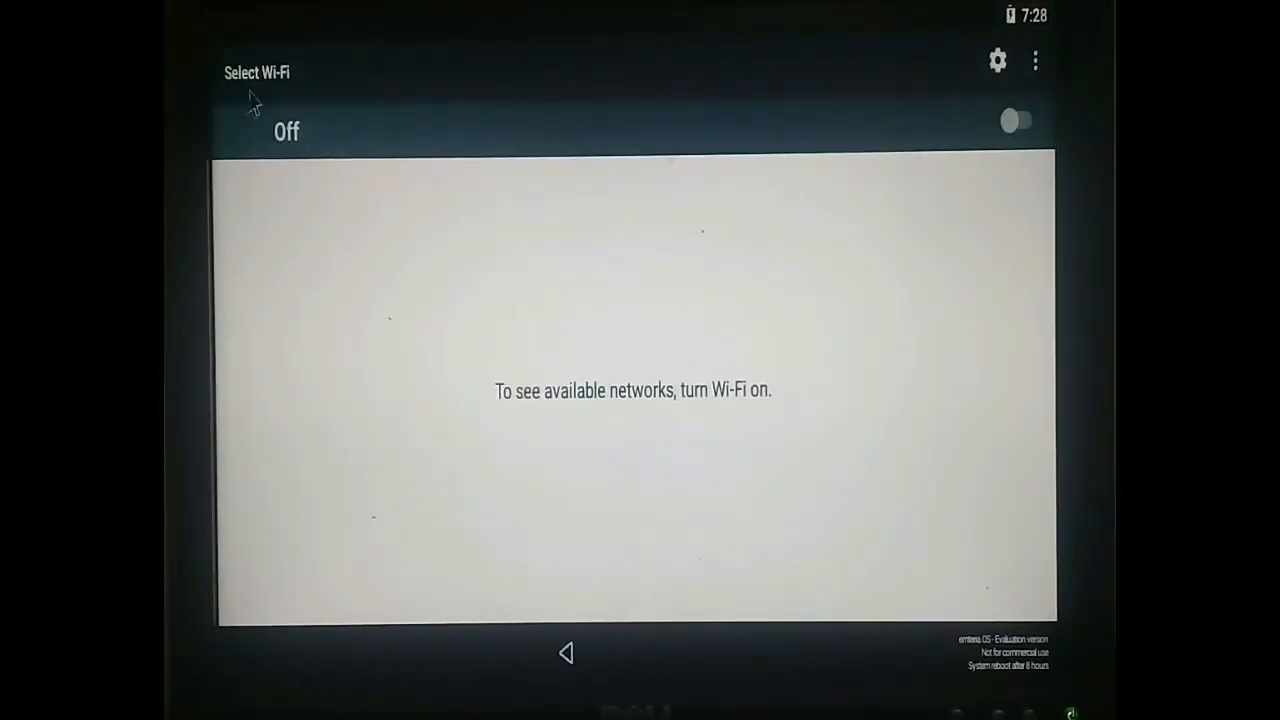
left_click(1016, 120)
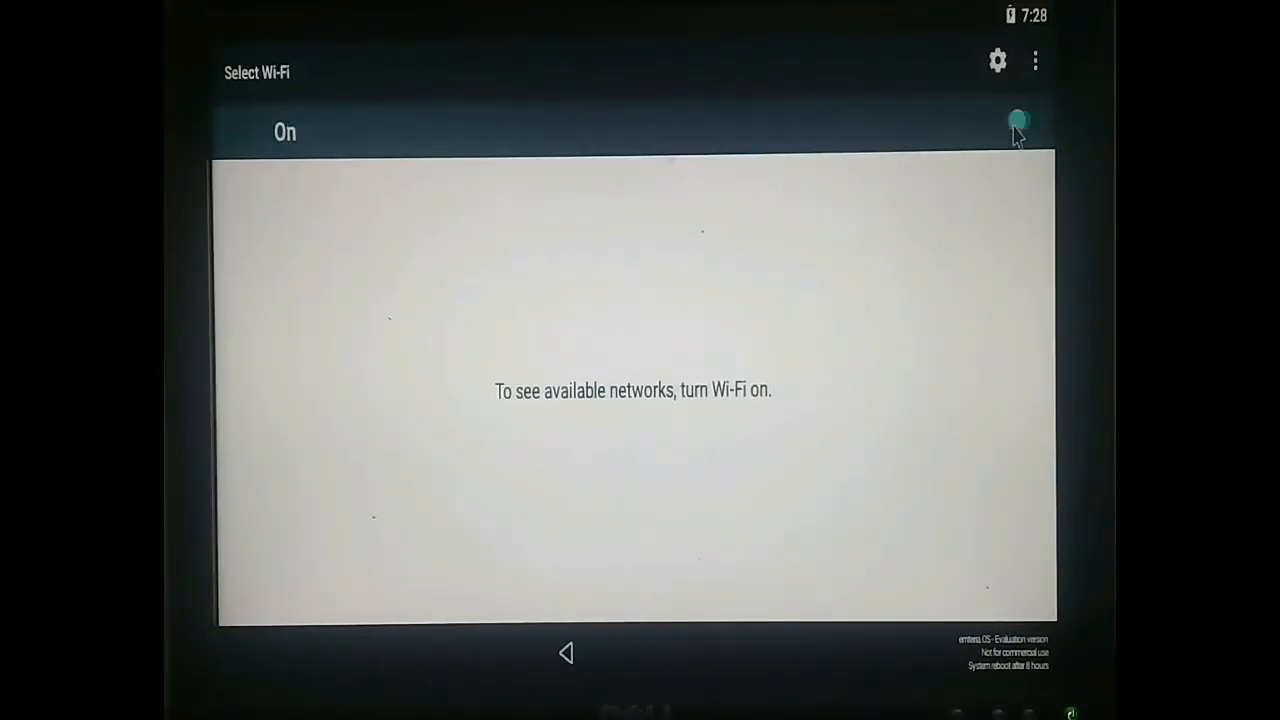
left_click(1020, 121)
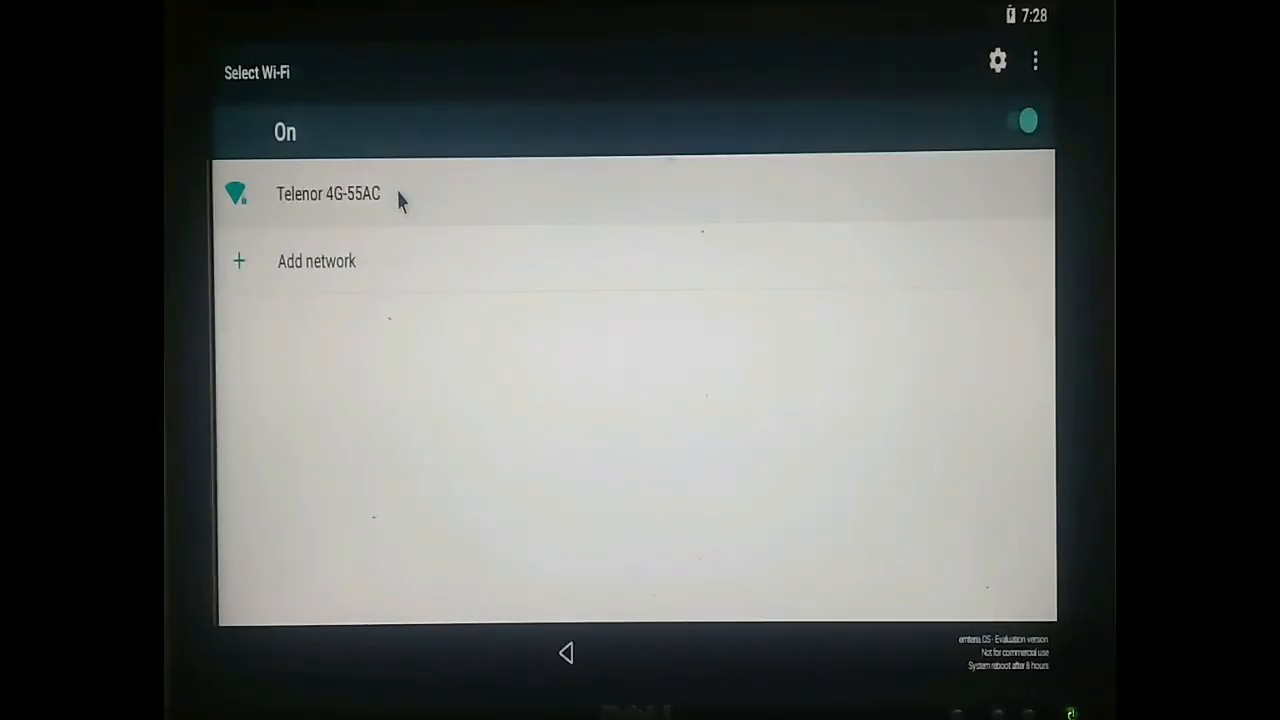
left_click(328, 193)
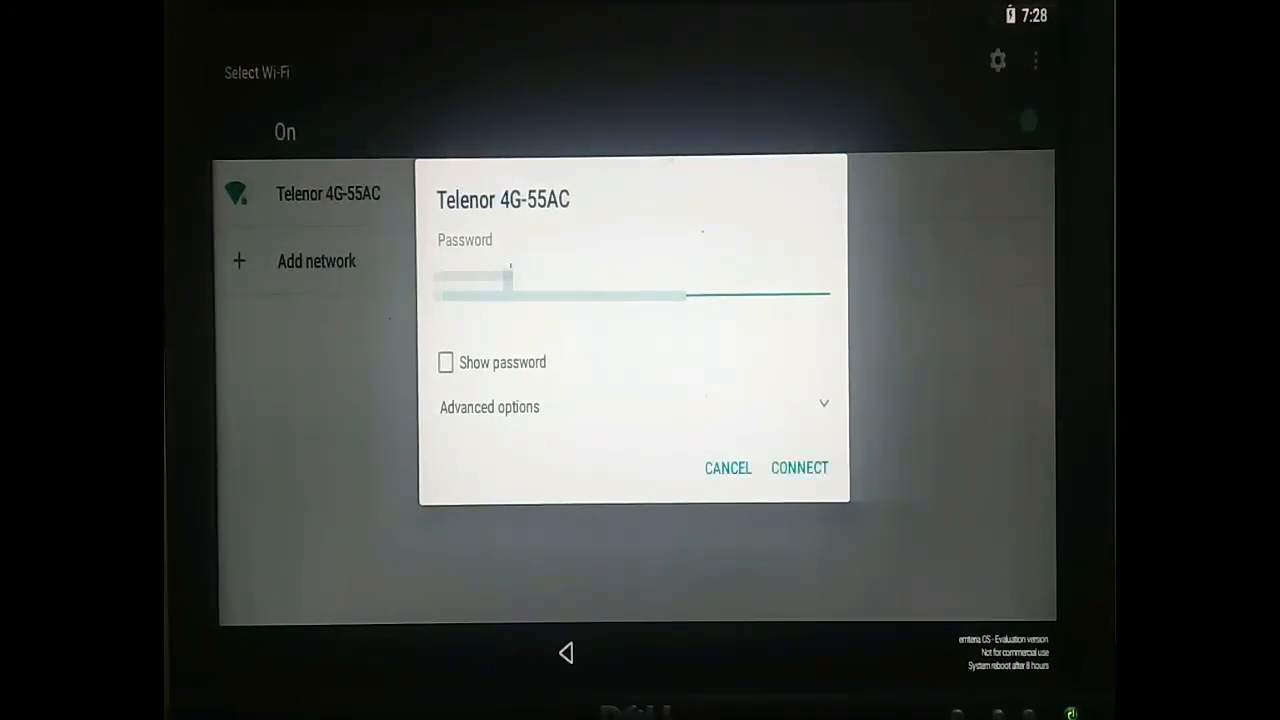
left_click(799, 468)
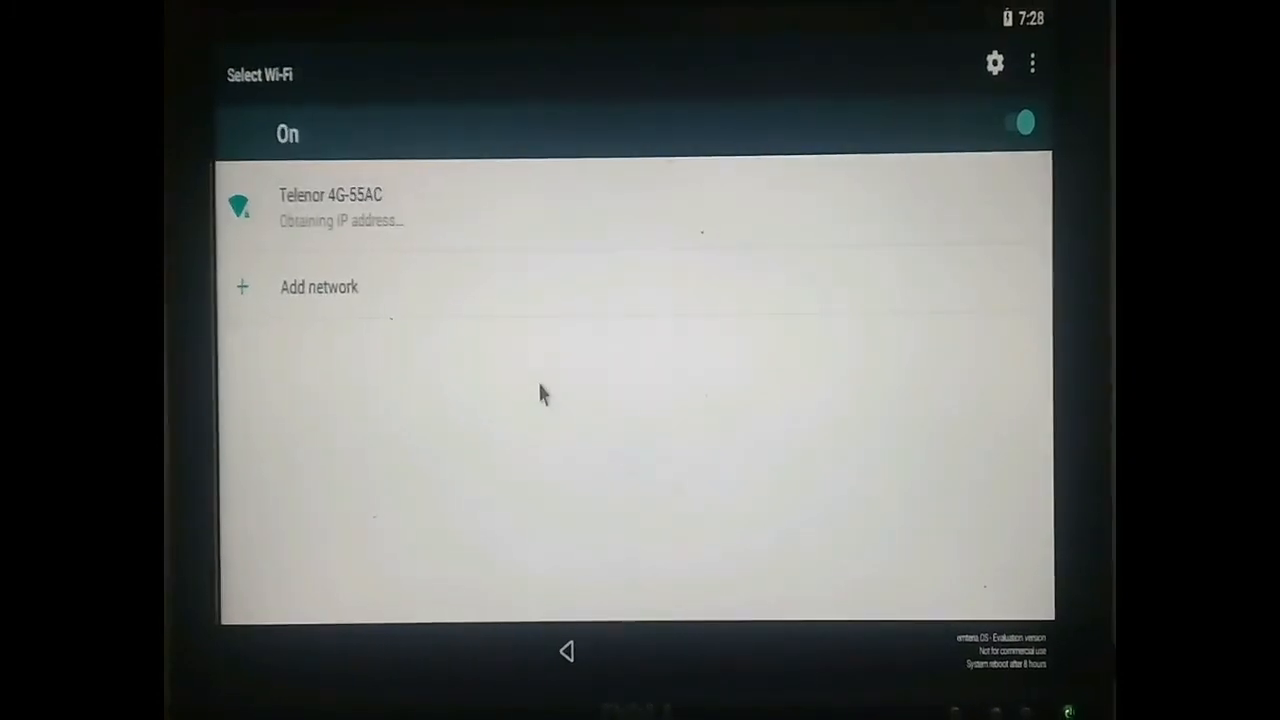
mouse_move(520, 345)
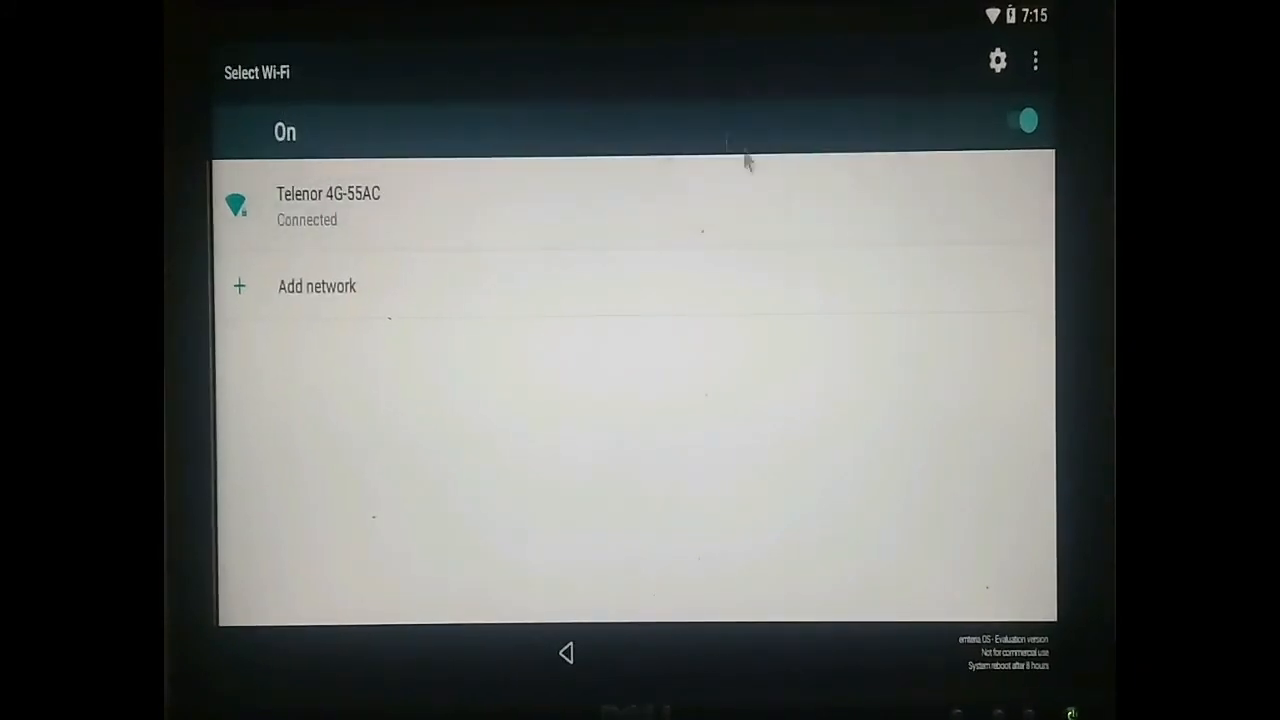
mouse_move(595, 563)
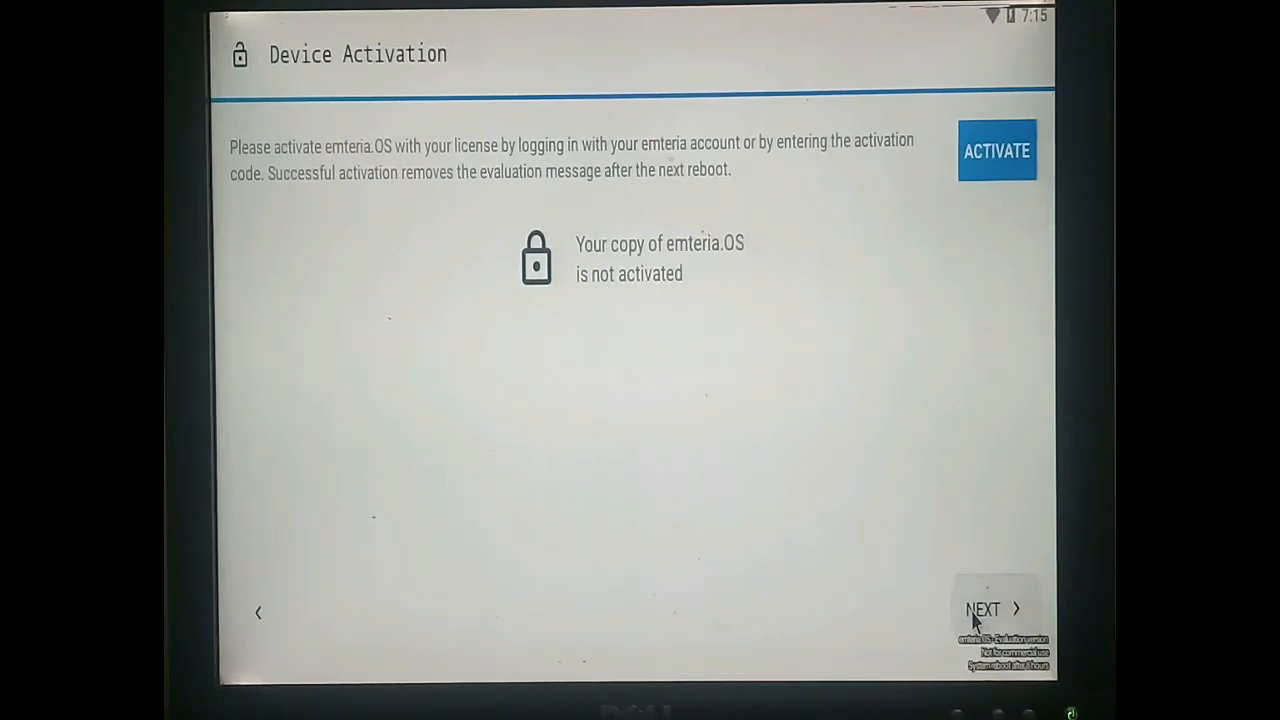
Step: Skip device activation, accept the license agreement, and start emteria.OS
left_click(990, 609)
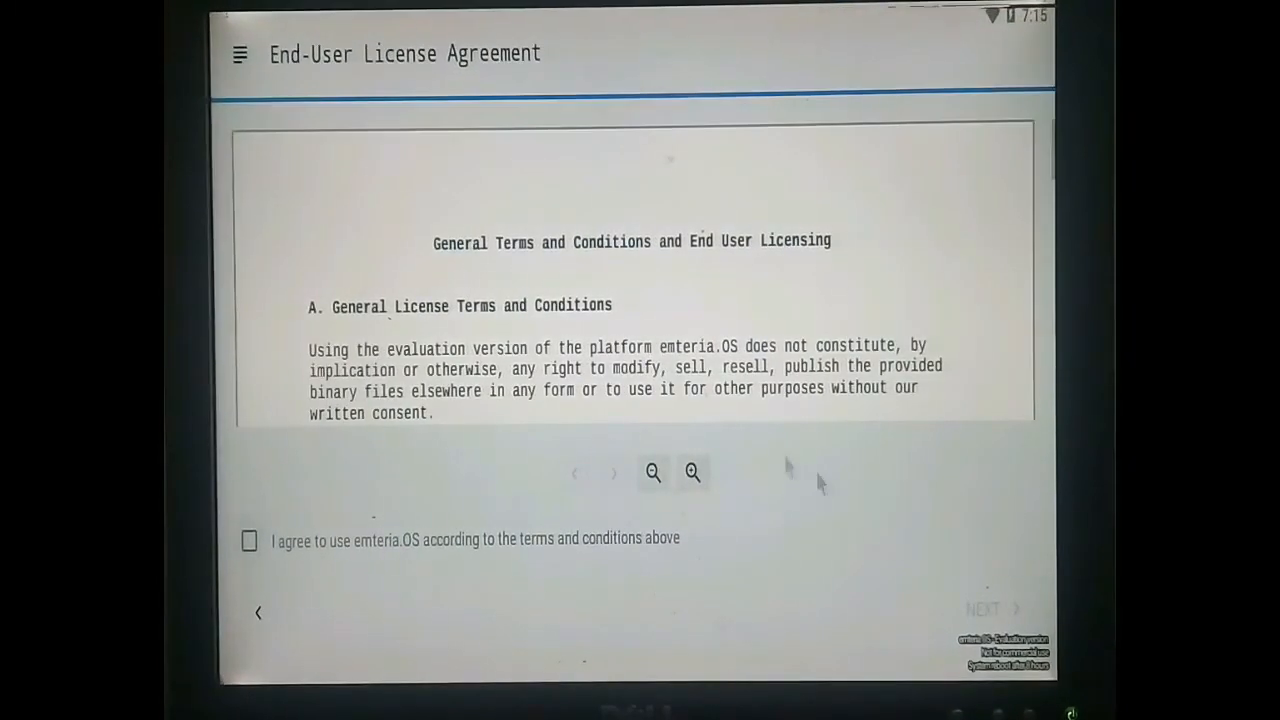
mouse_move(258, 540)
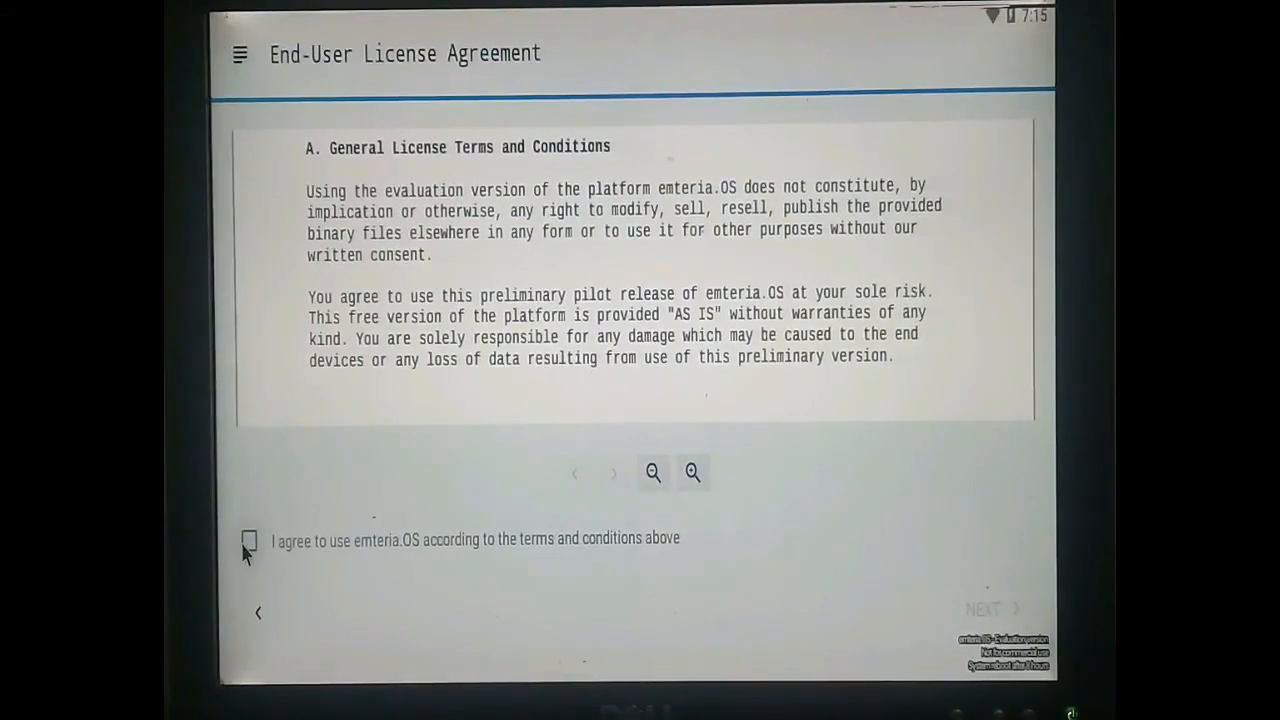
left_click(249, 540)
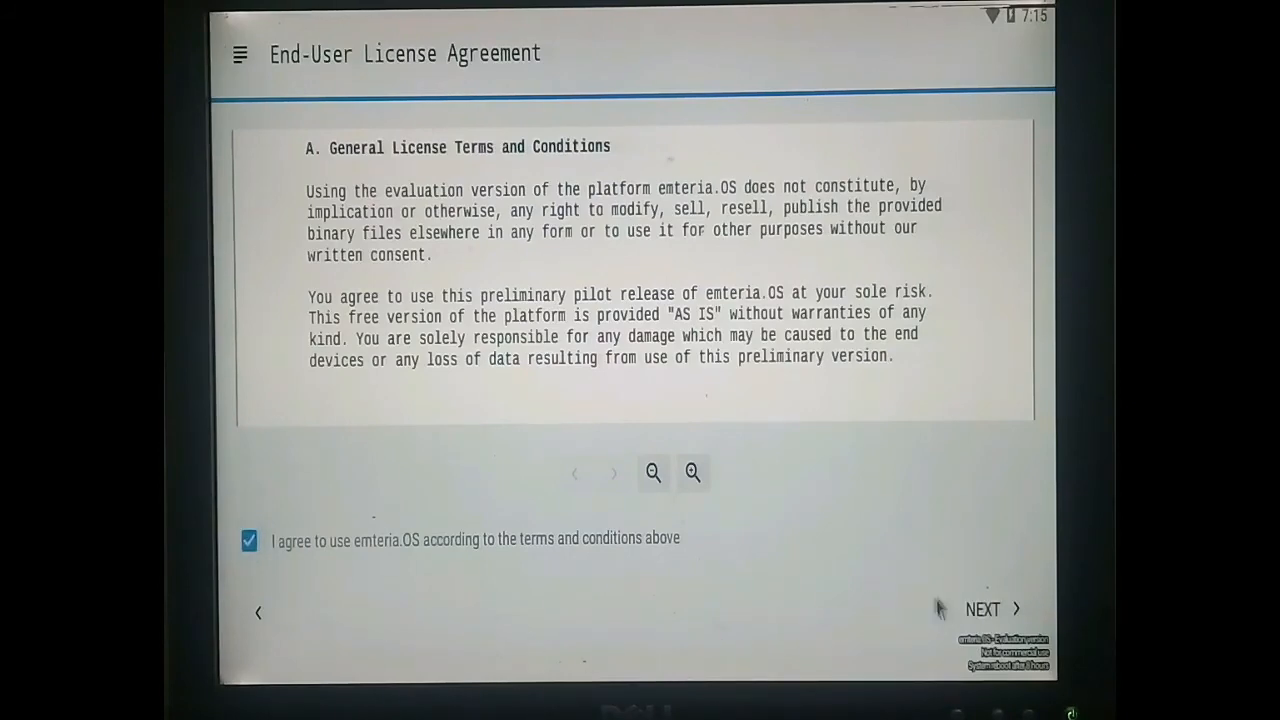
left_click(983, 609)
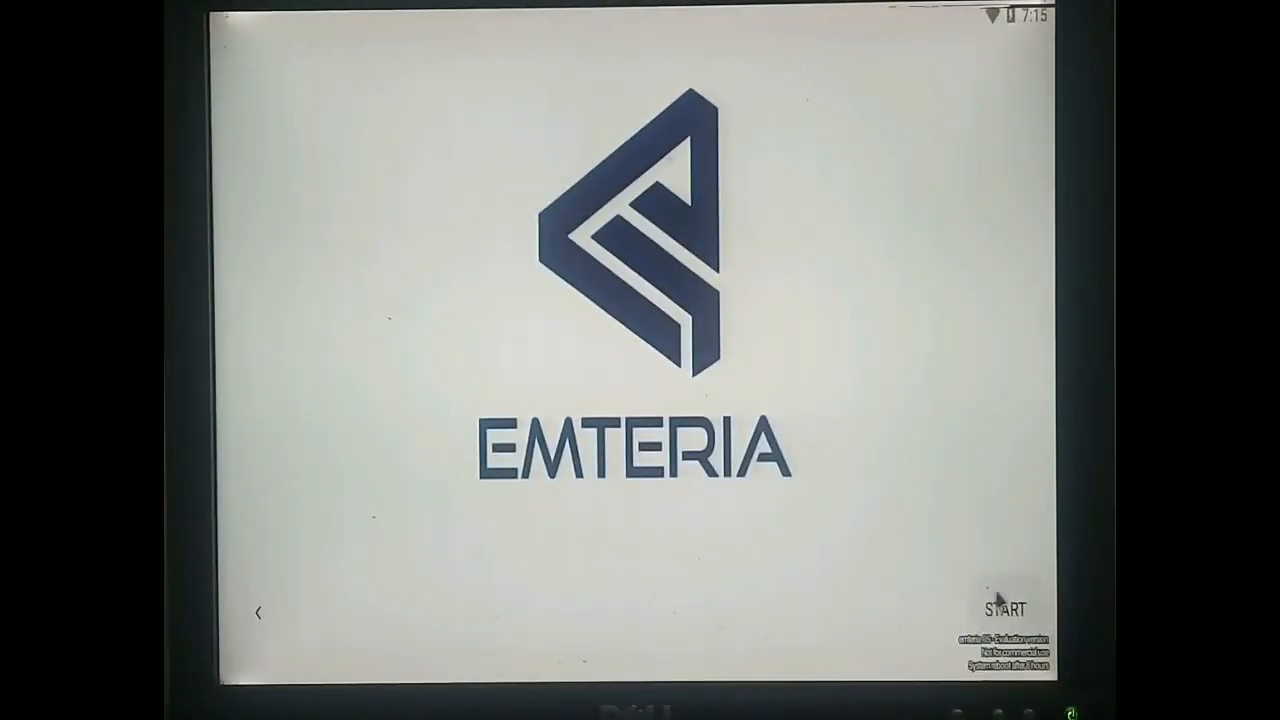
left_click(1010, 610)
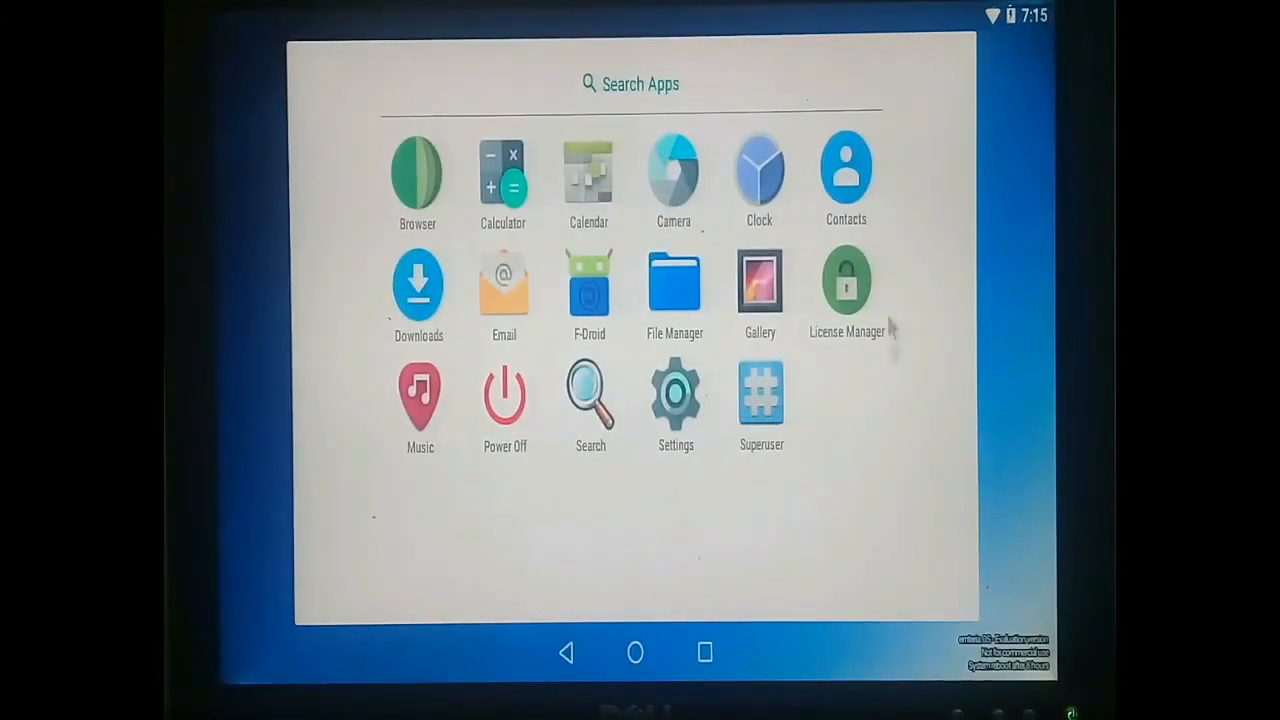
mouse_move(648, 370)
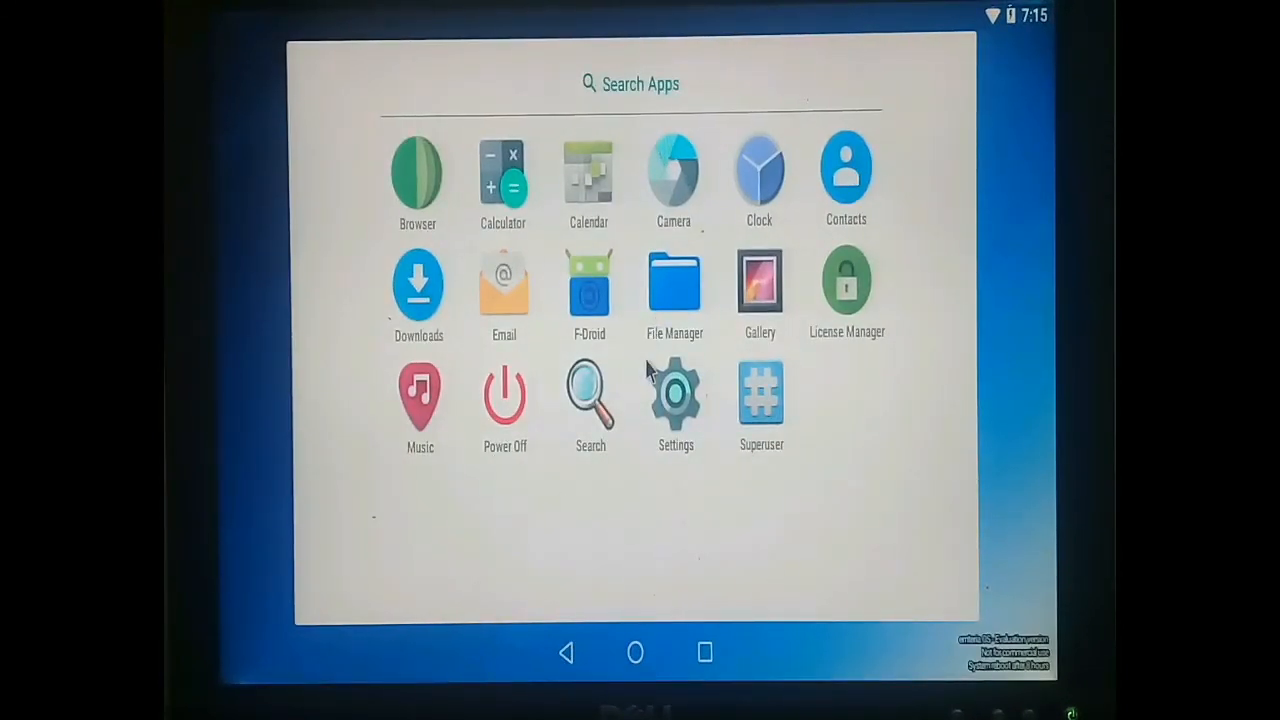
mouse_move(640, 370)
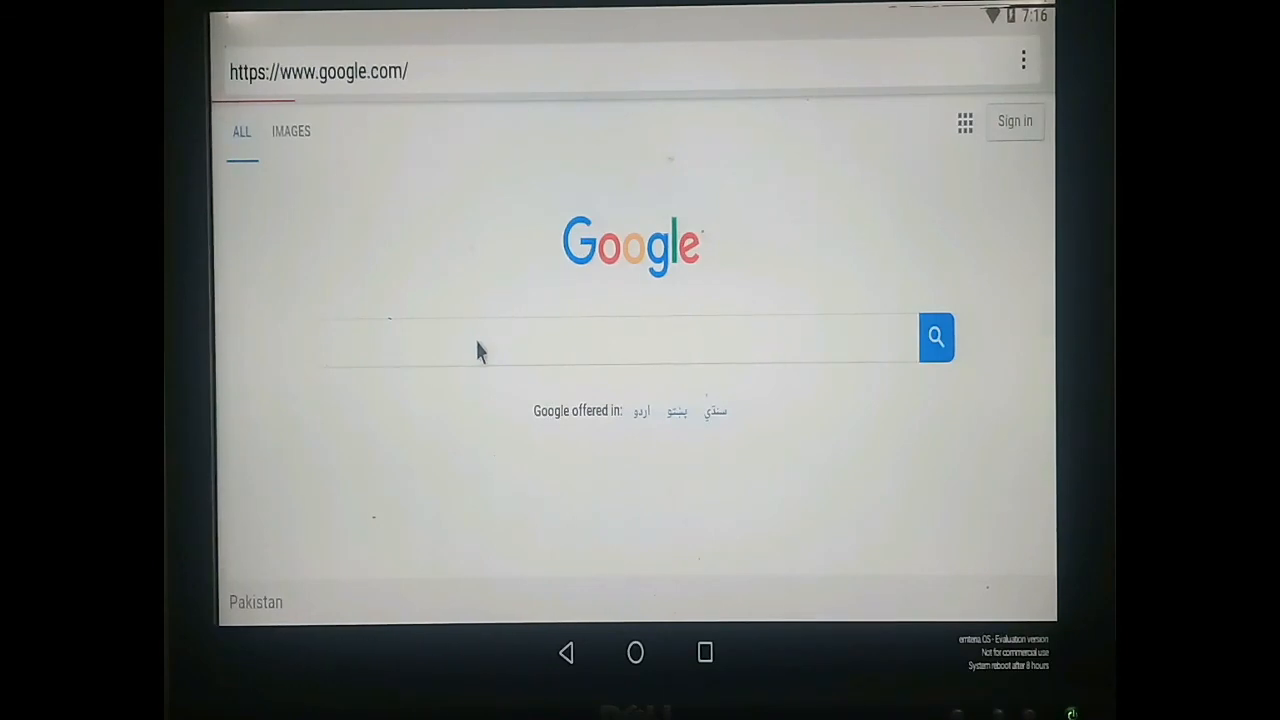
Step: Reach YouTube through a Google search and search it for 'azhar electronics'
type("youtube")
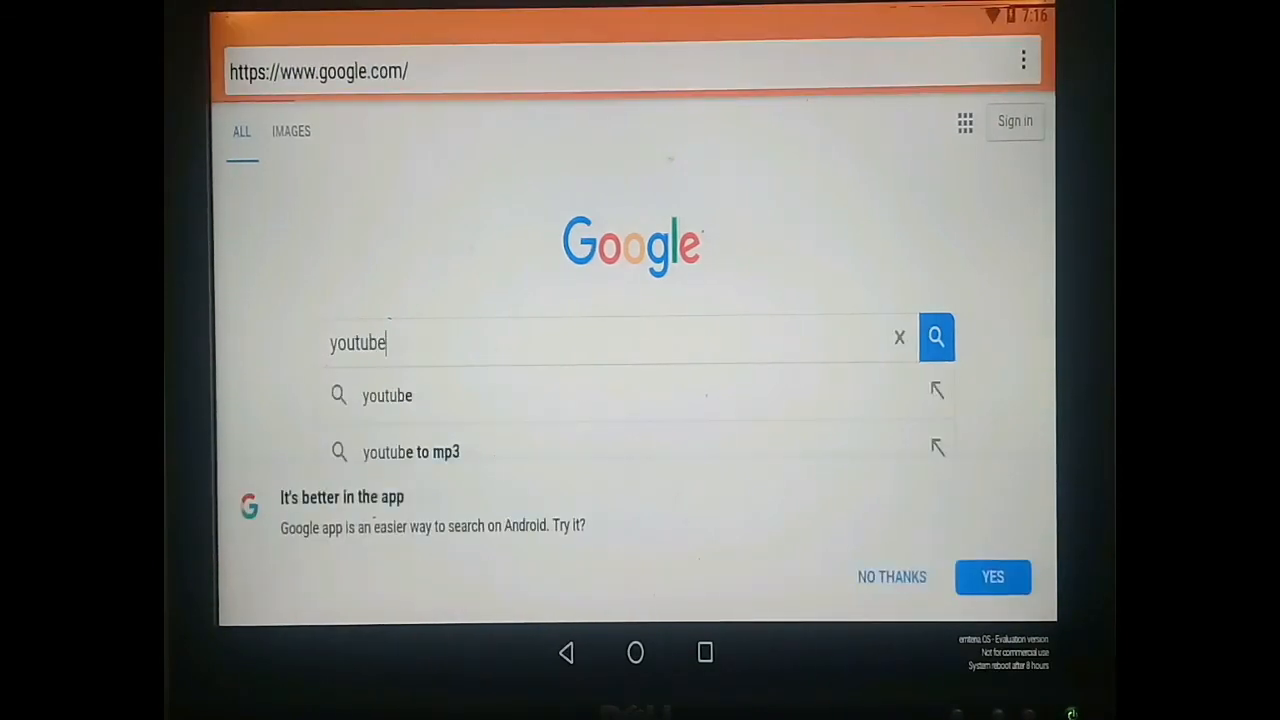
left_click(936, 337)
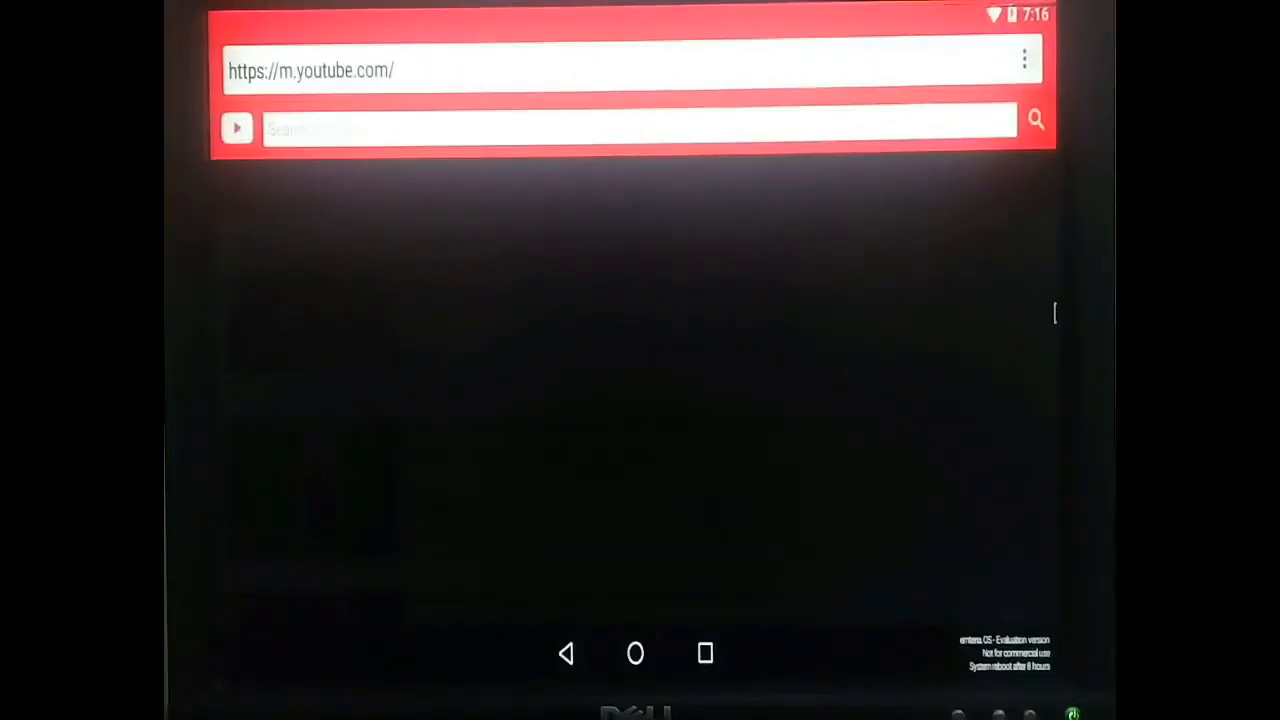
type("azhar elec")
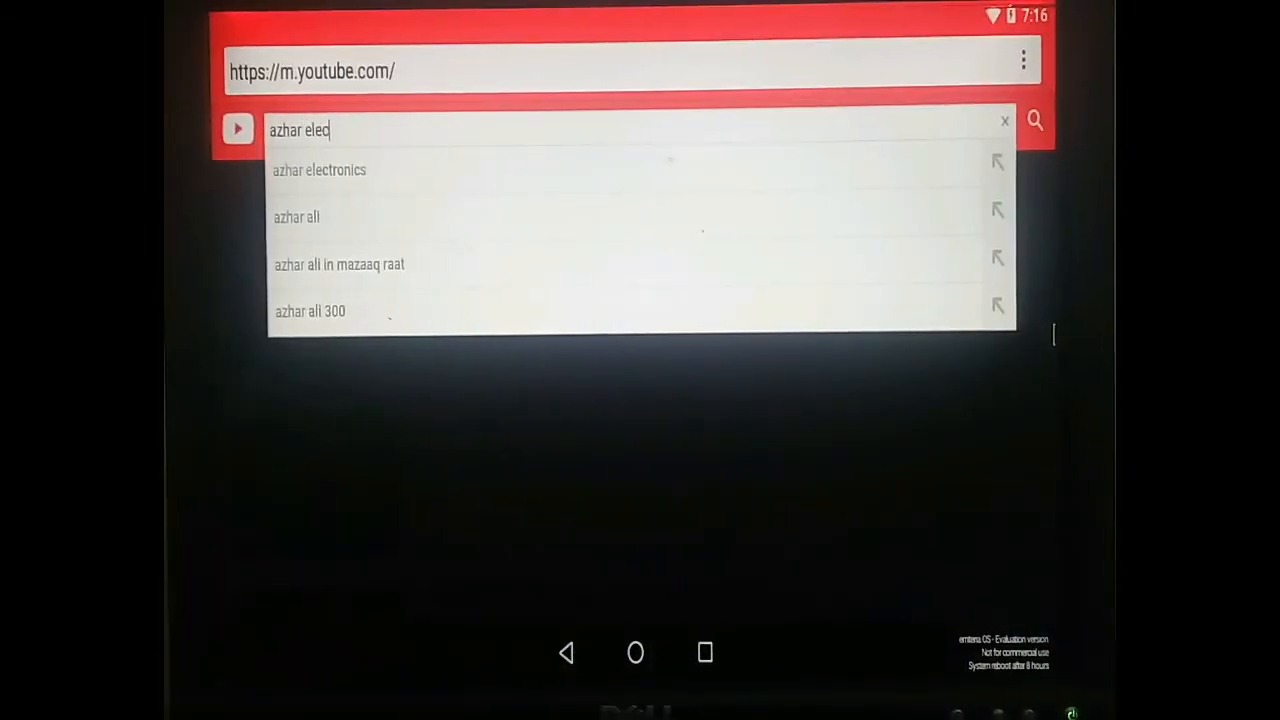
left_click(319, 170)
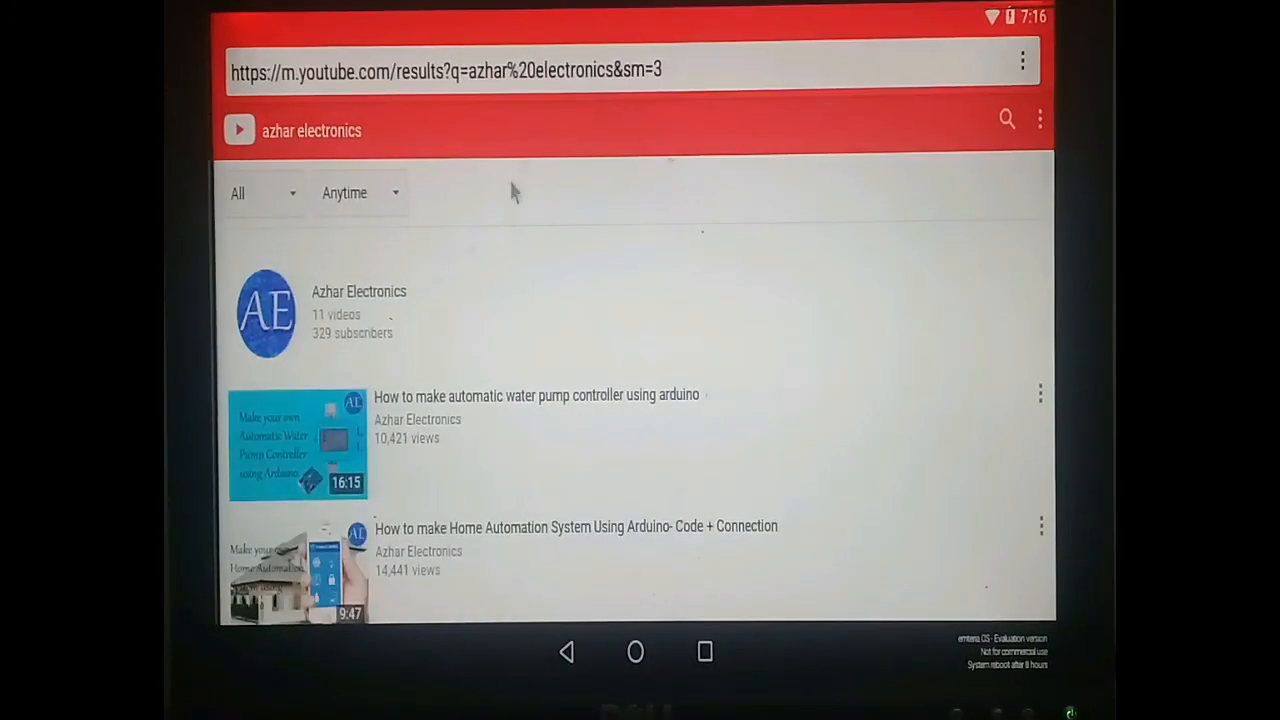
mouse_move(383, 297)
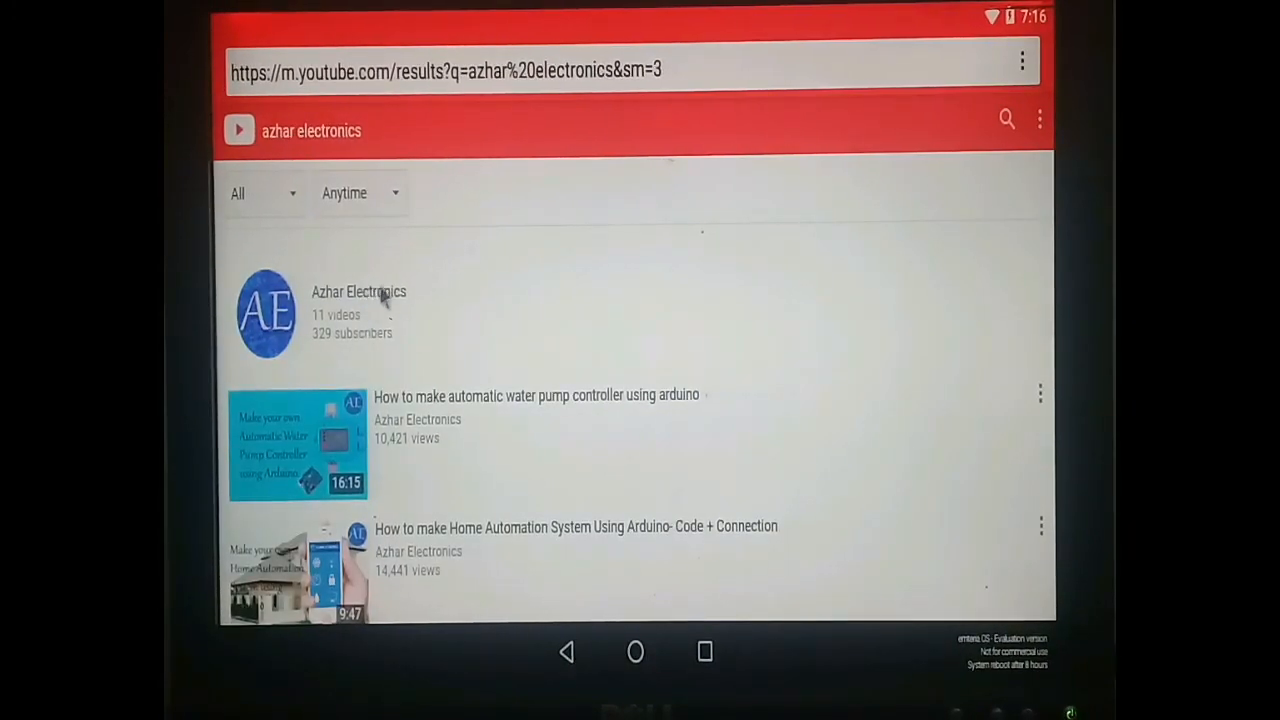
mouse_move(390, 300)
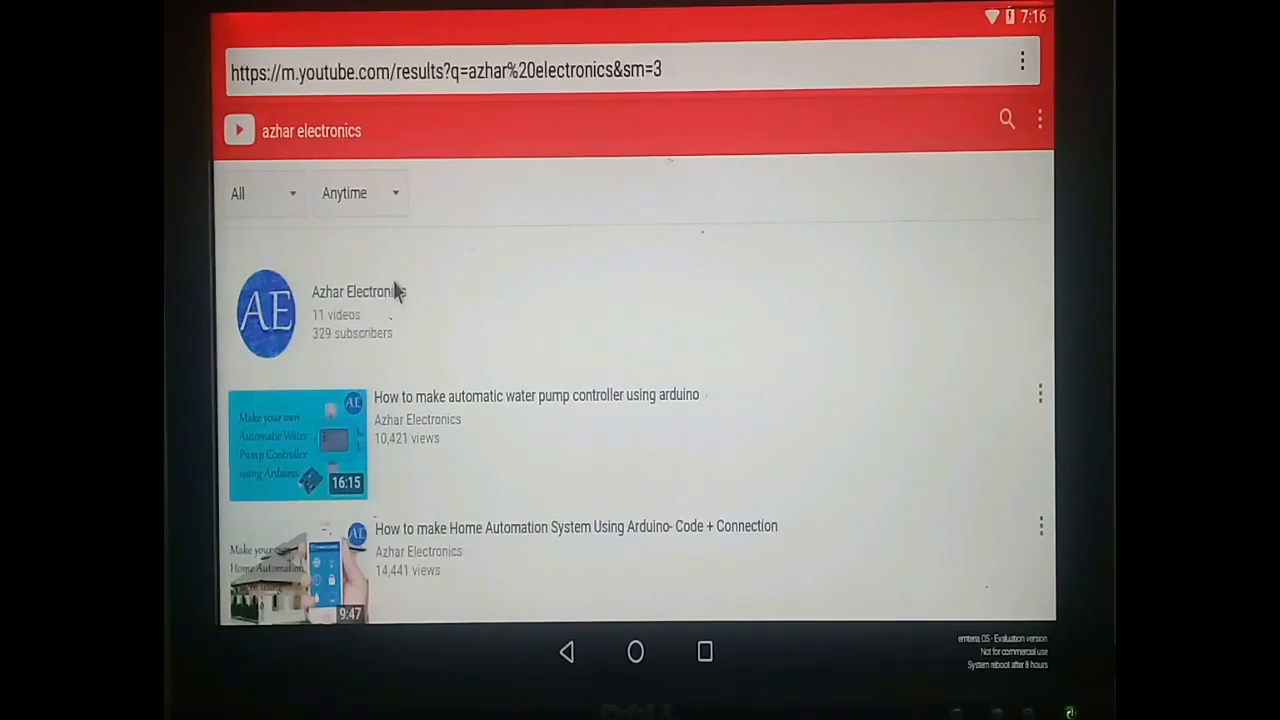